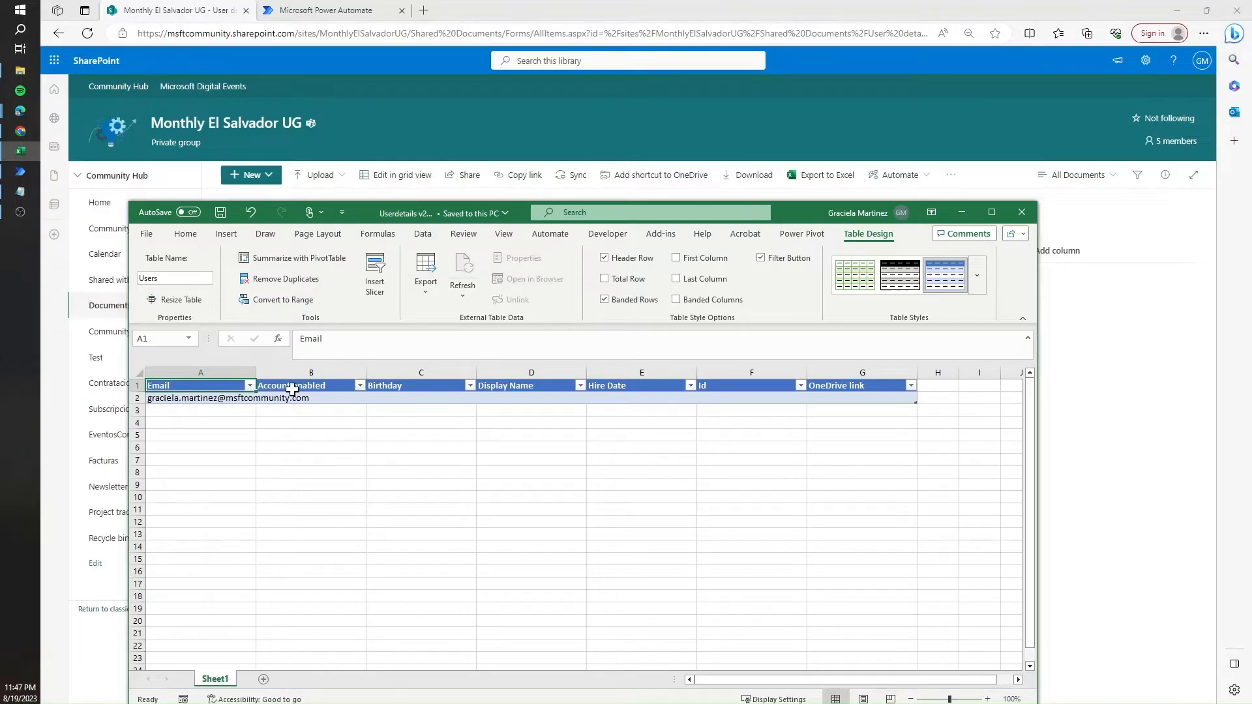
Review the empty Account enabled through Id columns in the Users table, then close Excel
left_click(303, 386)
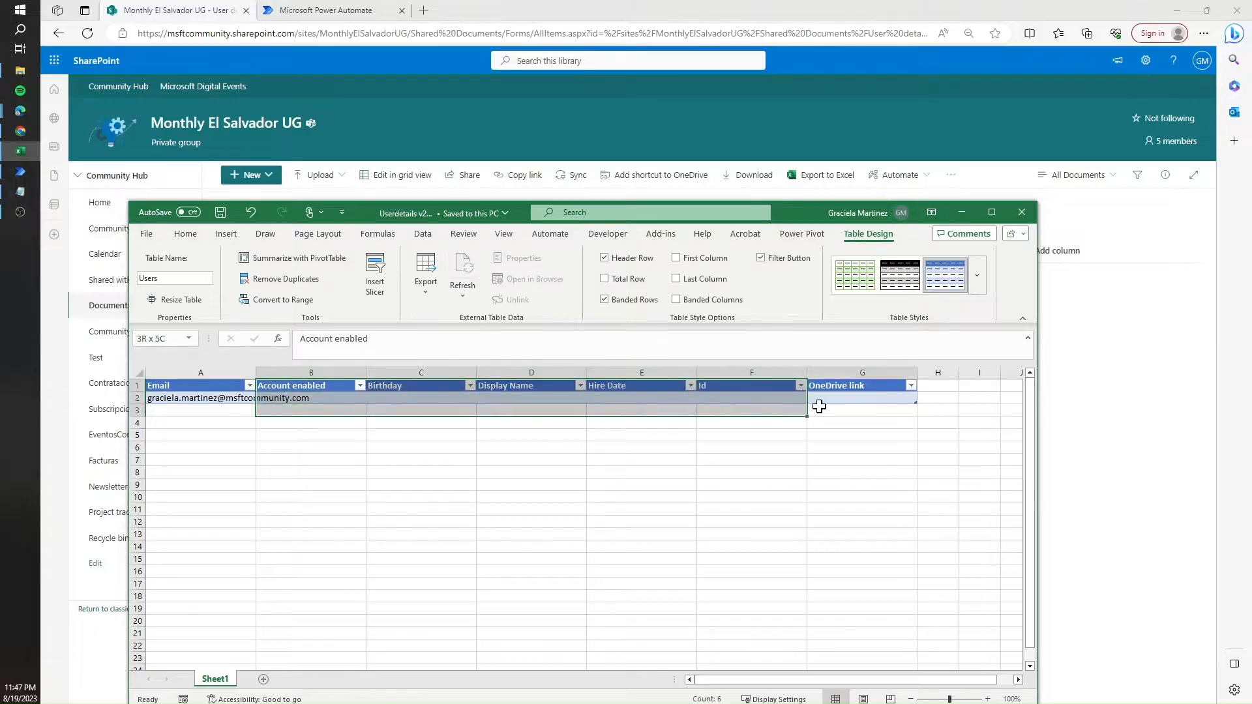
left_click(861, 398)
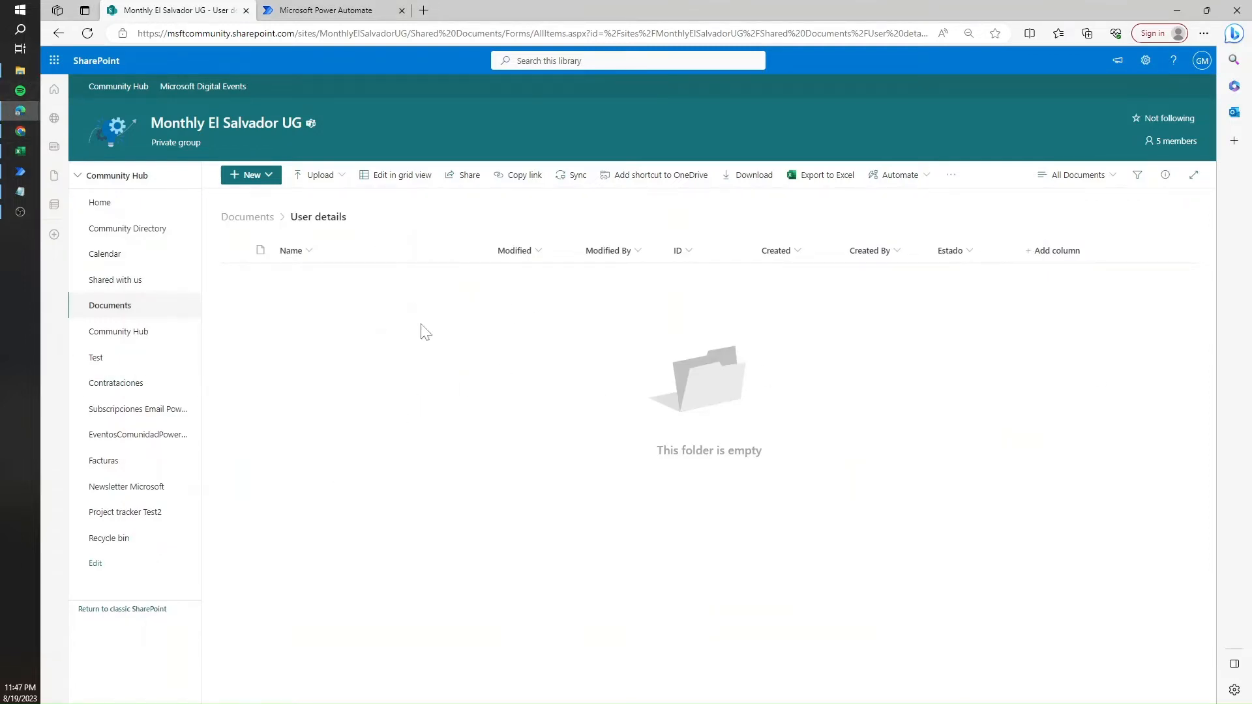
mouse_move(453, 359)
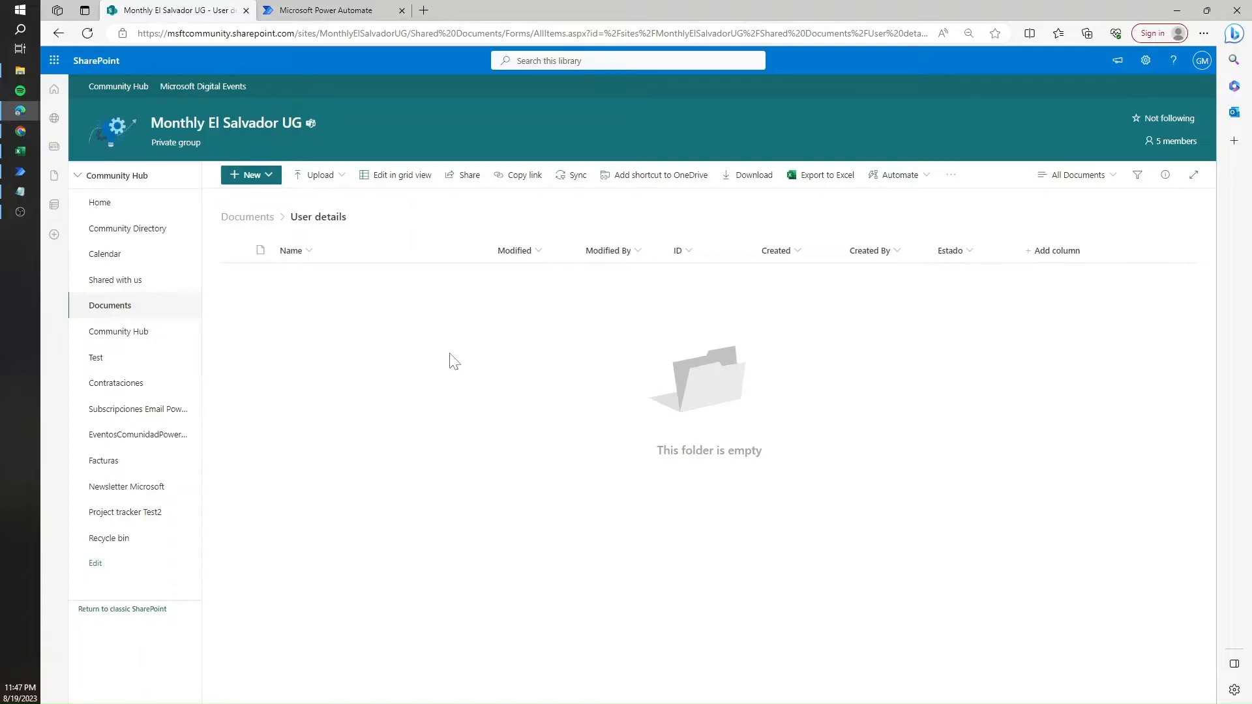
mouse_move(429, 356)
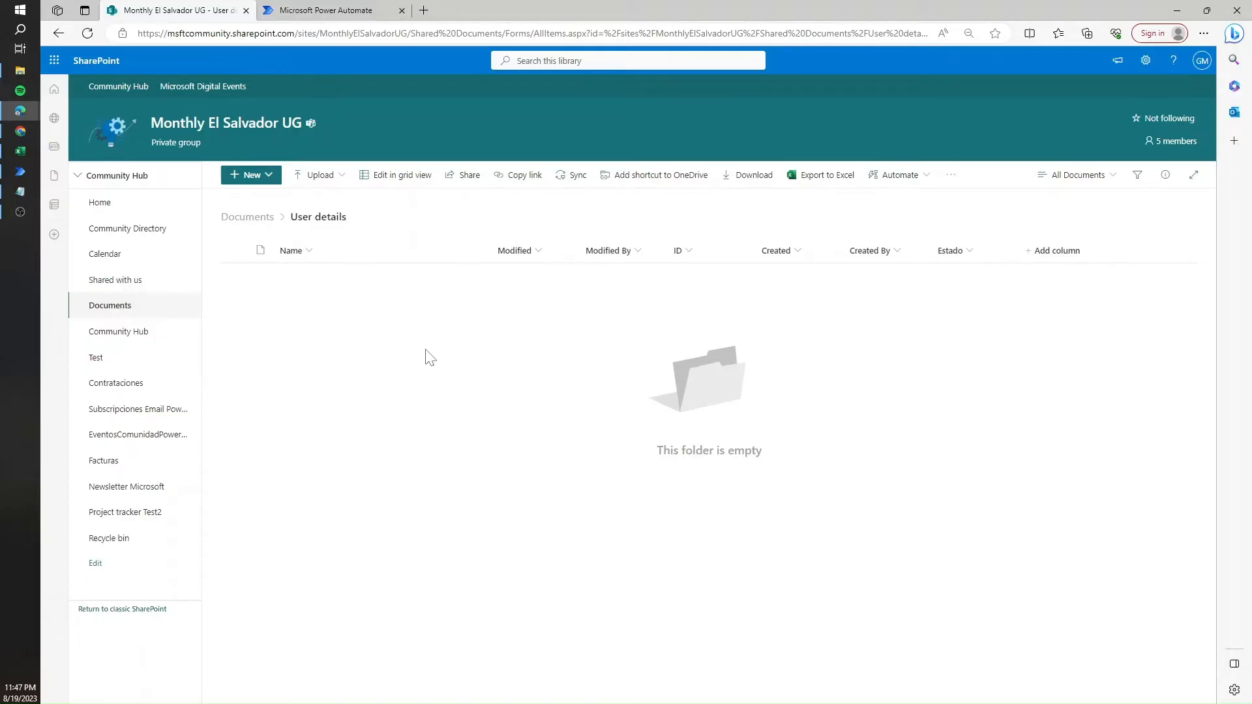
mouse_move(409, 338)
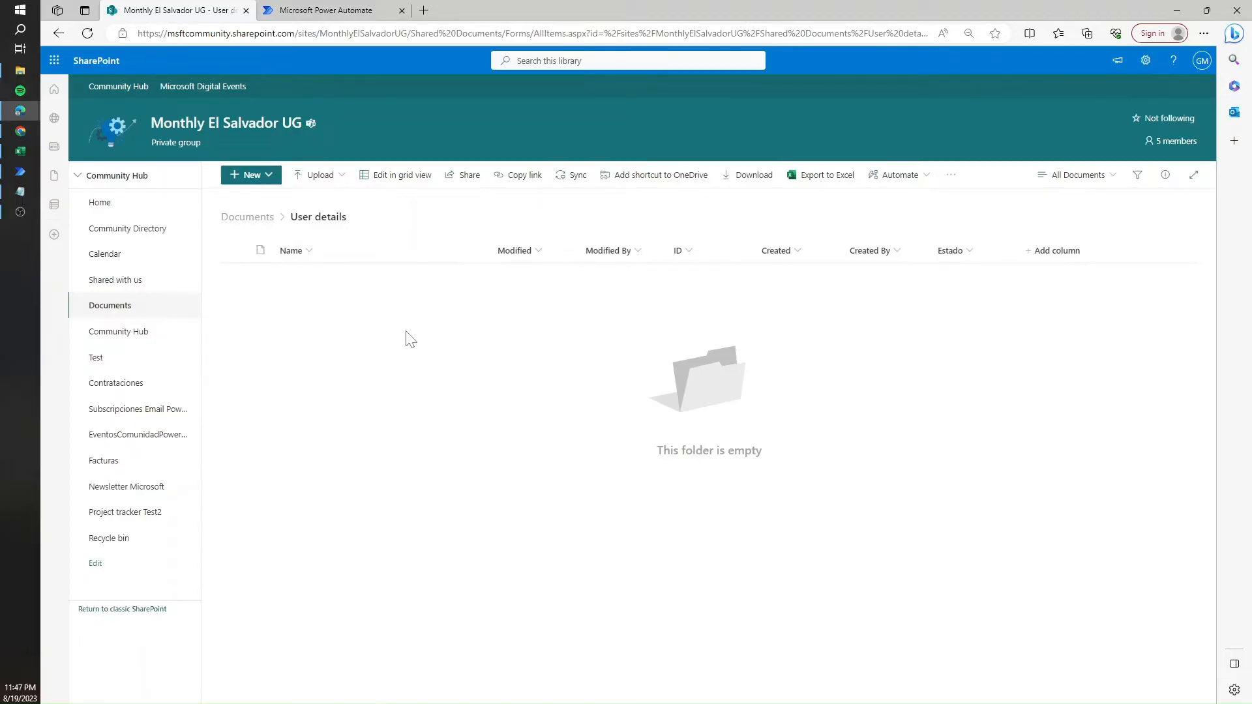
mouse_move(400, 335)
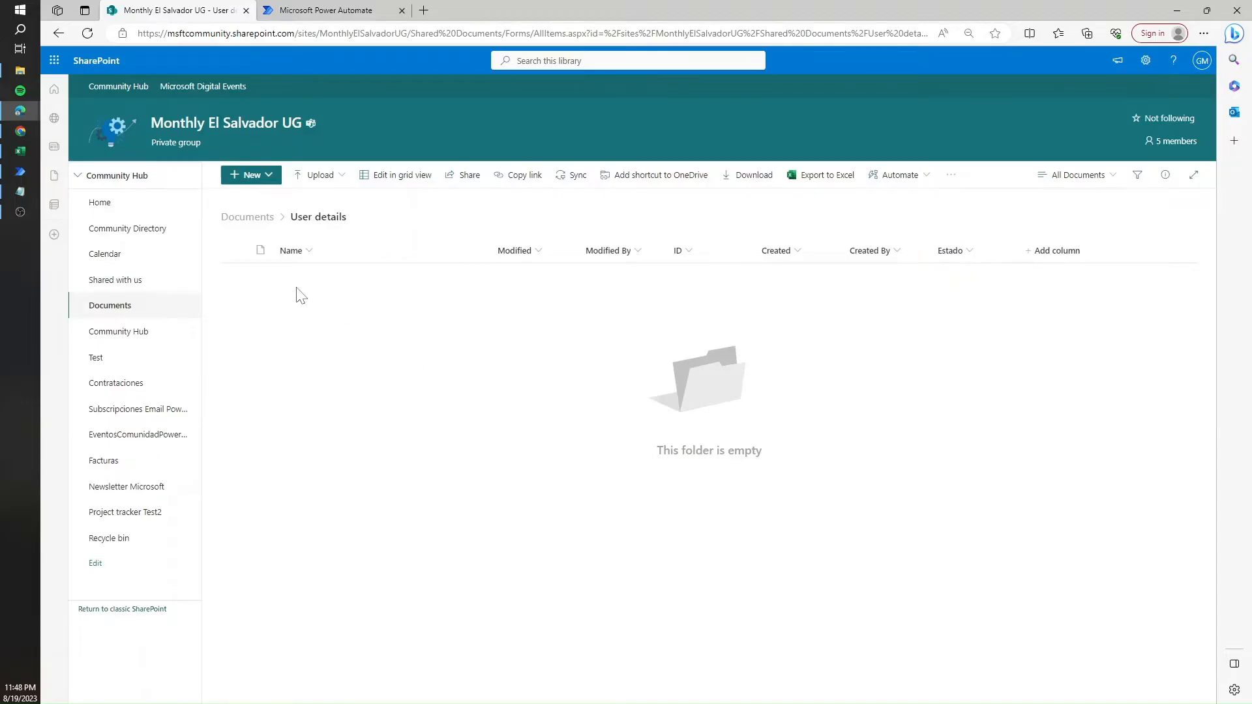
mouse_move(18, 171)
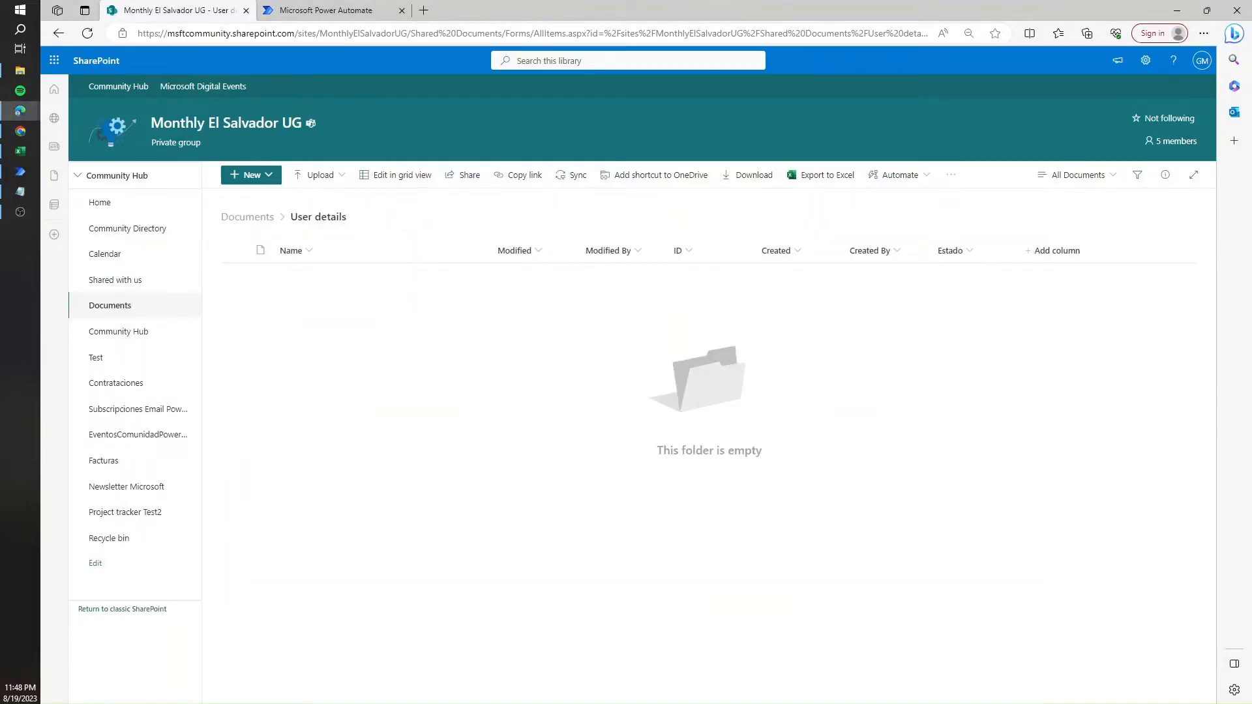
Create the automated cloud flow 'Update Dynamic Excel files' with the SharePoint file-created trigger
left_click(327, 9)
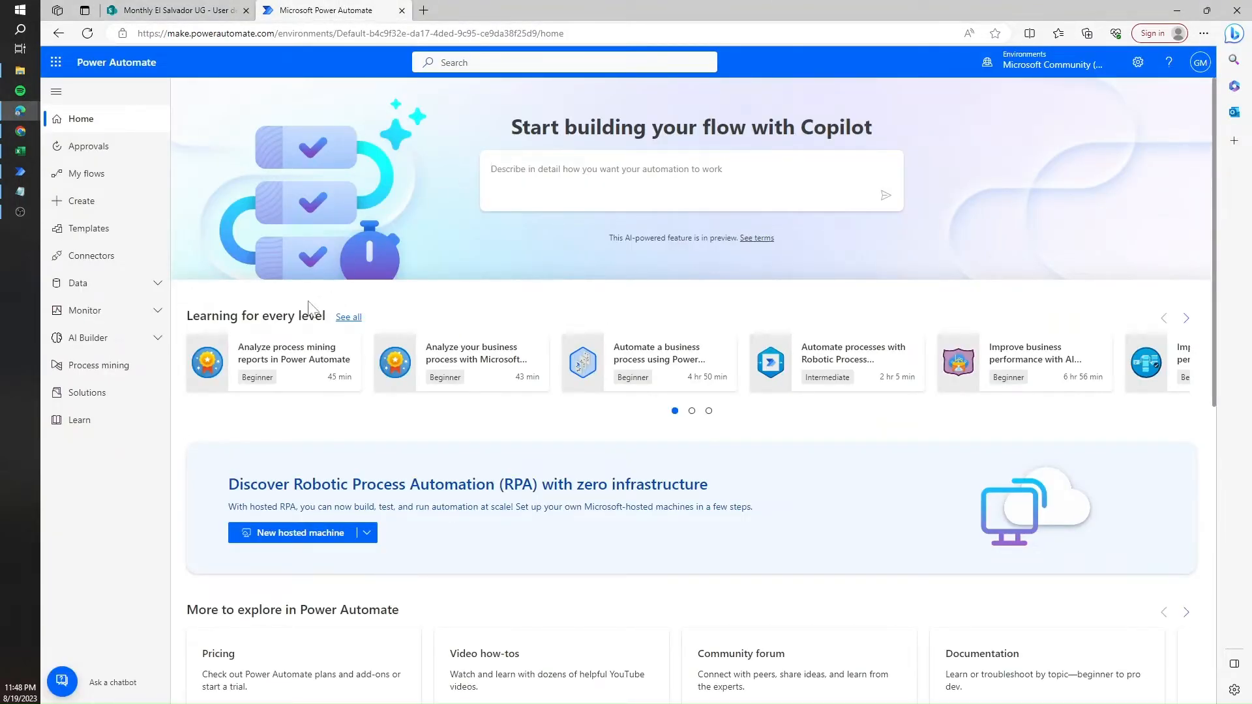
left_click(87, 174)
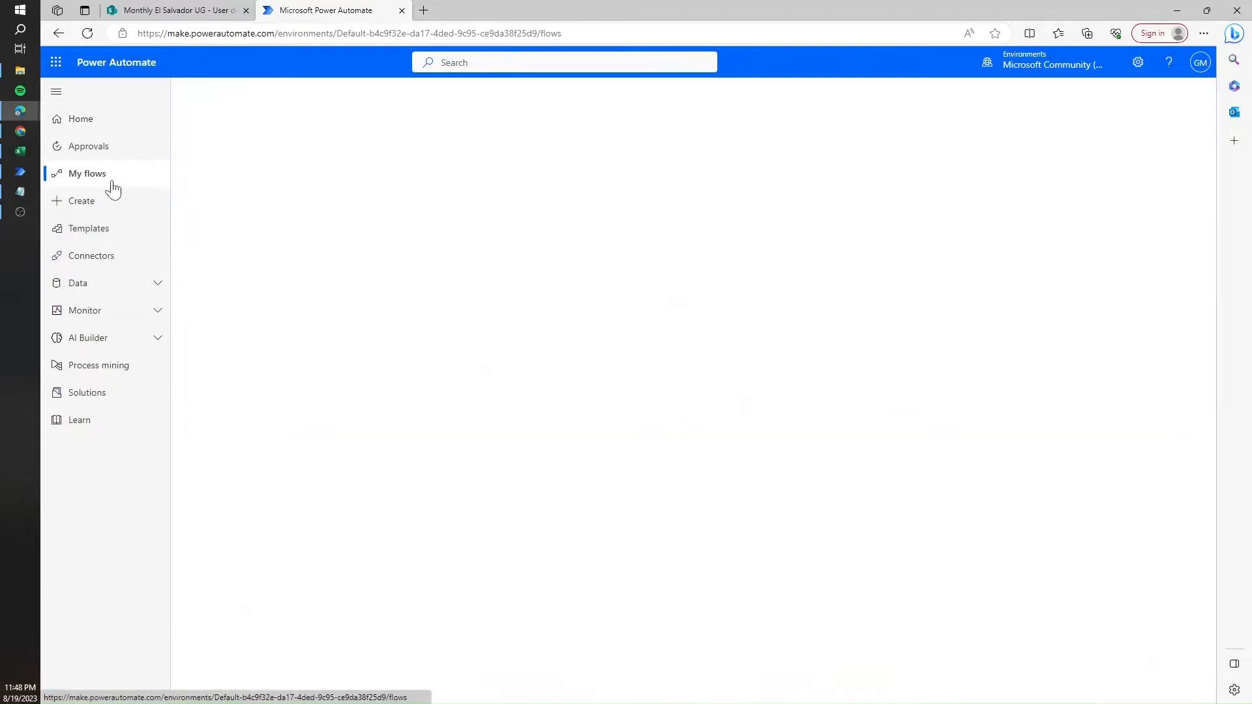
left_click(230, 92)
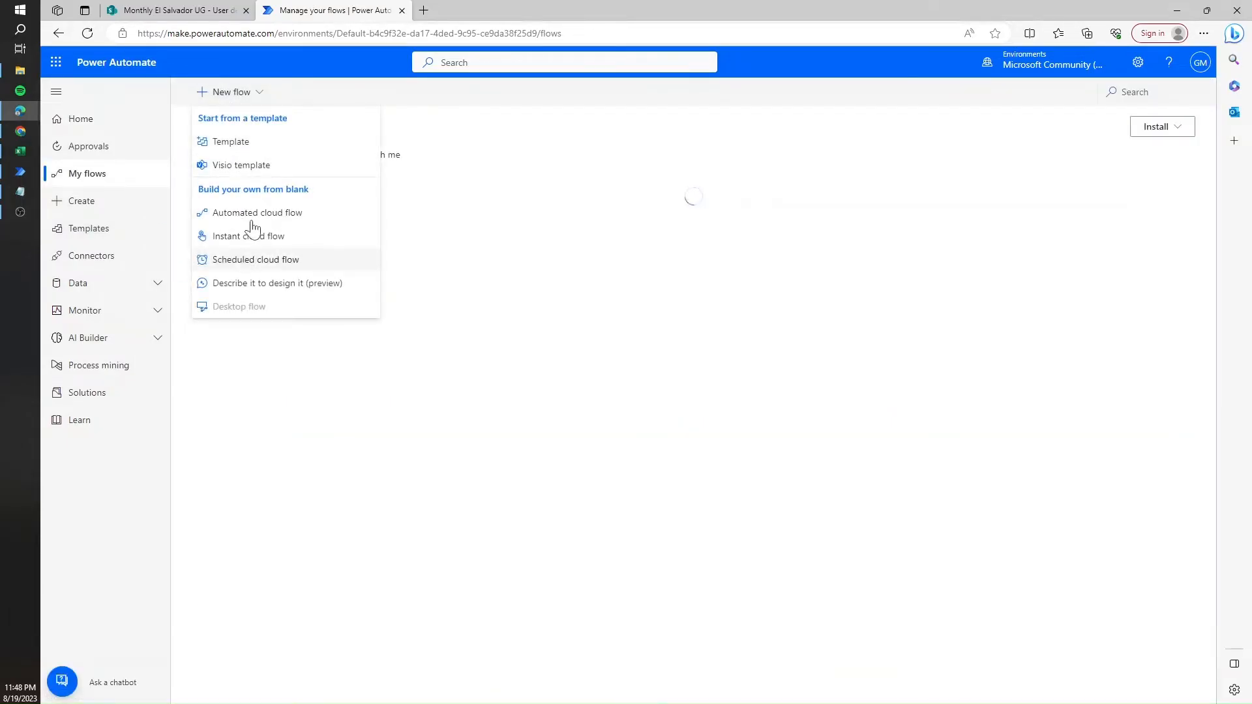
left_click(258, 213)
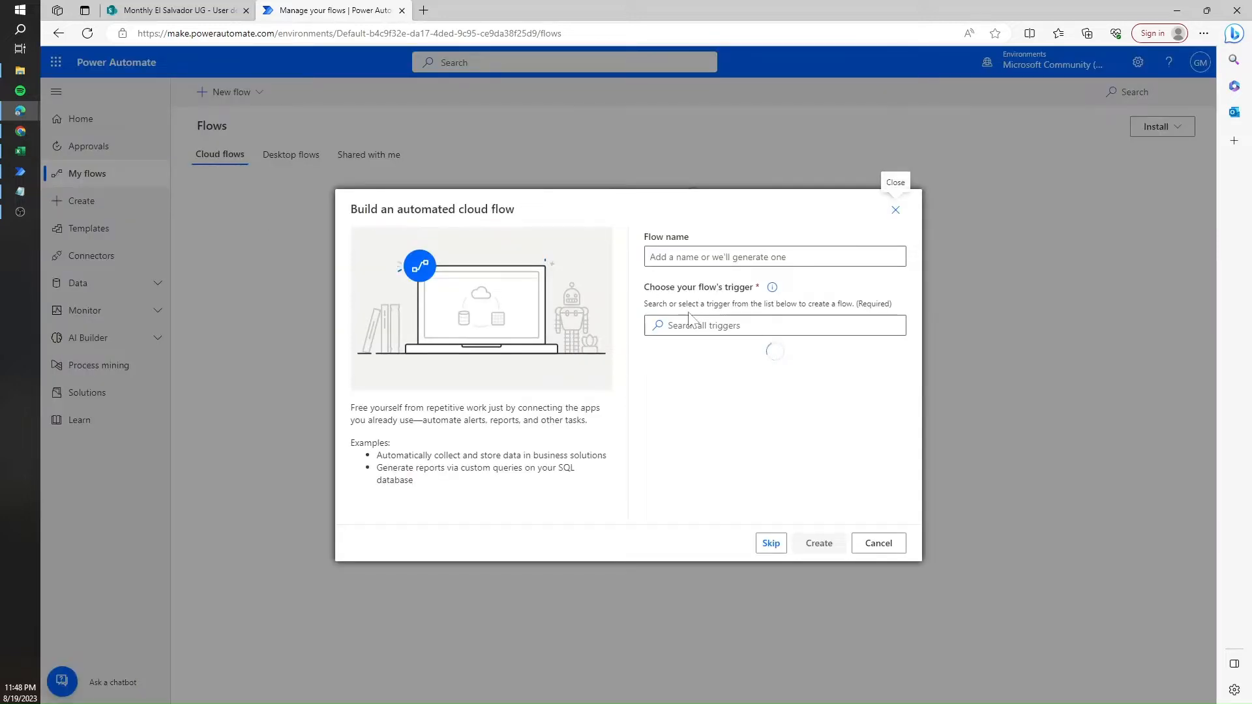
type("file")
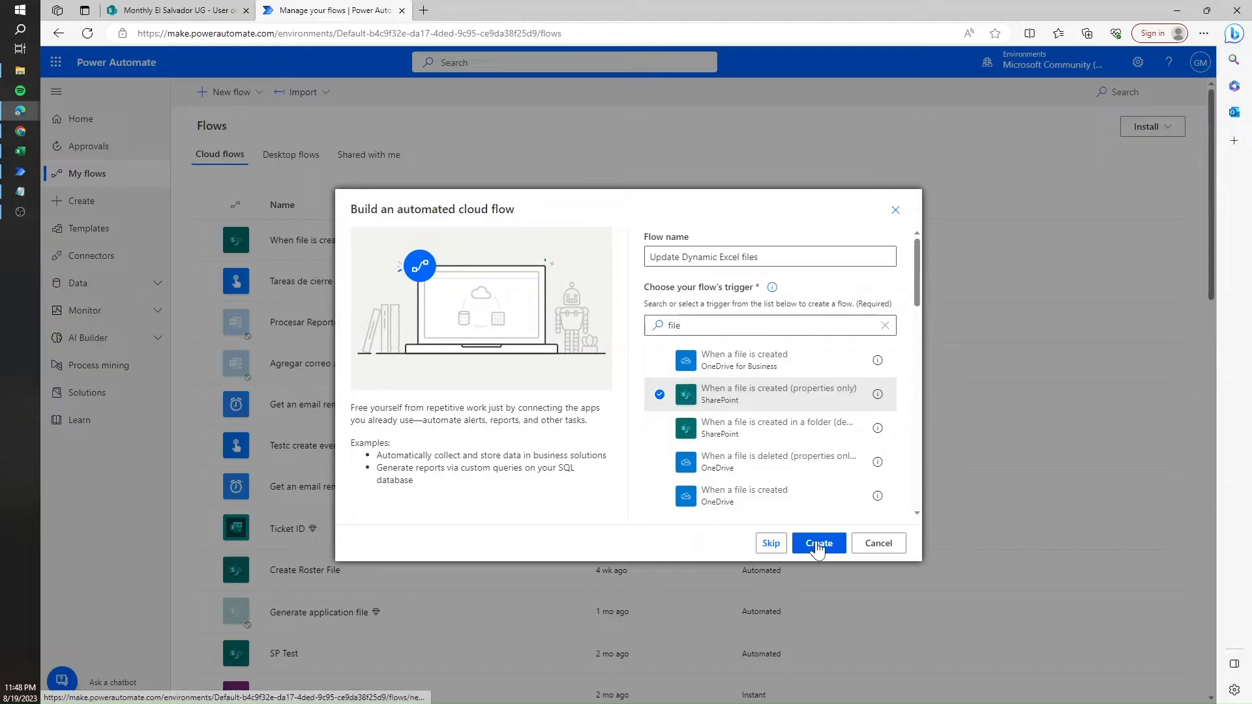
left_click(817, 543)
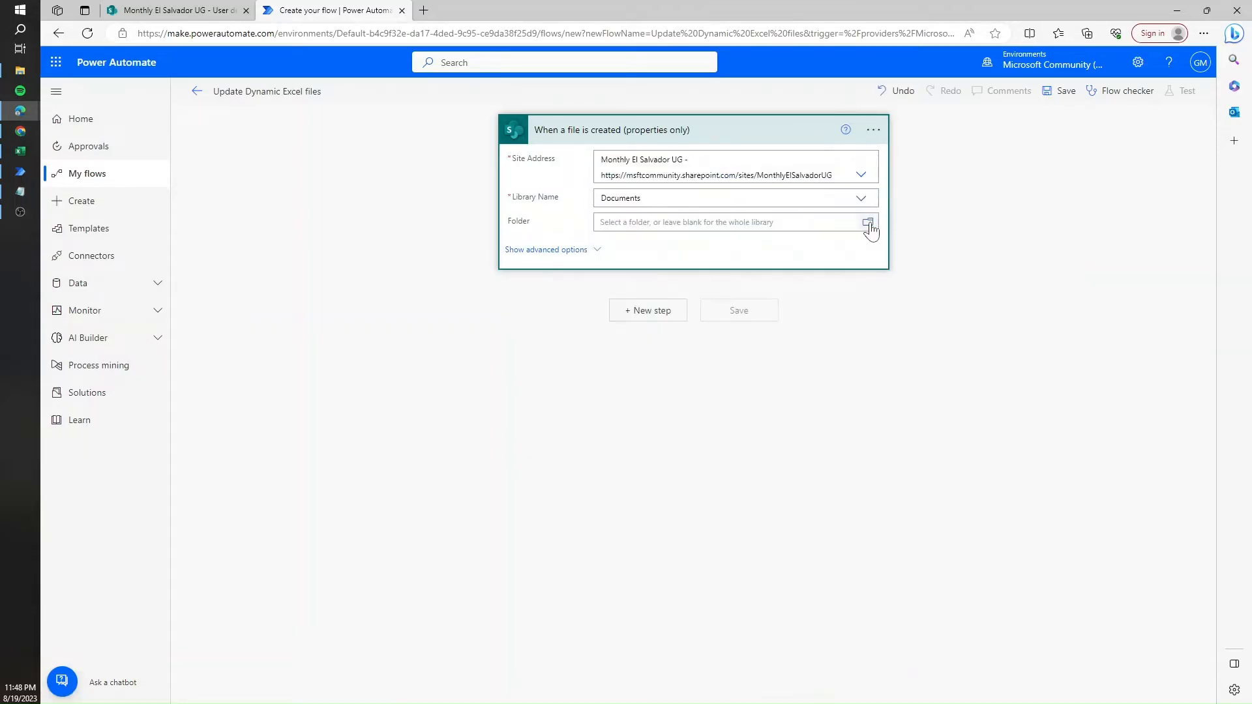
Set the trigger's folder to Shared Documents/User details
left_click(868, 222)
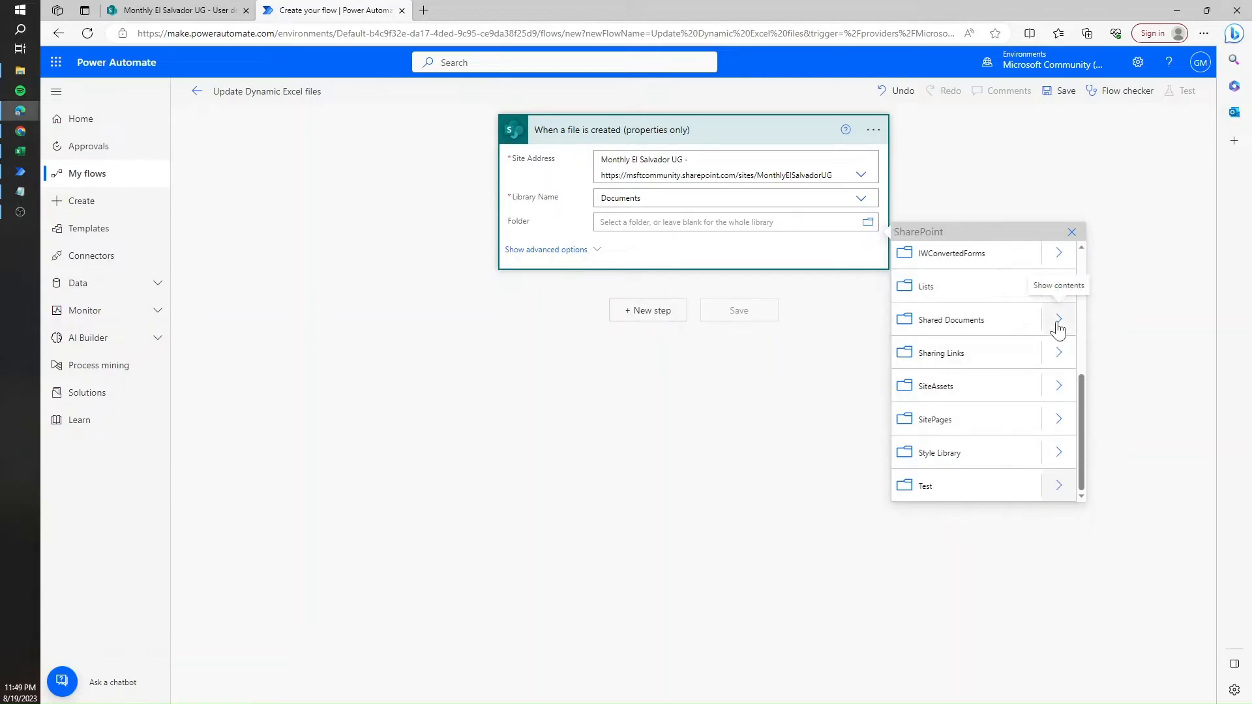
left_click(1058, 319)
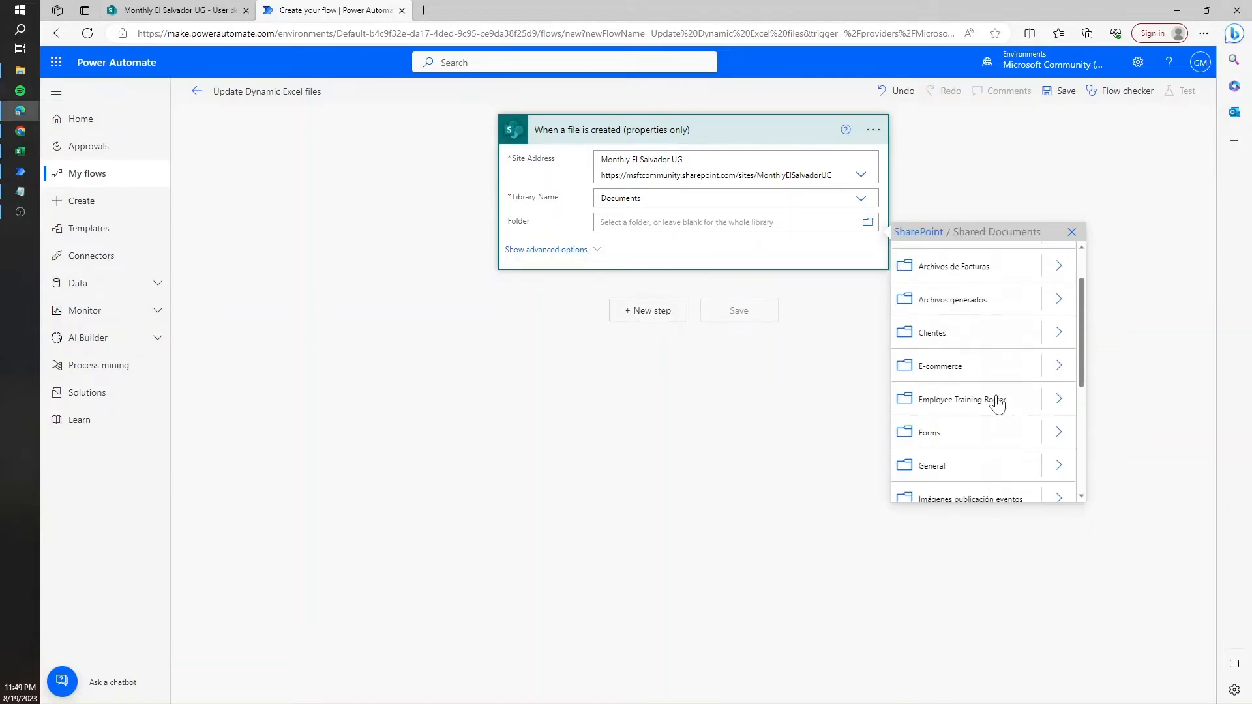
left_click(1072, 231)
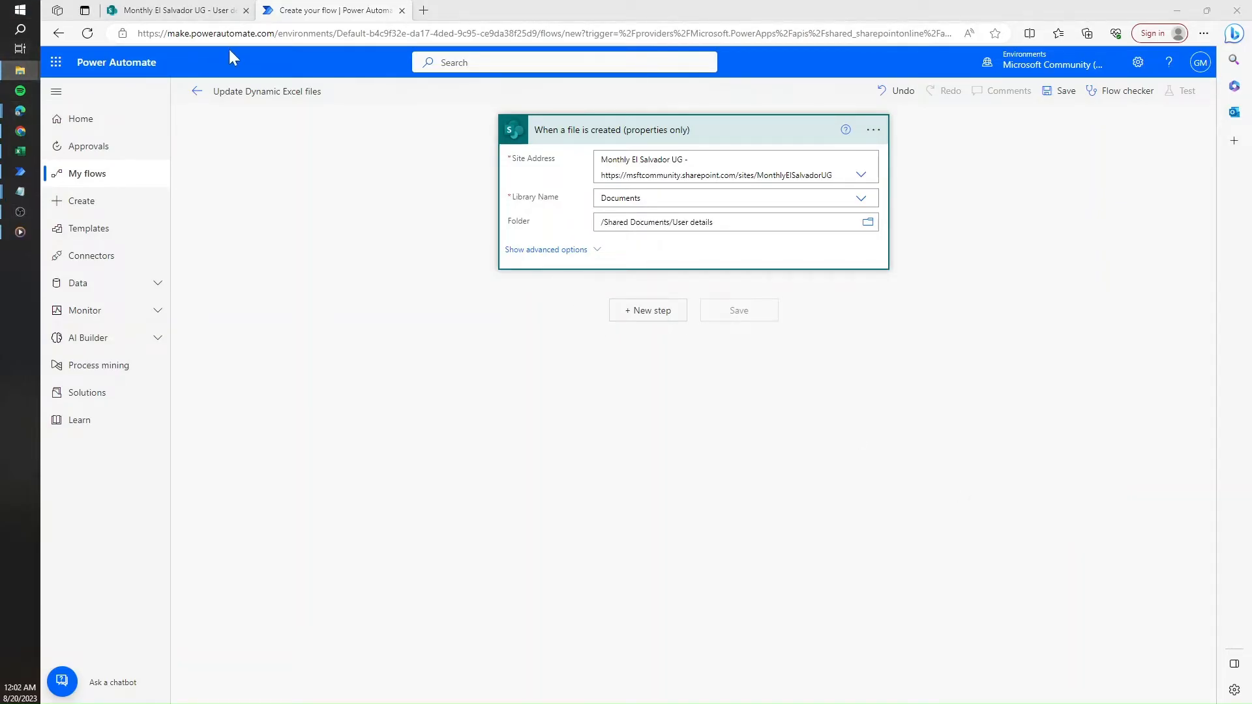
Upload Userdetails.xlsx into the SharePoint User details folder and return to the flow
left_click(176, 10)
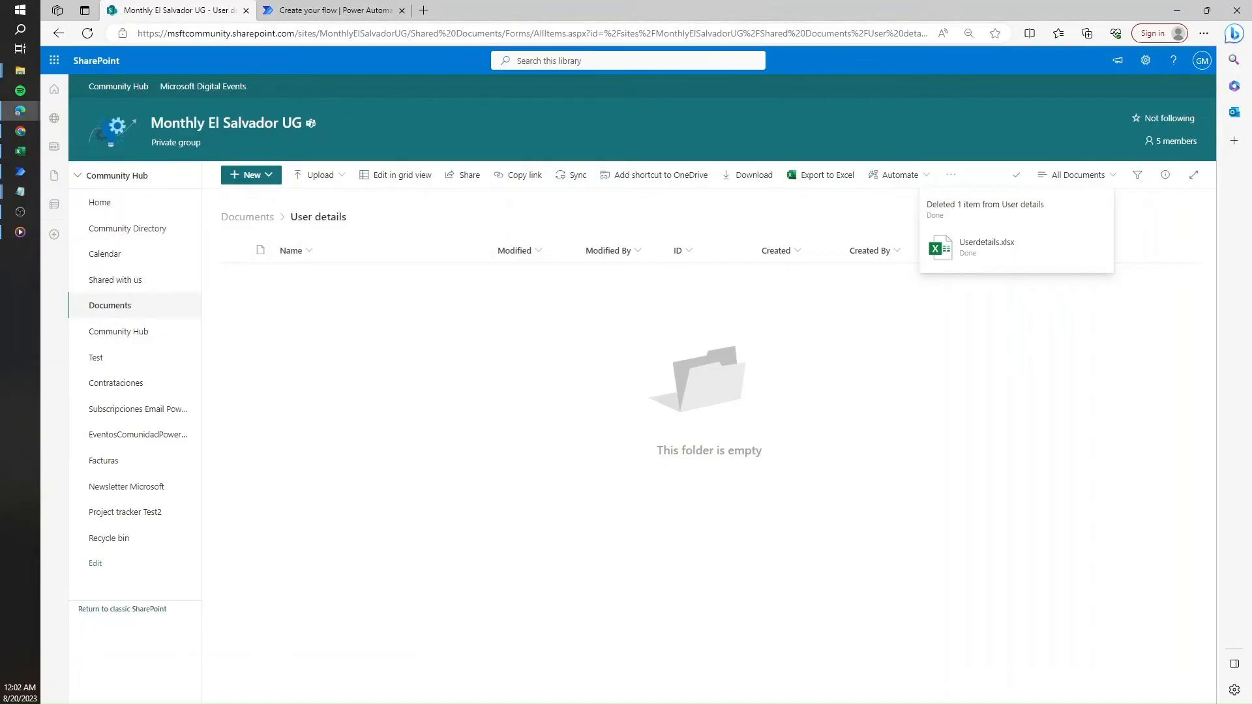
mouse_move(499, 393)
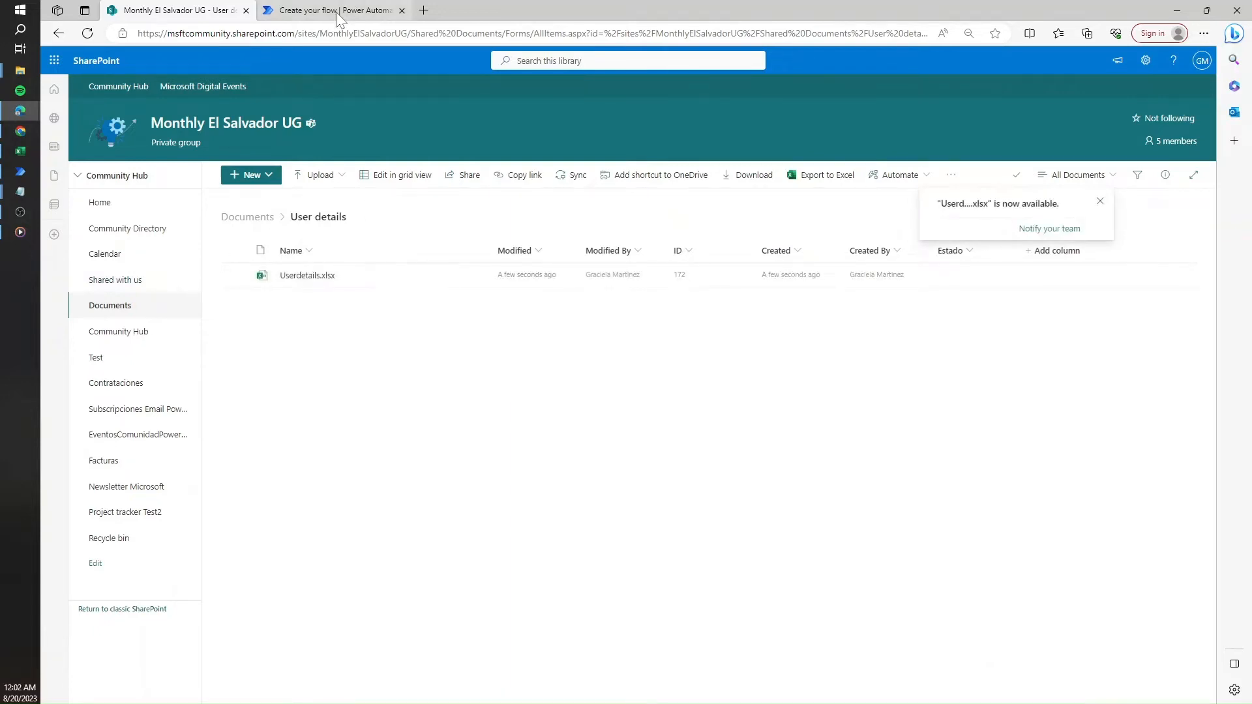
left_click(332, 10)
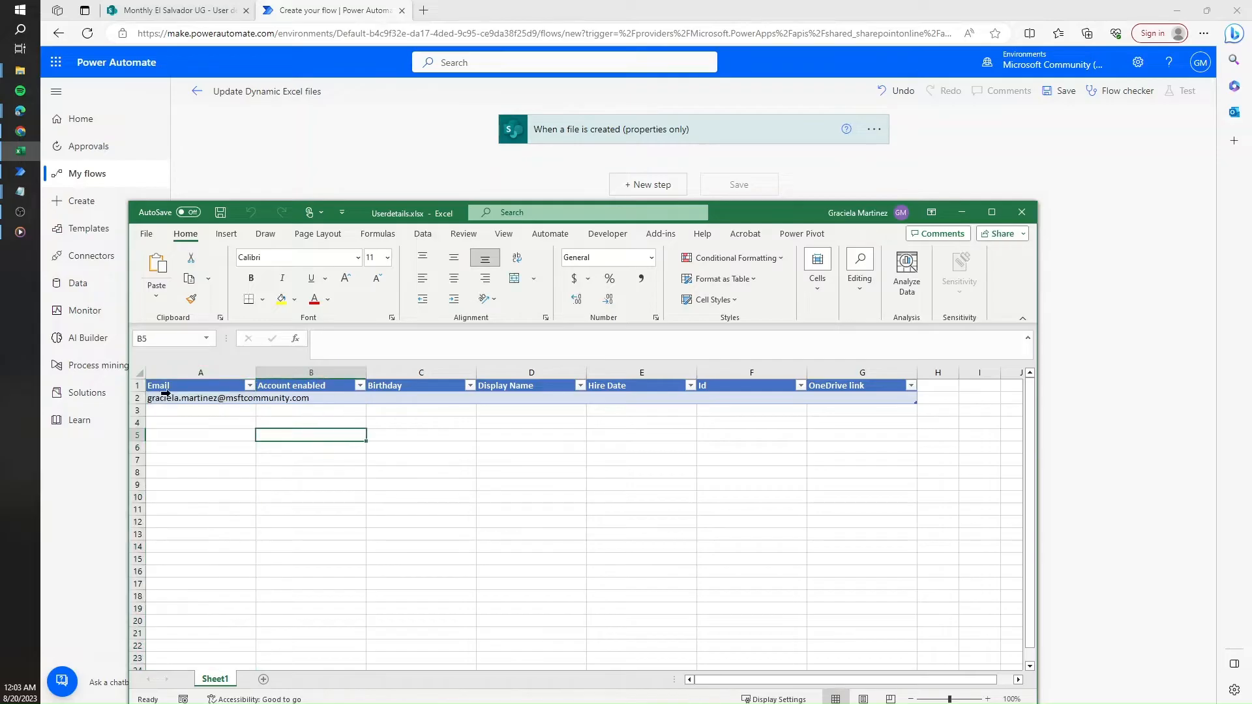
left_click(201, 386)
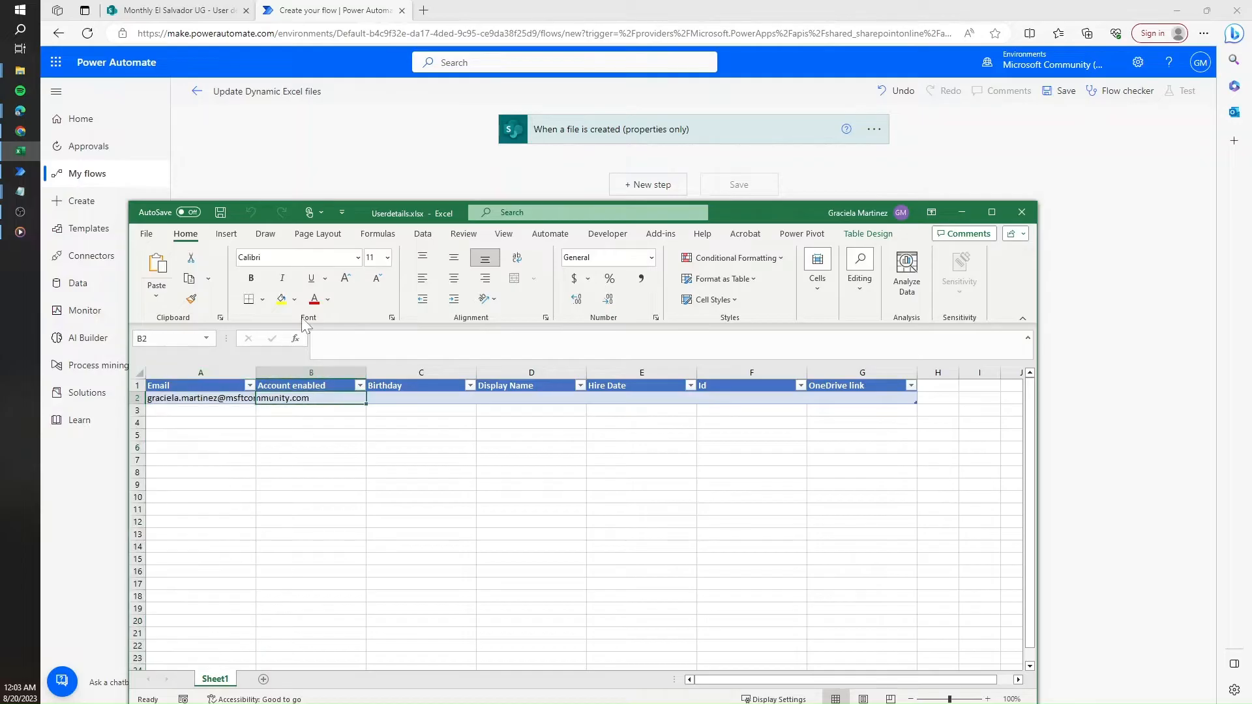
mouse_move(416, 170)
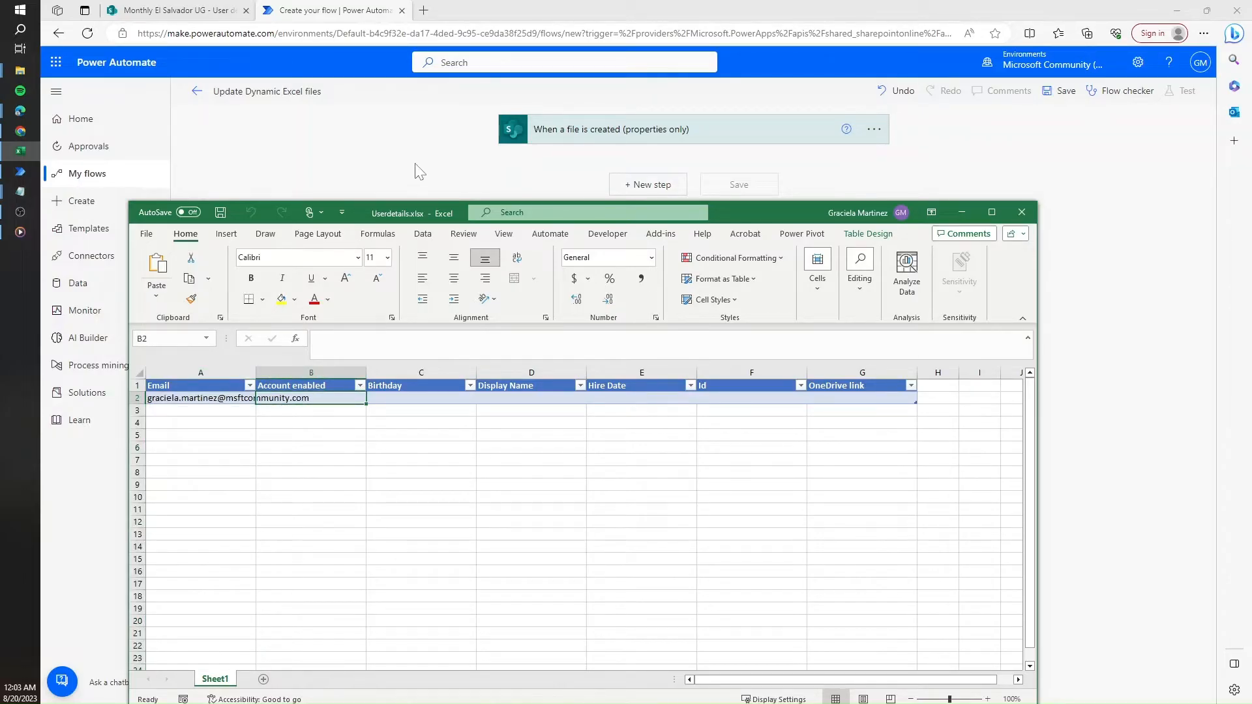
Add an Excel List rows step reading the Users table of Userdetails.xlsx on Monthly El Salvador UG
left_click(648, 184)
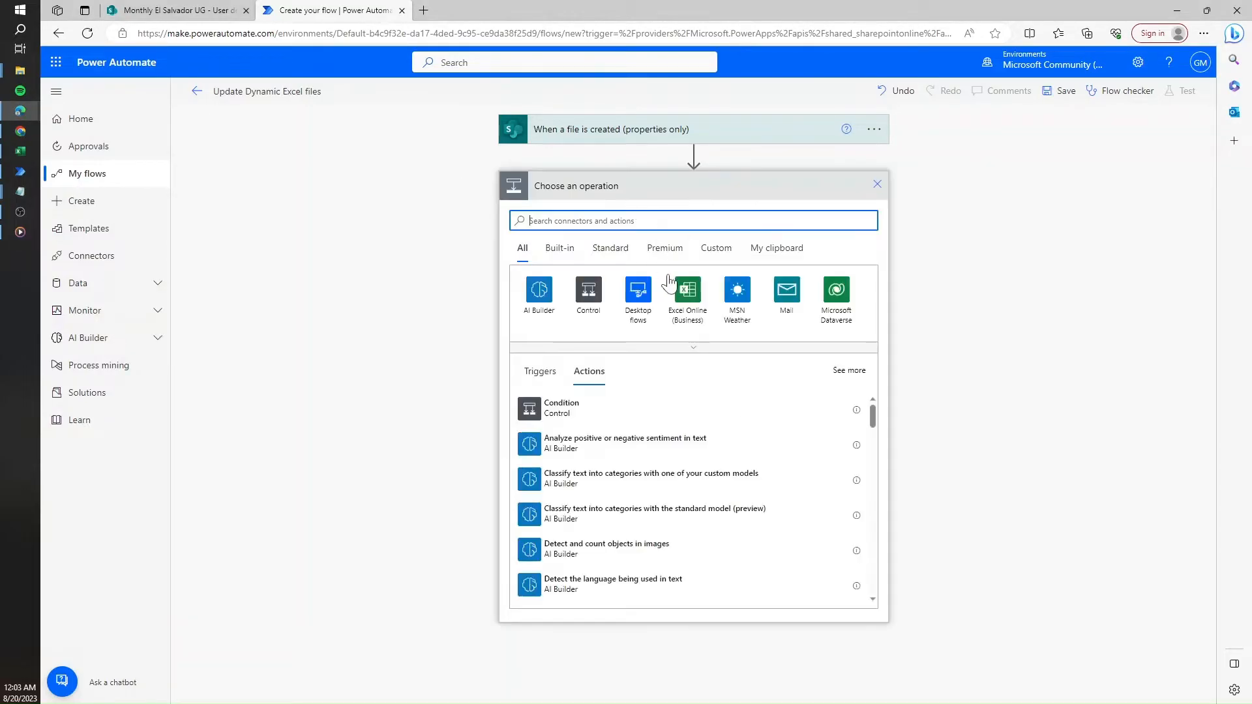
left_click(684, 289)
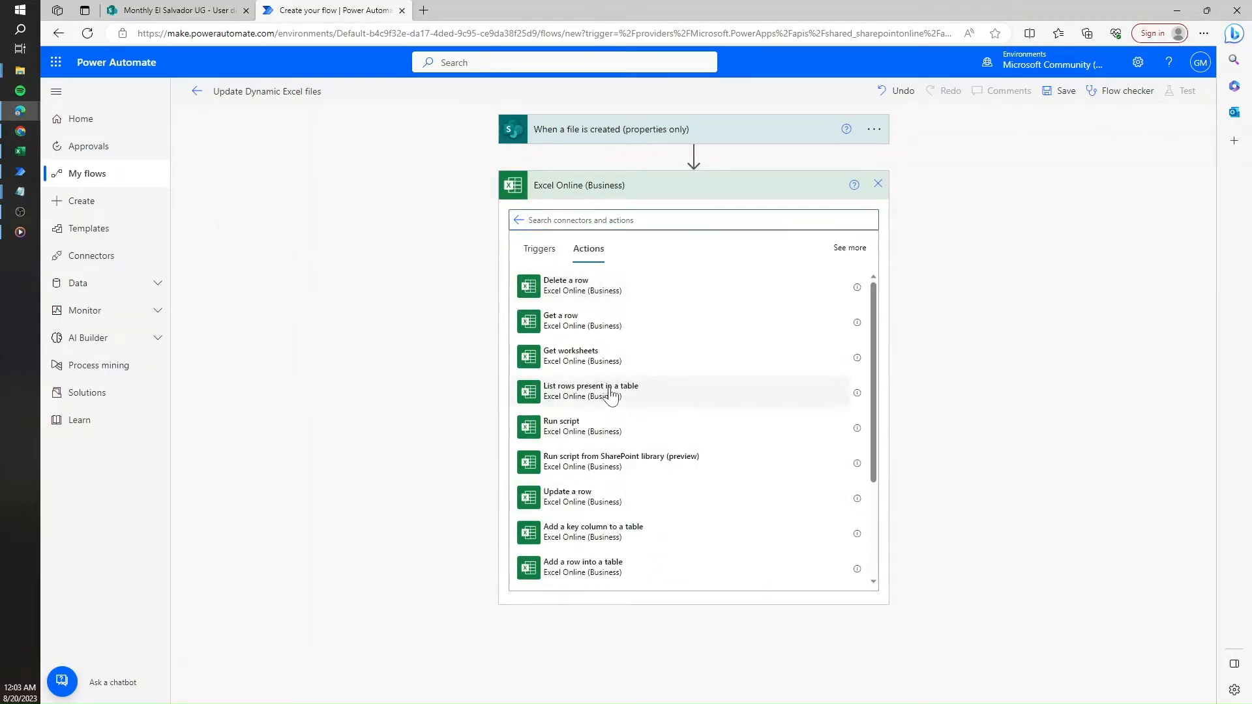
left_click(590, 392)
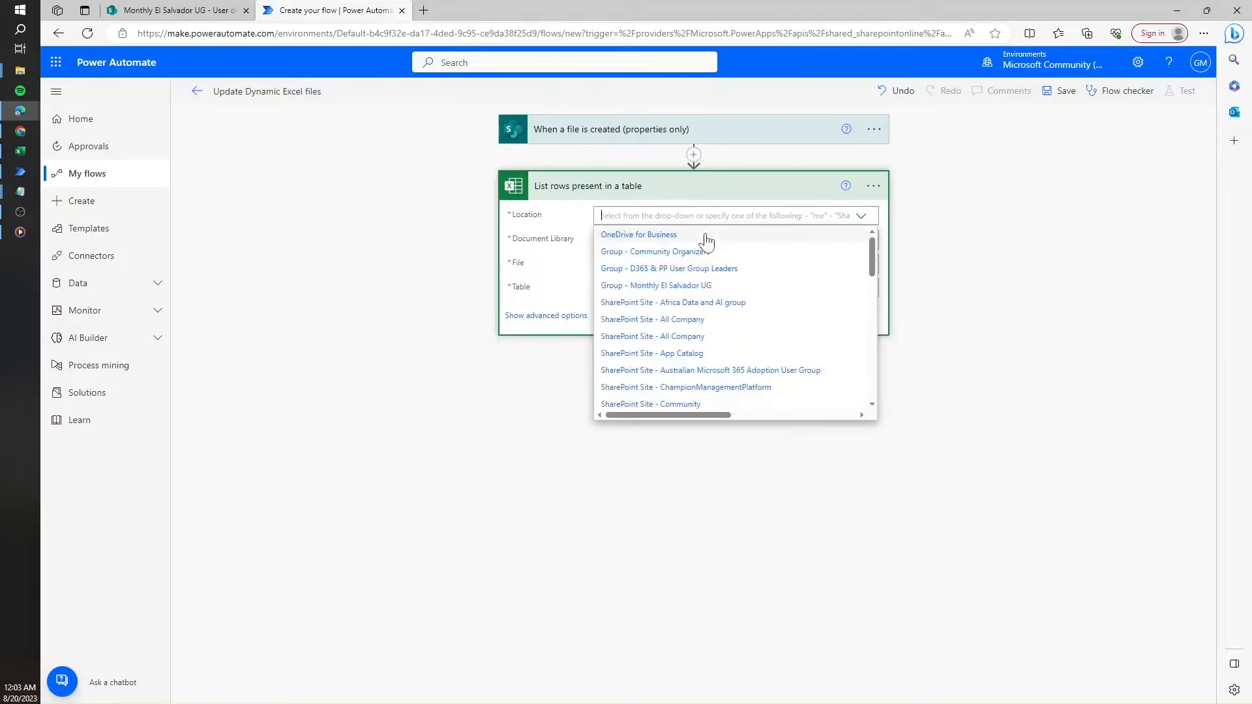
type("e")
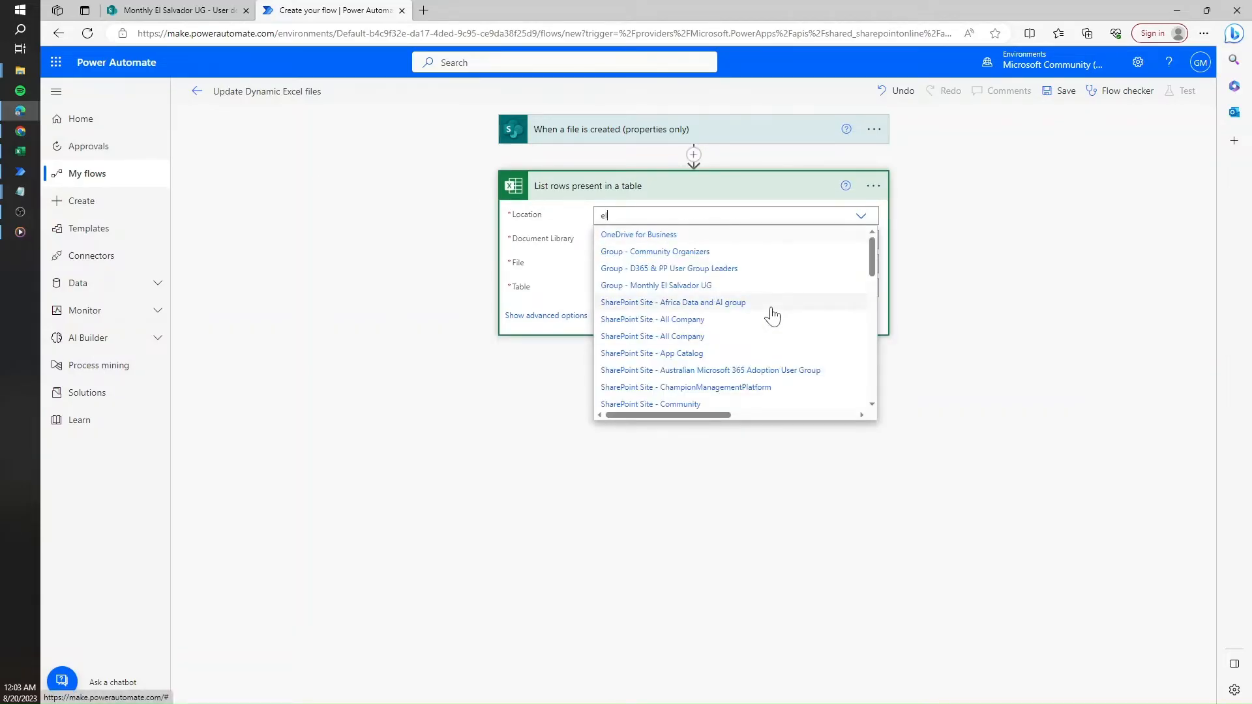
type("l sa")
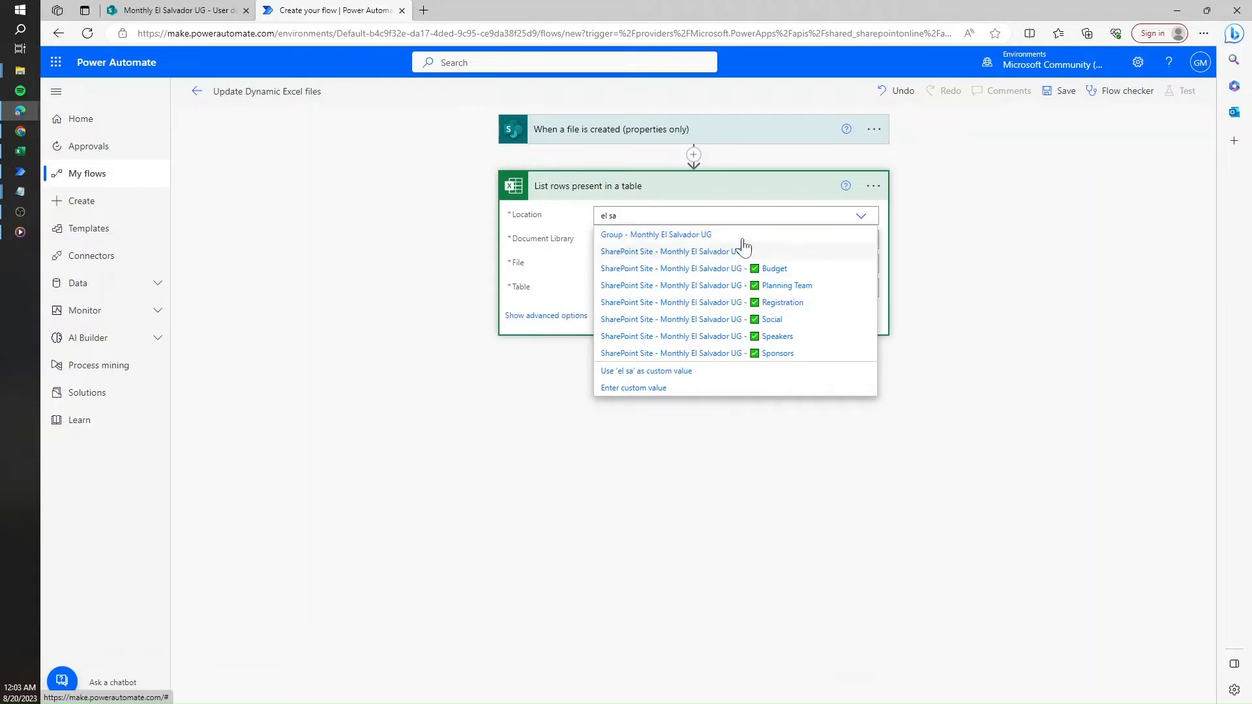
left_click(669, 251)
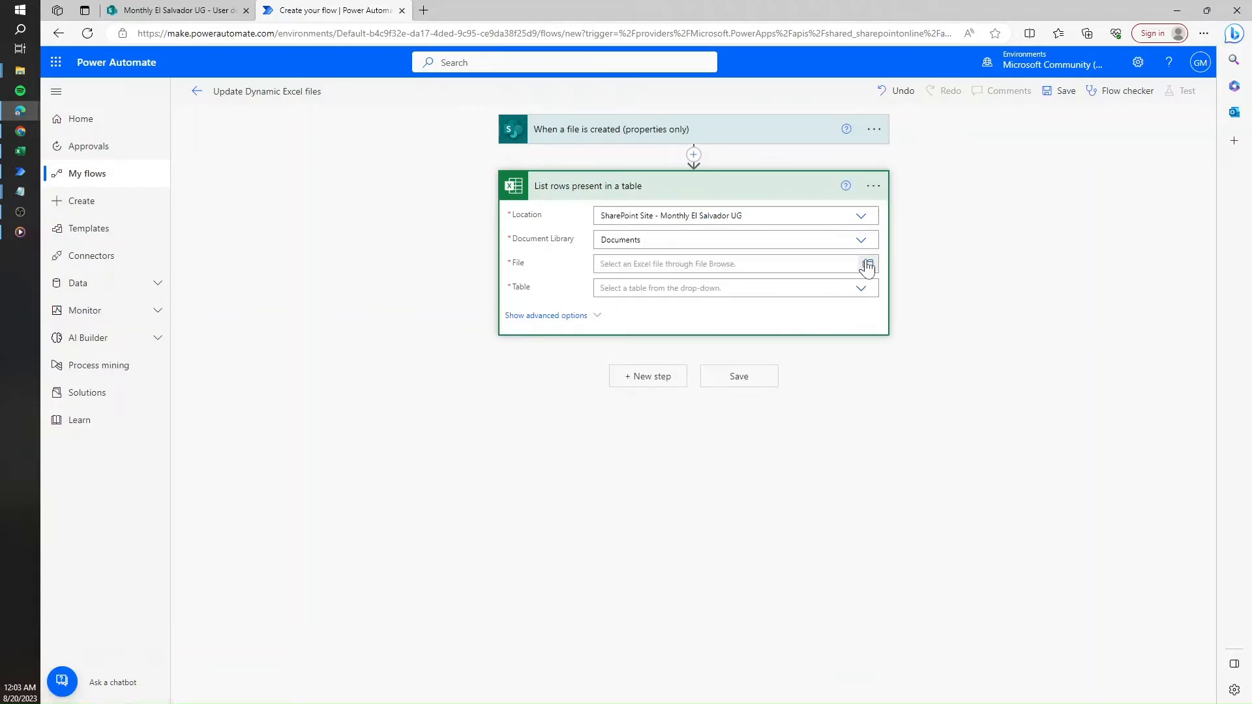
left_click(868, 263)
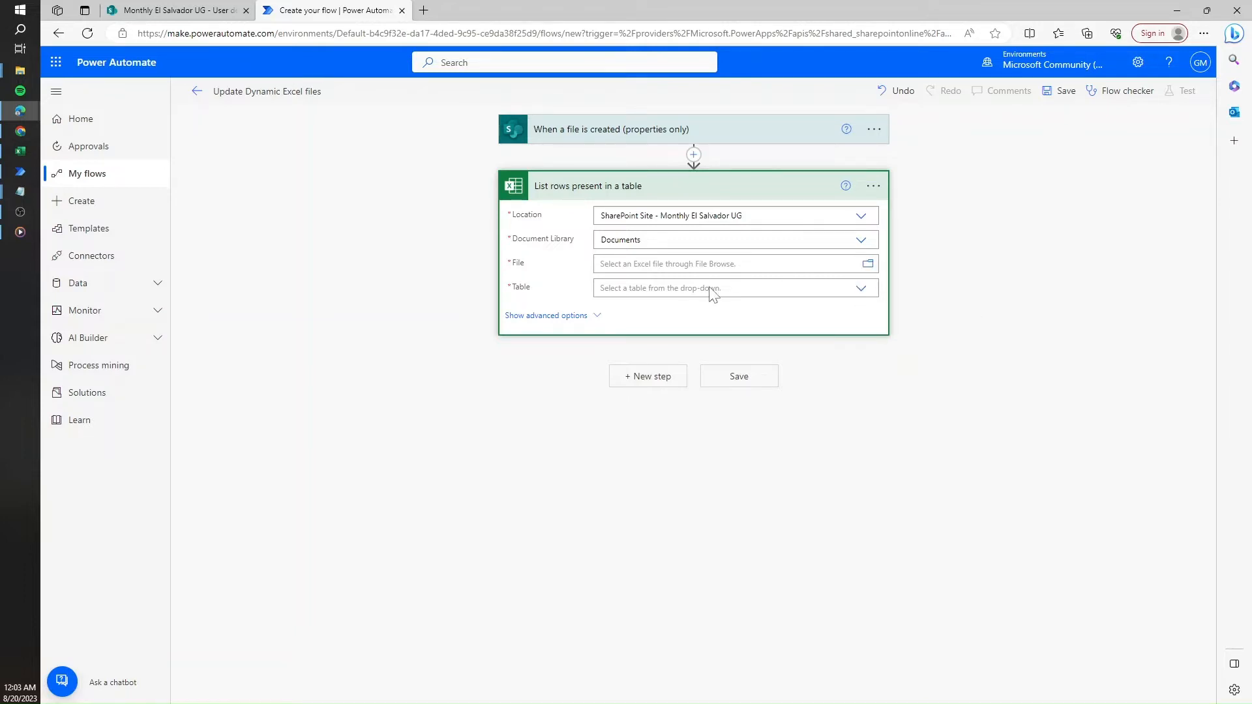
left_click(733, 288)
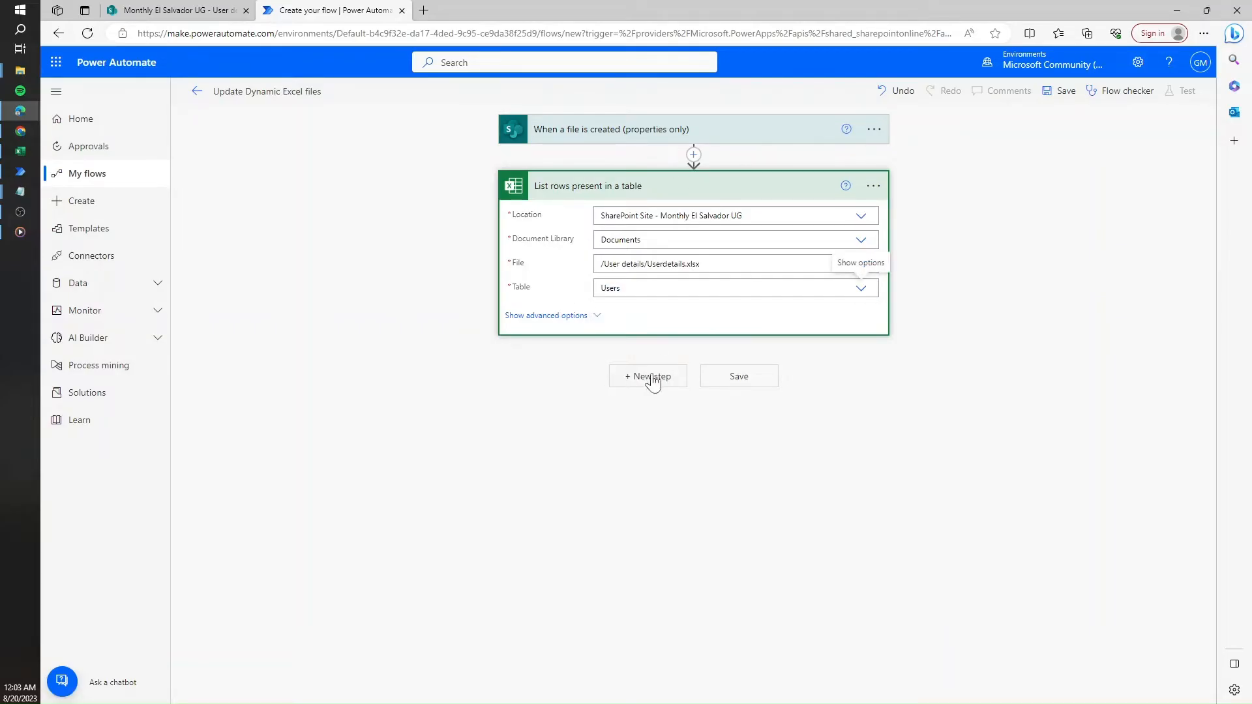
Add Get user profile (V2) and feed Email into User (UPN), creating an Apply to each loop
left_click(647, 377)
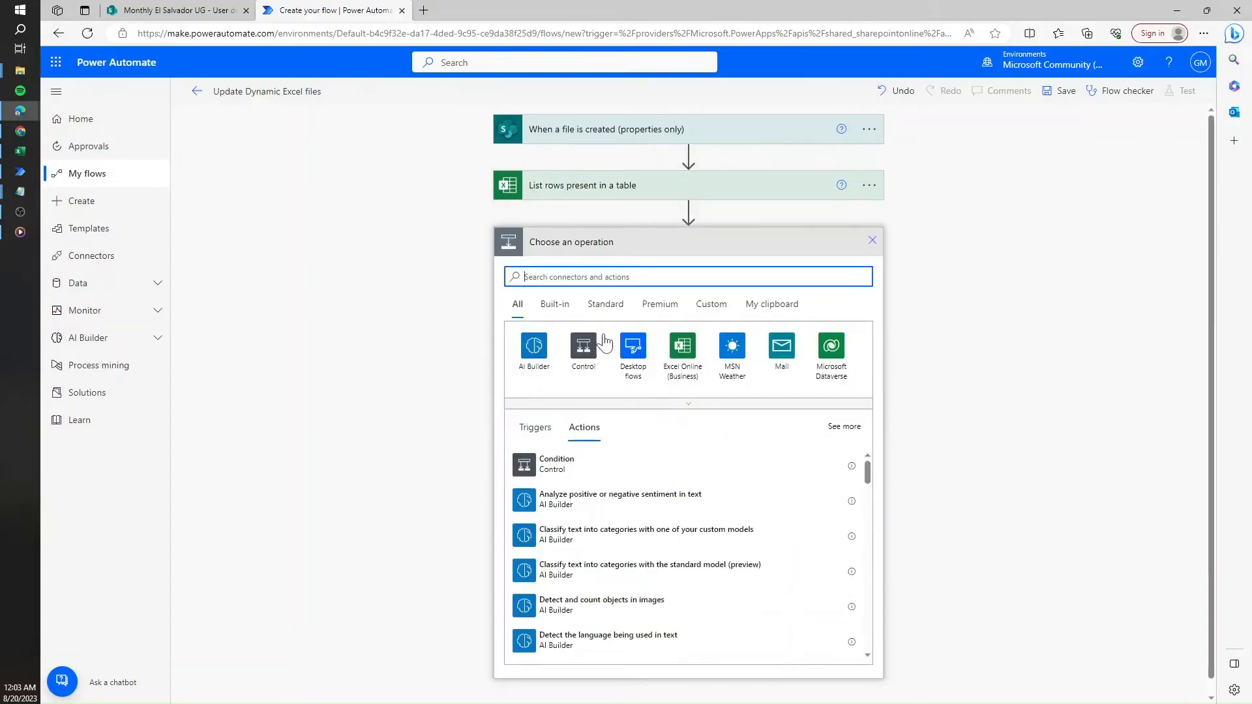
type("user")
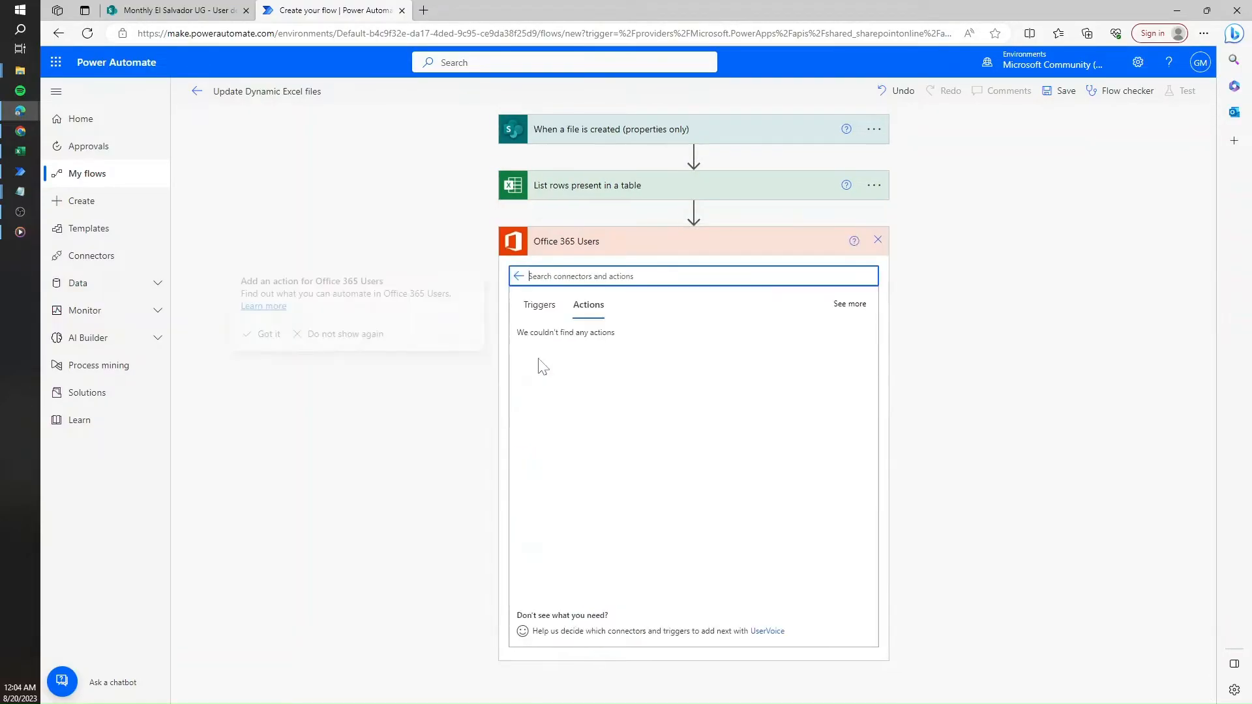
type("prof")
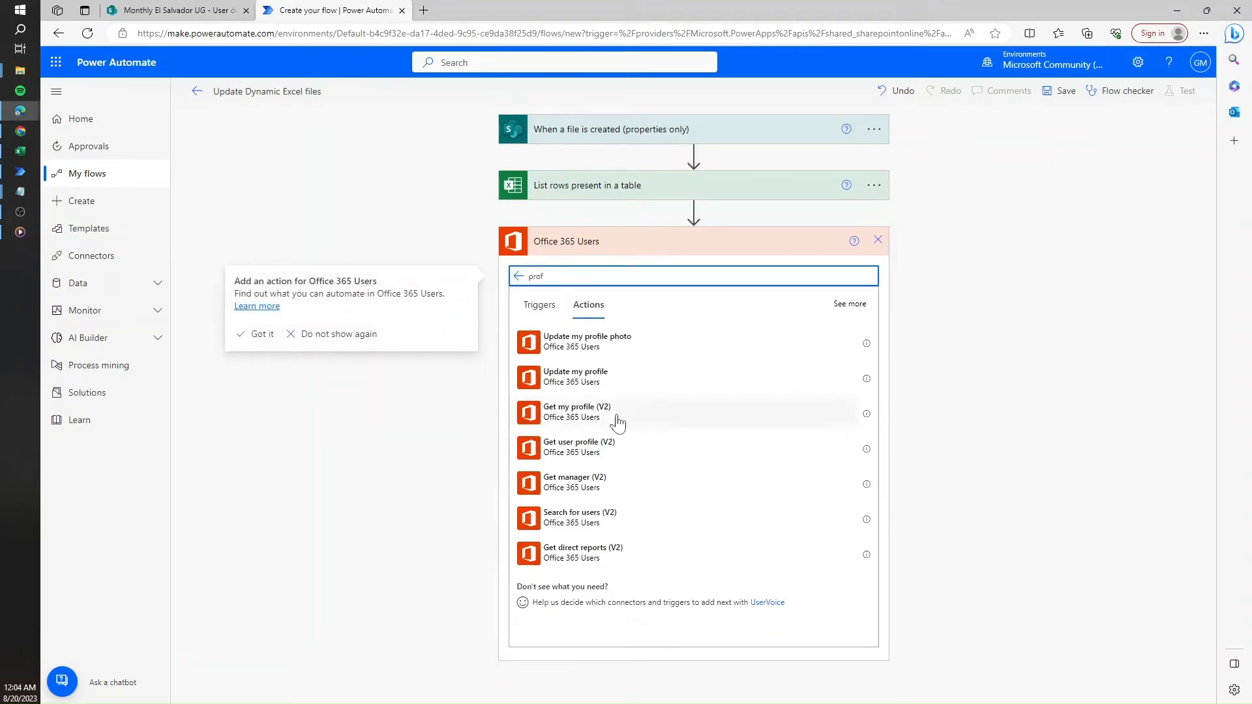
left_click(579, 447)
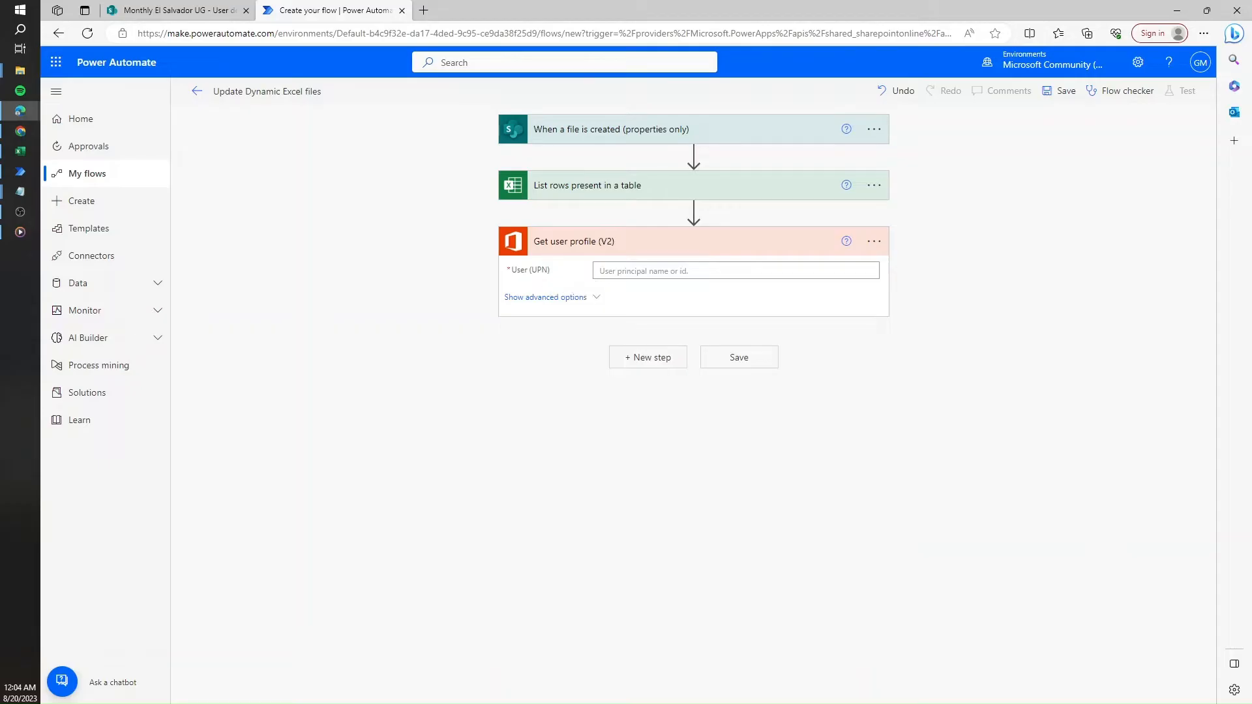
left_click(735, 270)
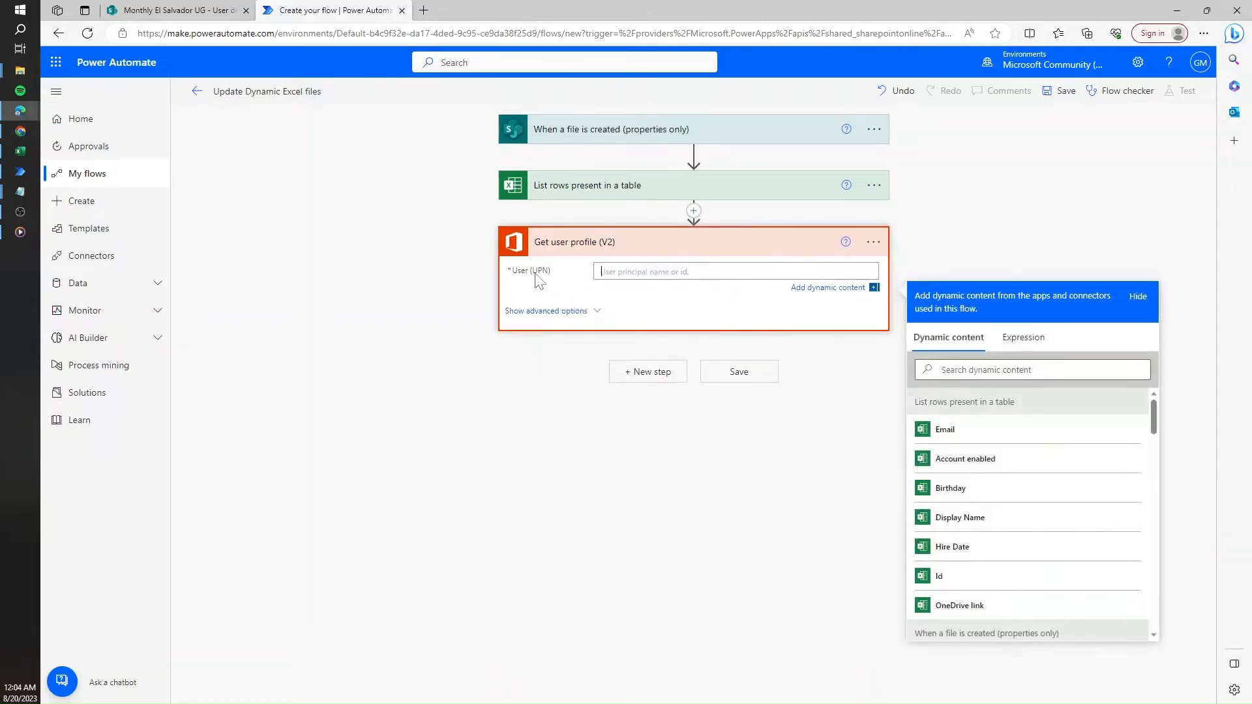
mouse_move(638, 194)
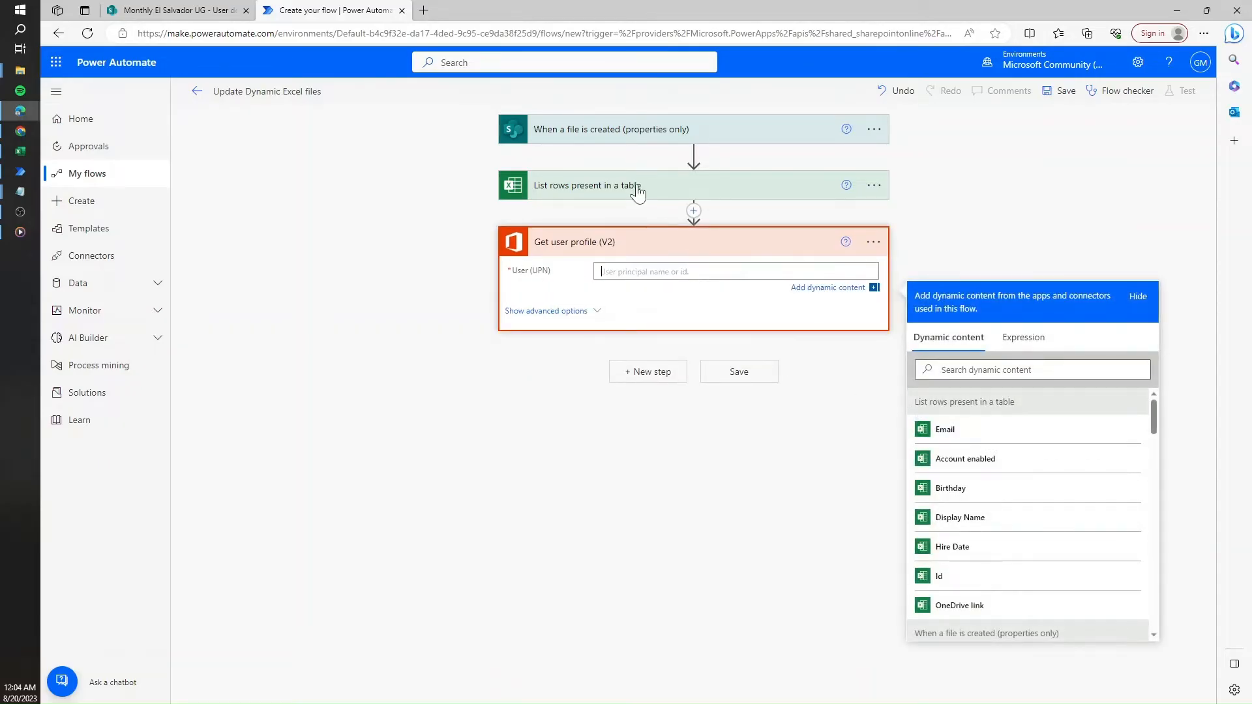
mouse_move(611, 196)
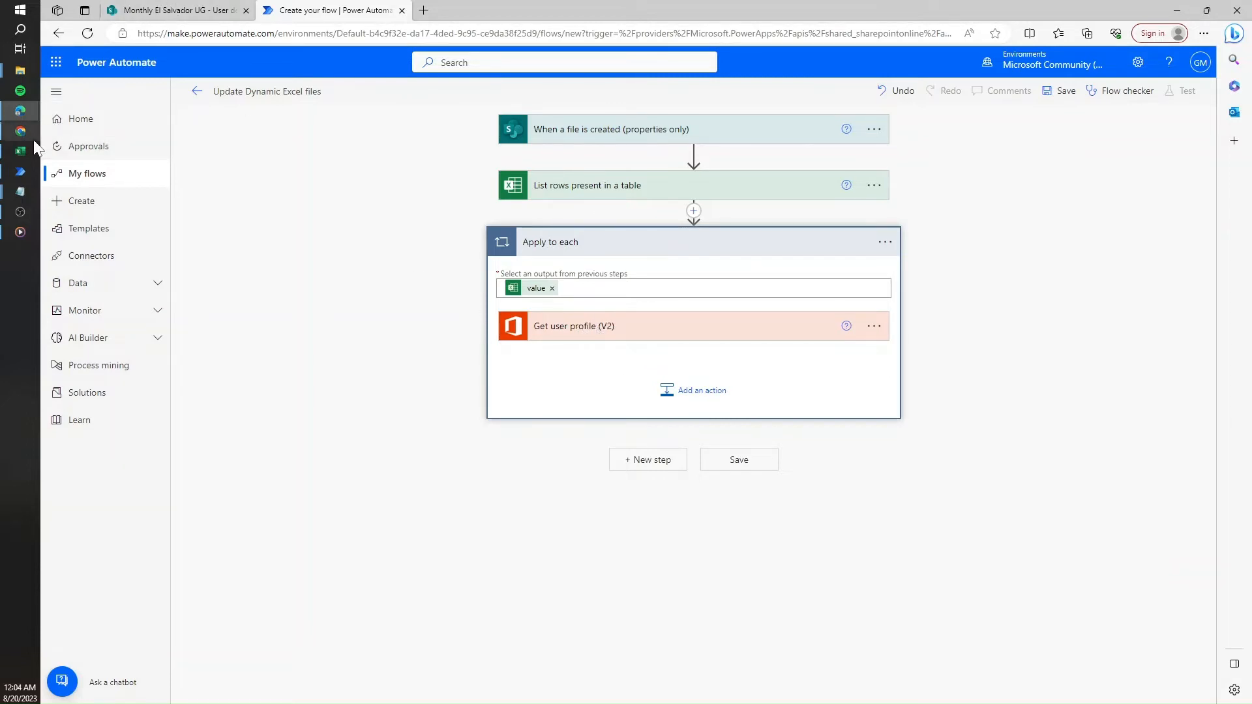
Check the Userdetails workbook columns, then pick the Excel Online (Business) connector inside the loop
left_click(20, 150)
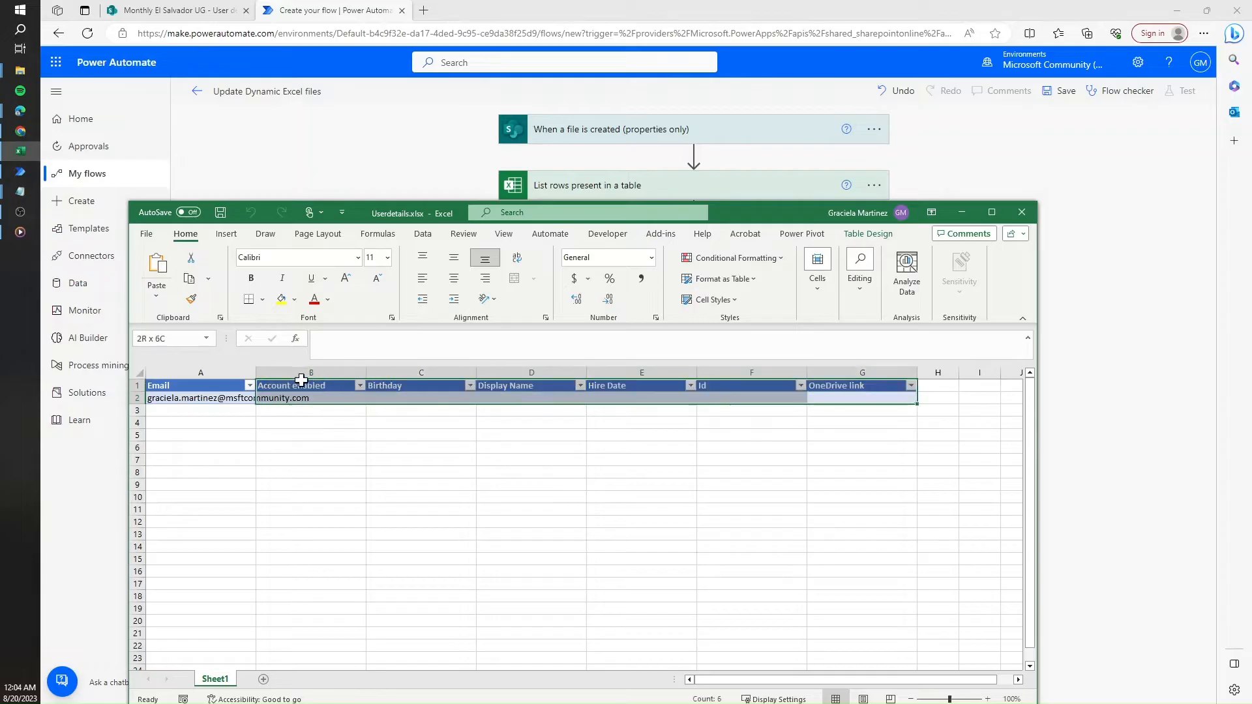
left_click(200, 385)
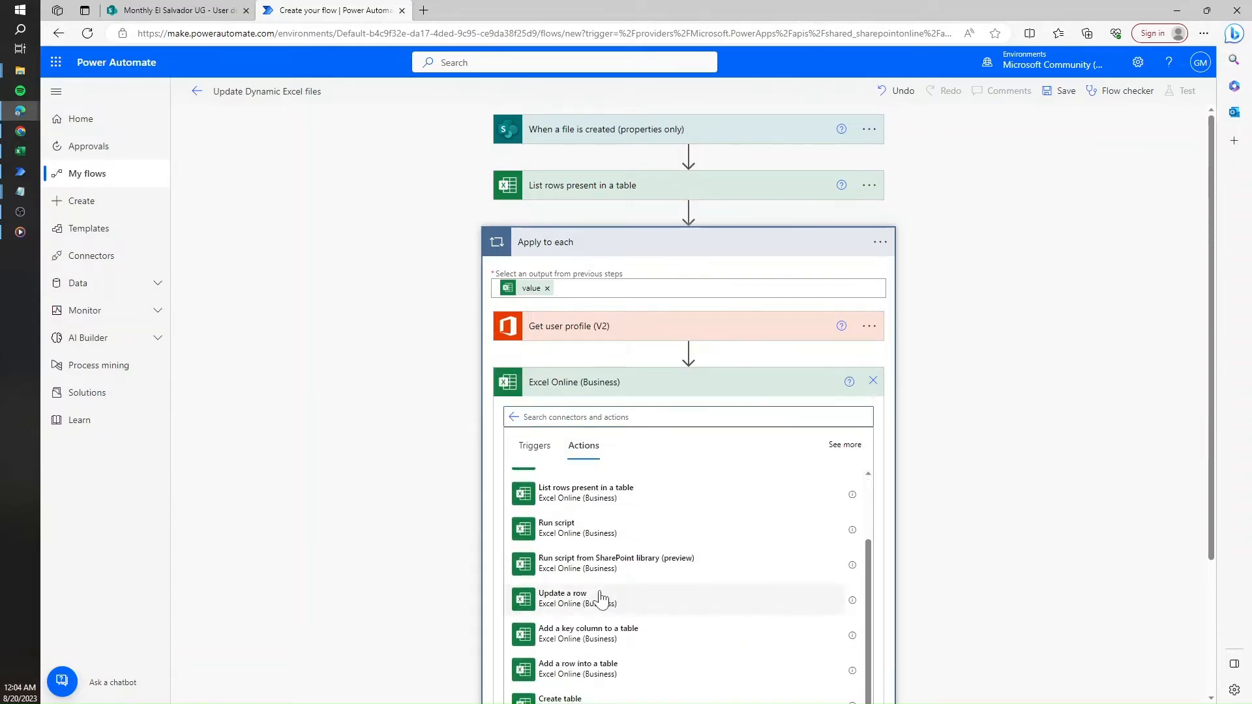
Configure Update a row on Monthly El Salvador UG Documents, Userdetails.xlsx, table Users, keyed on Email
left_click(562, 597)
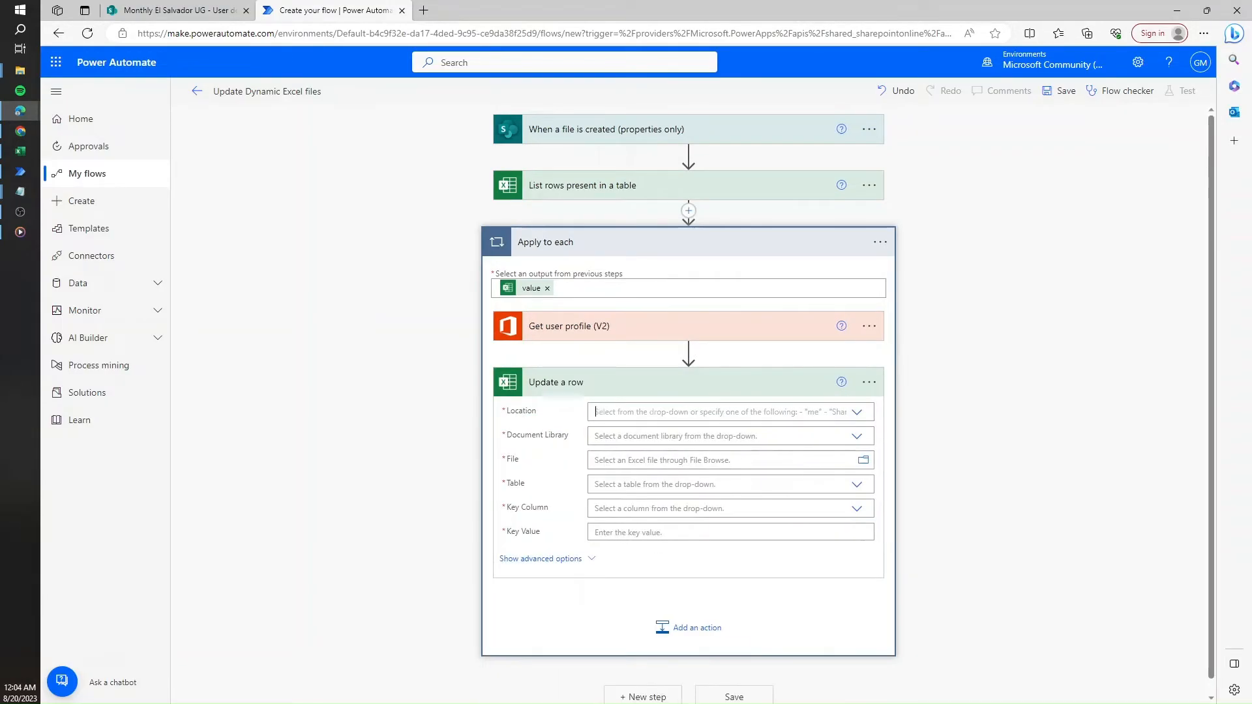
type("e")
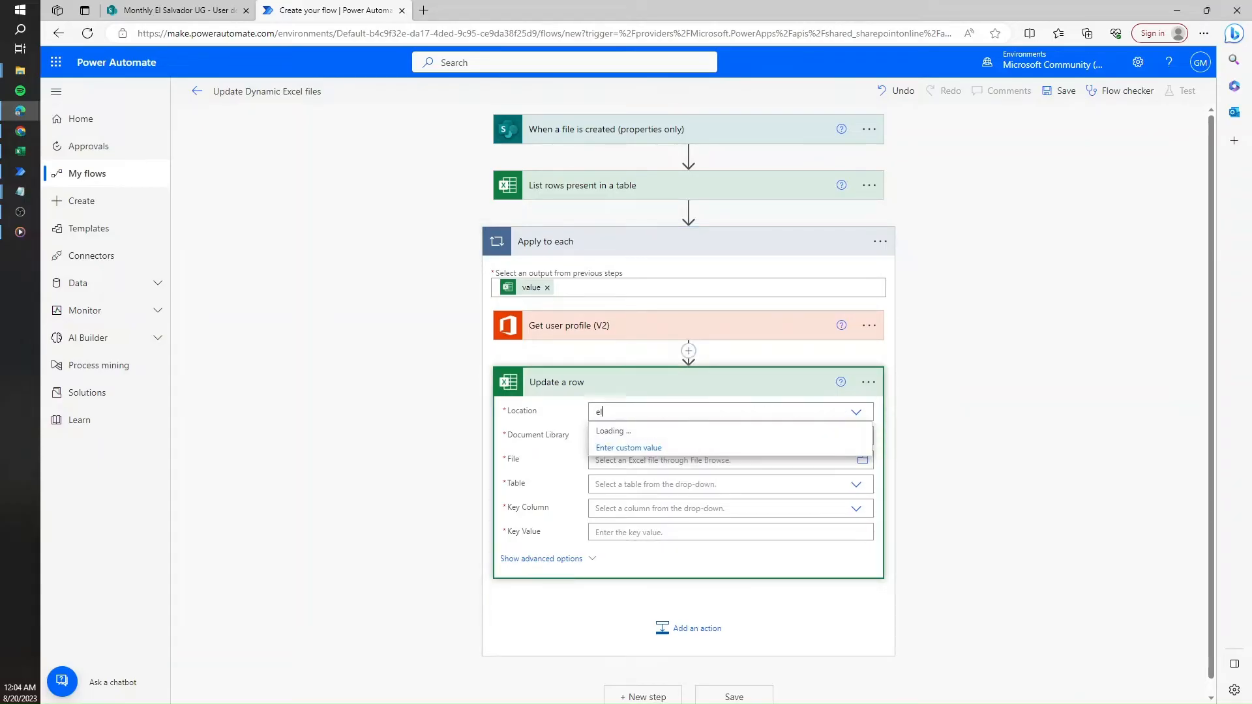
type("l sal")
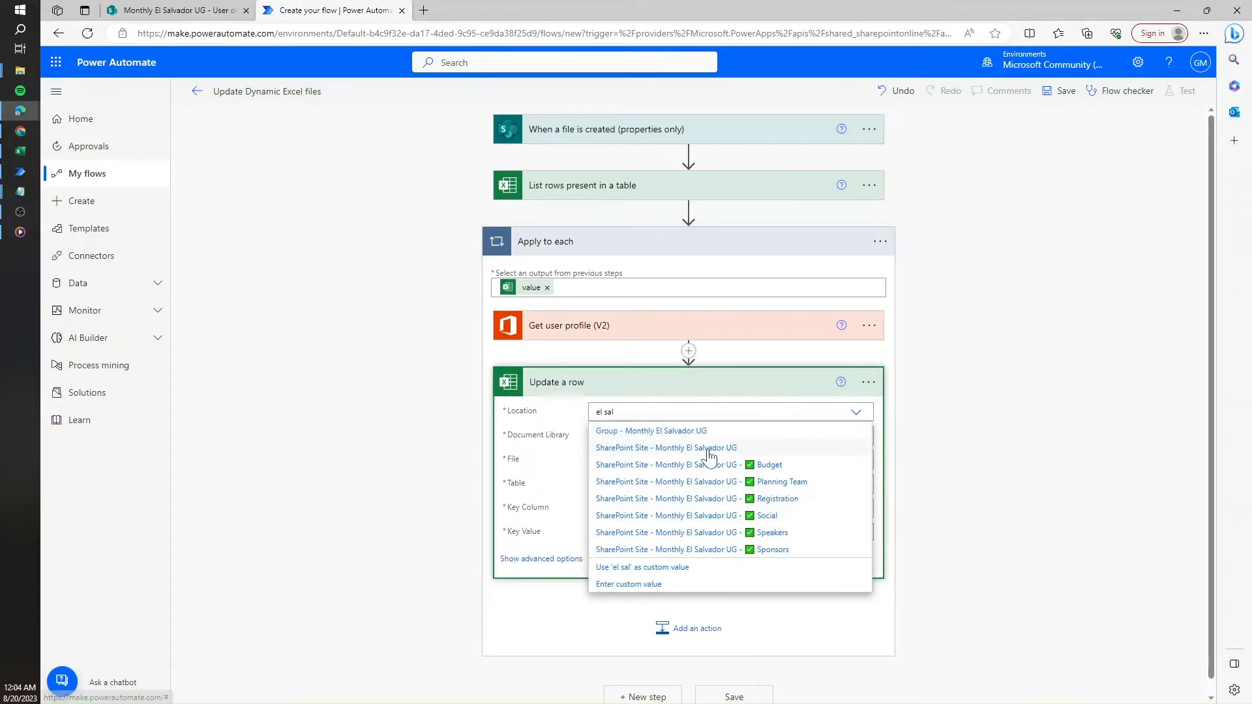
left_click(666, 448)
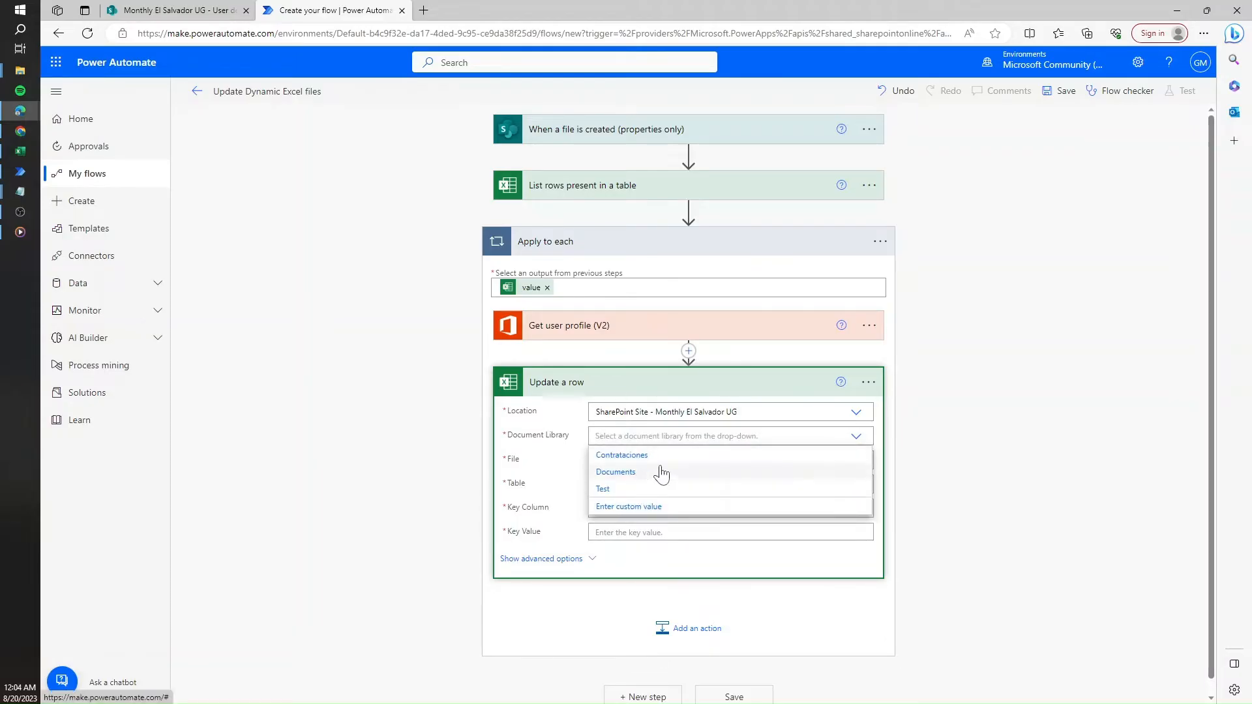
left_click(615, 472)
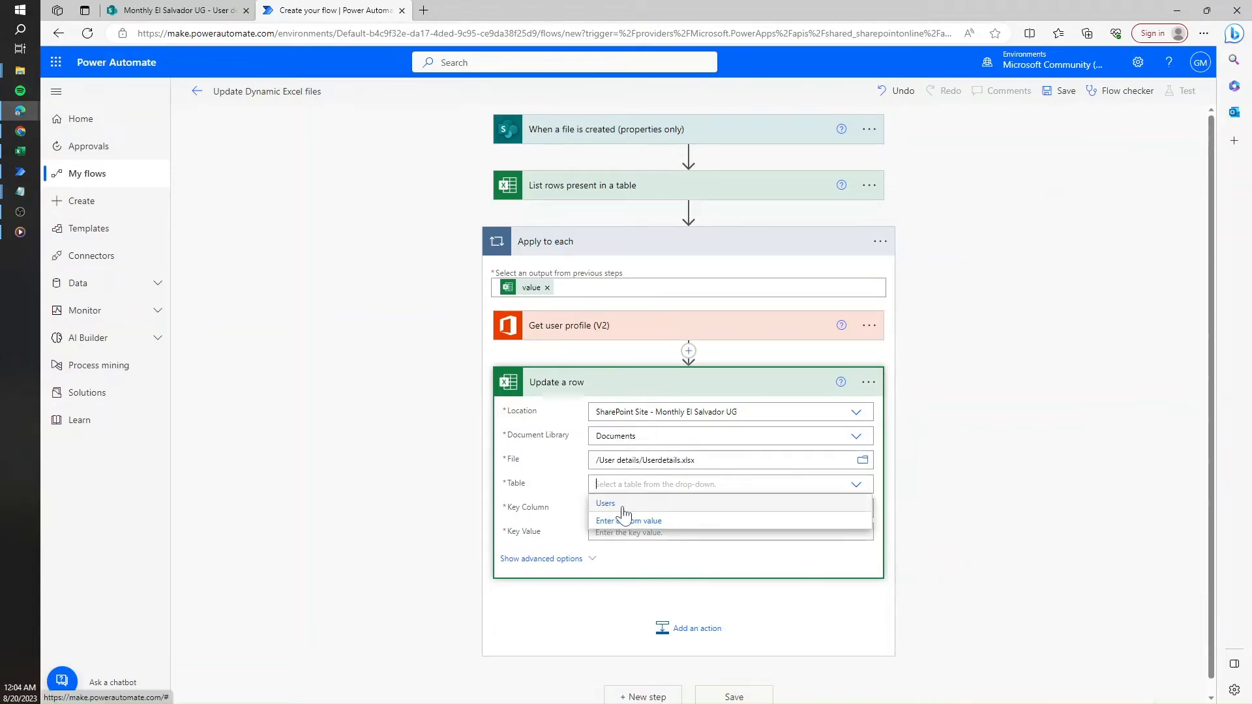
left_click(605, 503)
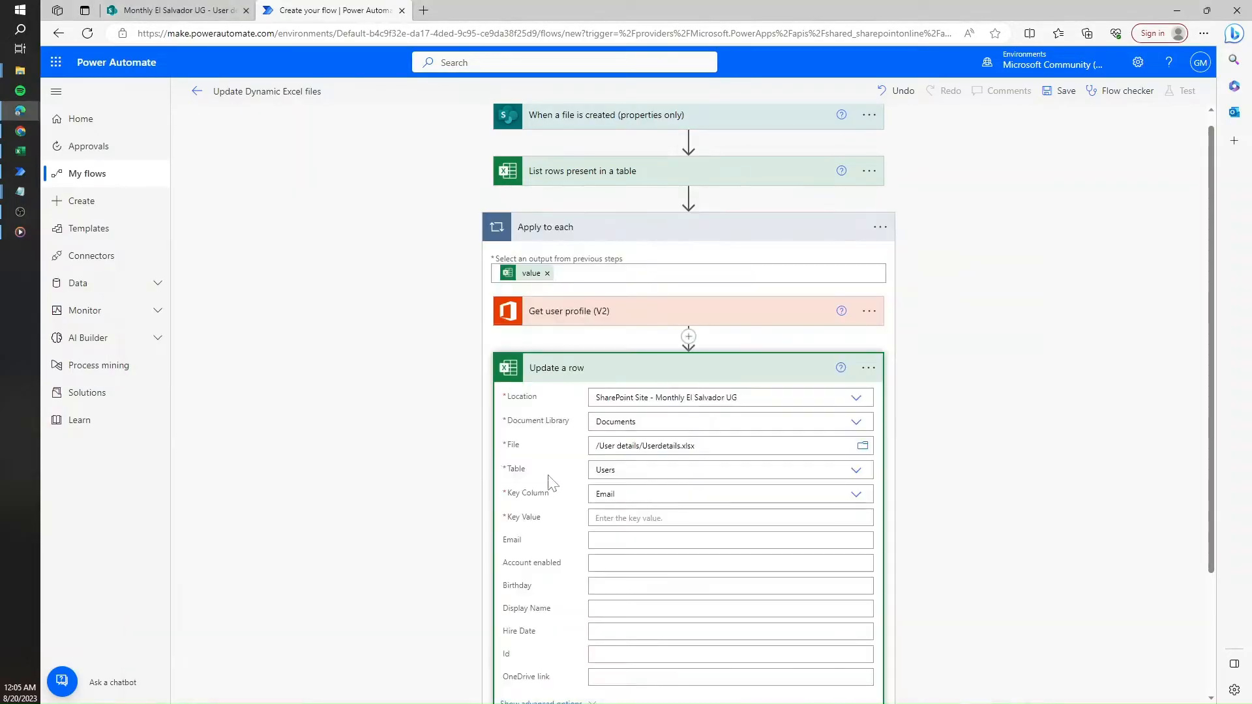
Use the List rows Email as key value and enter placeholders 1–6 in the profile columns
left_click(726, 517)
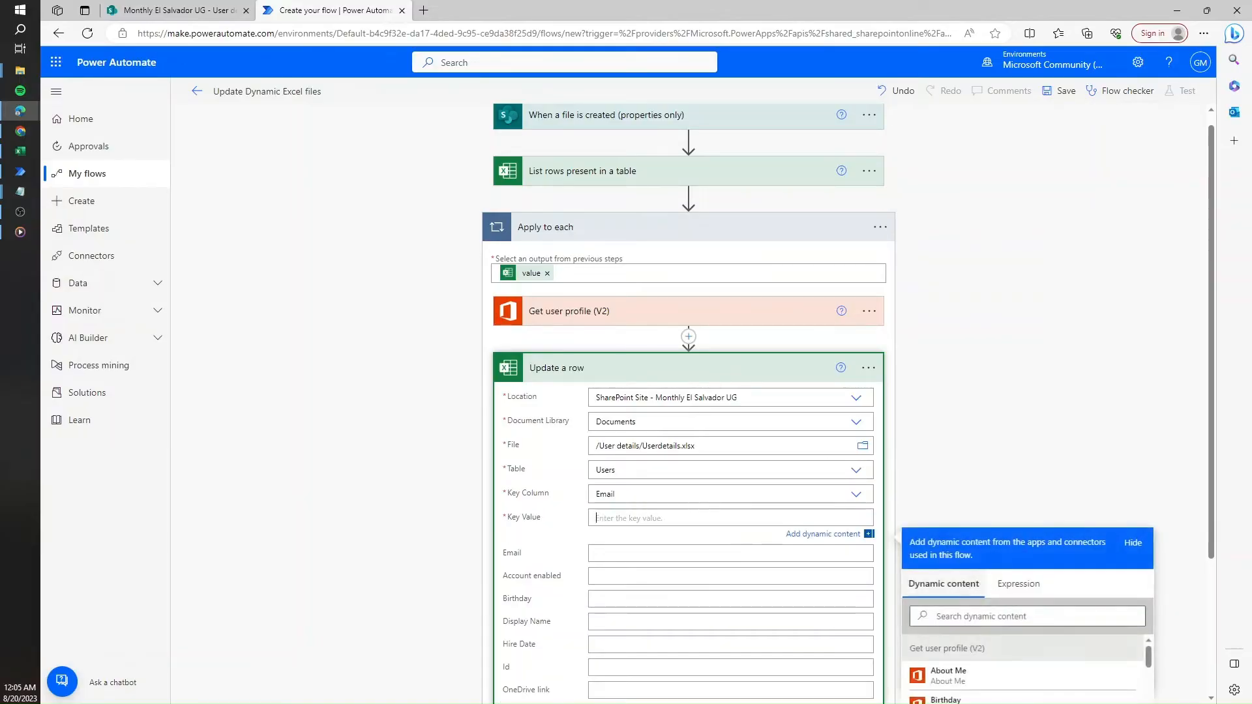
type("email")
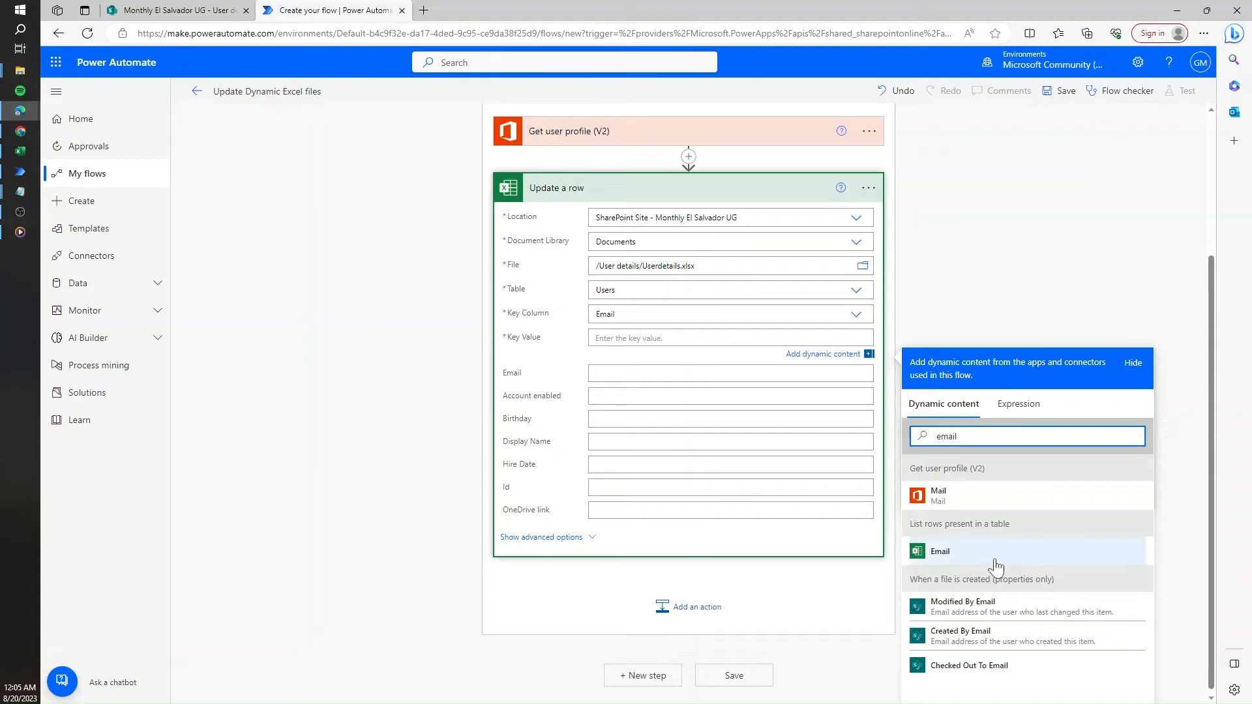
left_click(940, 551)
type("3")
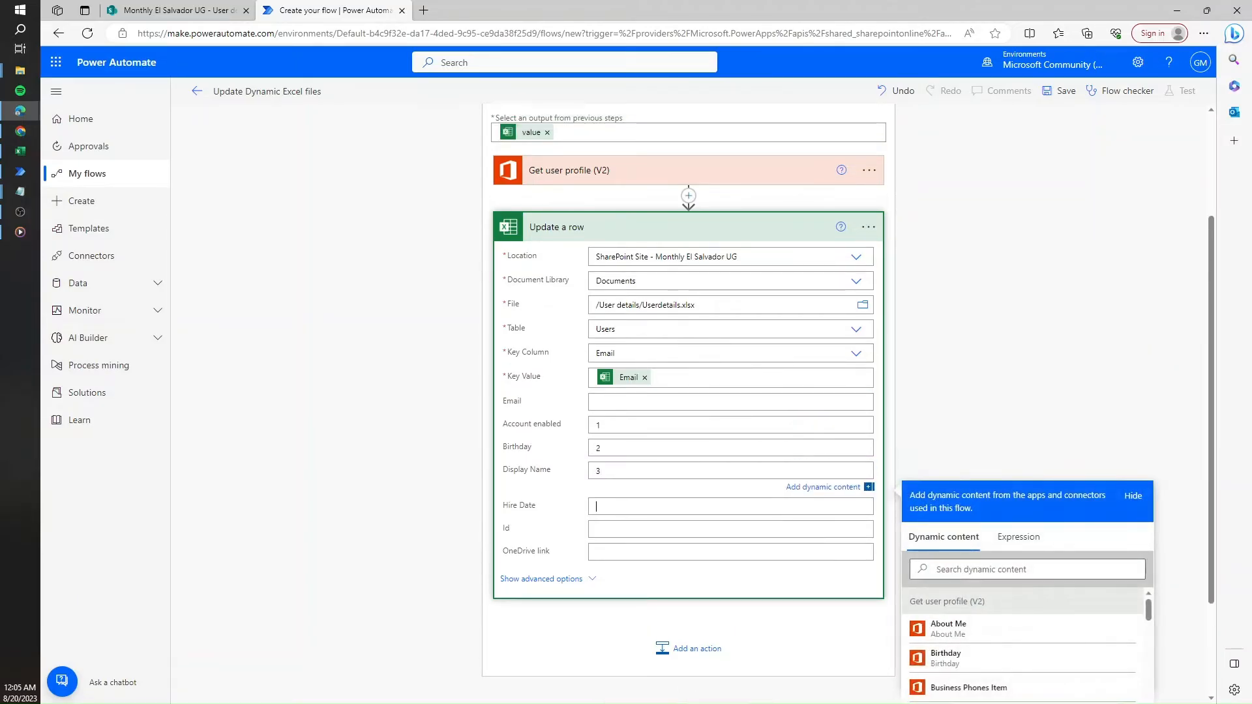
type("5")
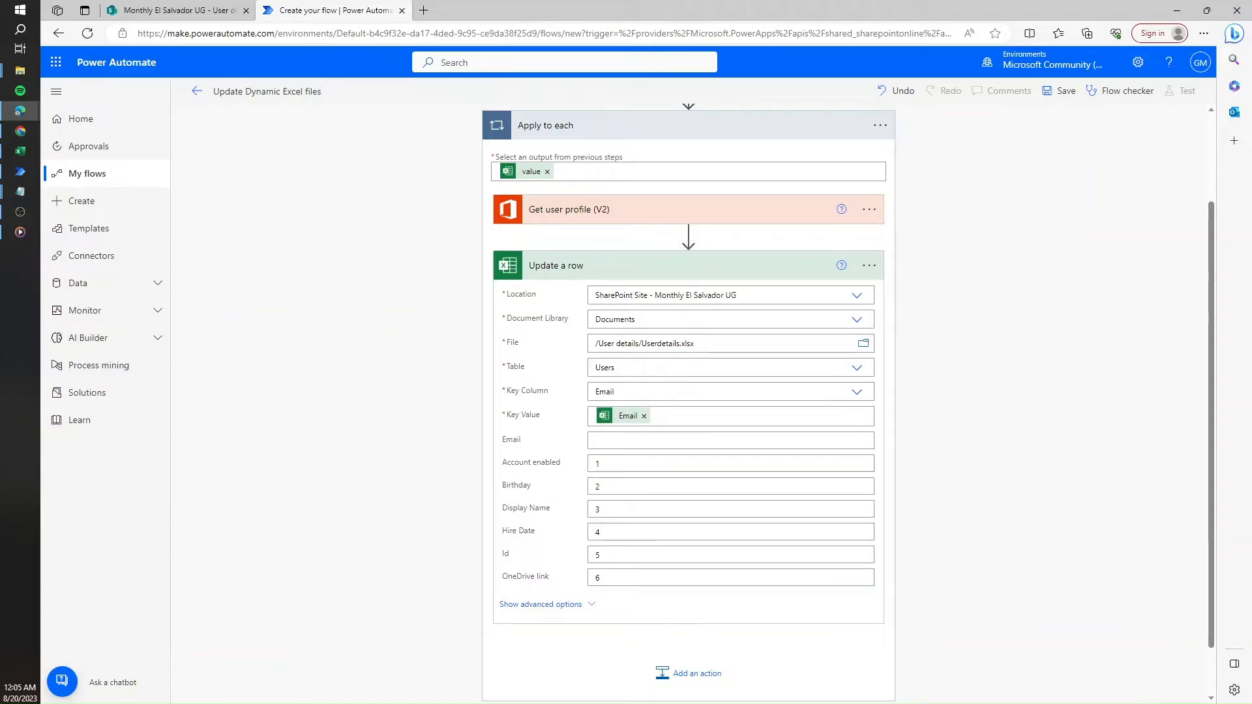
mouse_move(557, 366)
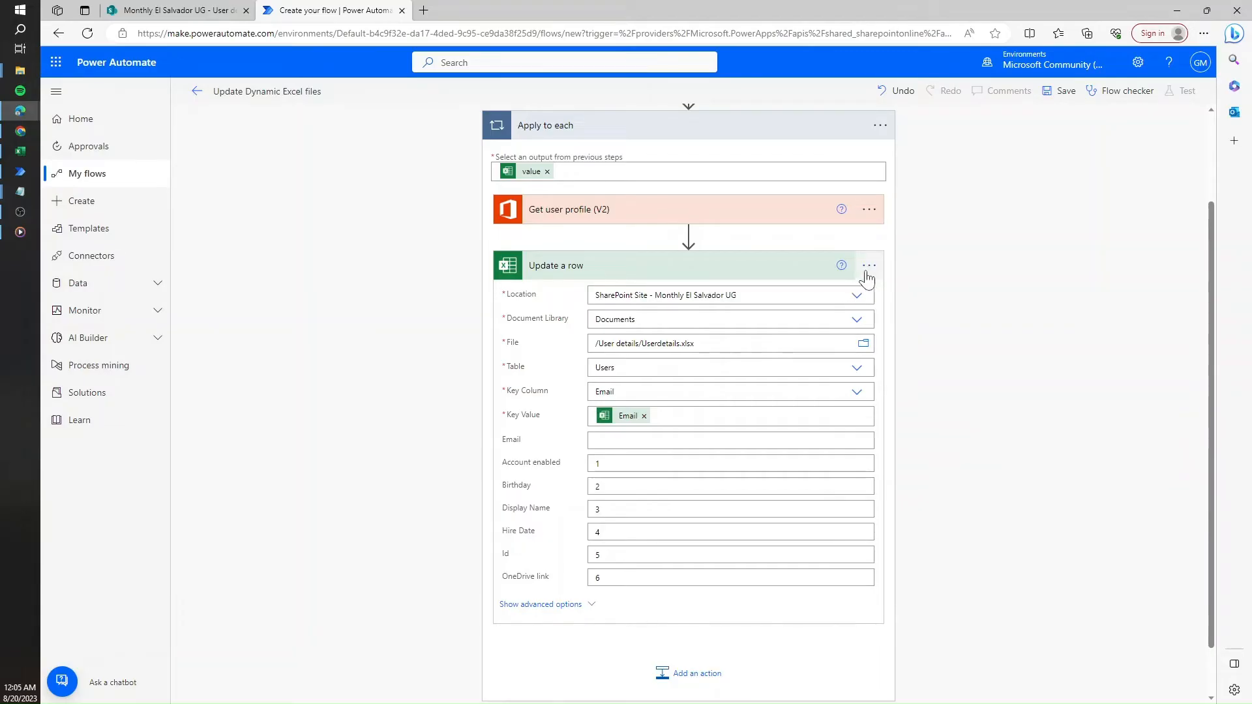
Open Peek code for the Update a row action and scroll through its JSON
left_click(868, 266)
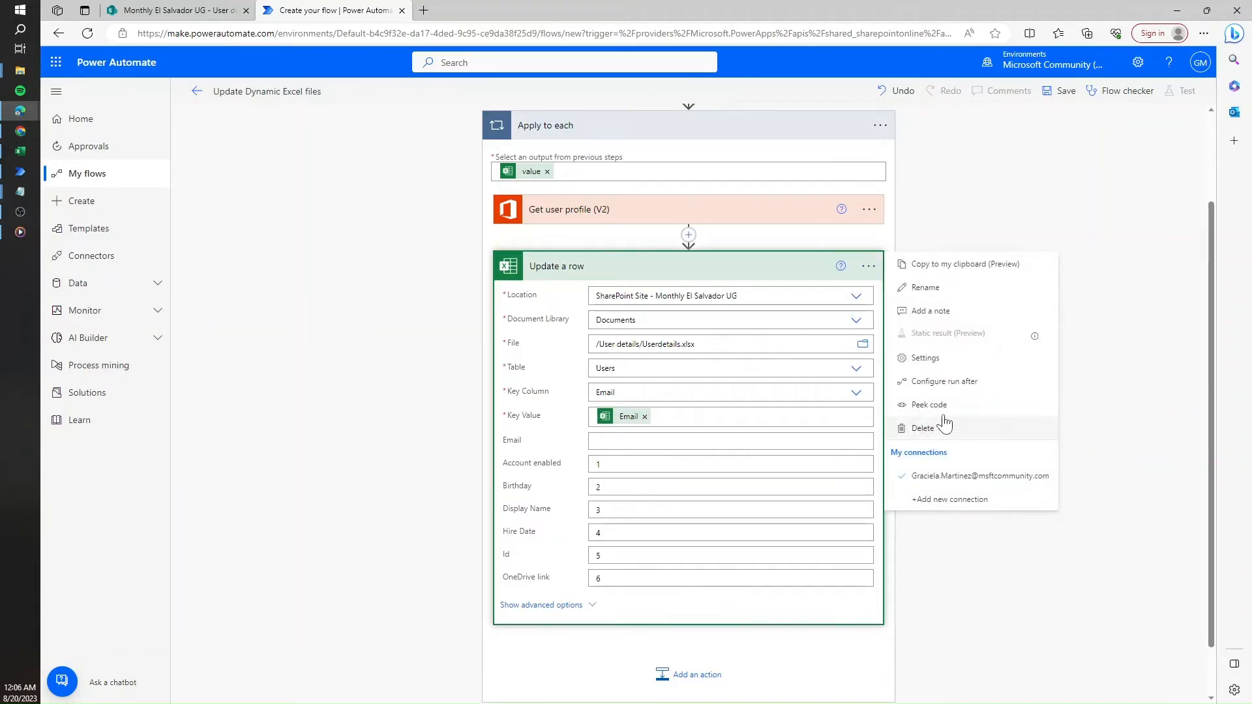
left_click(929, 404)
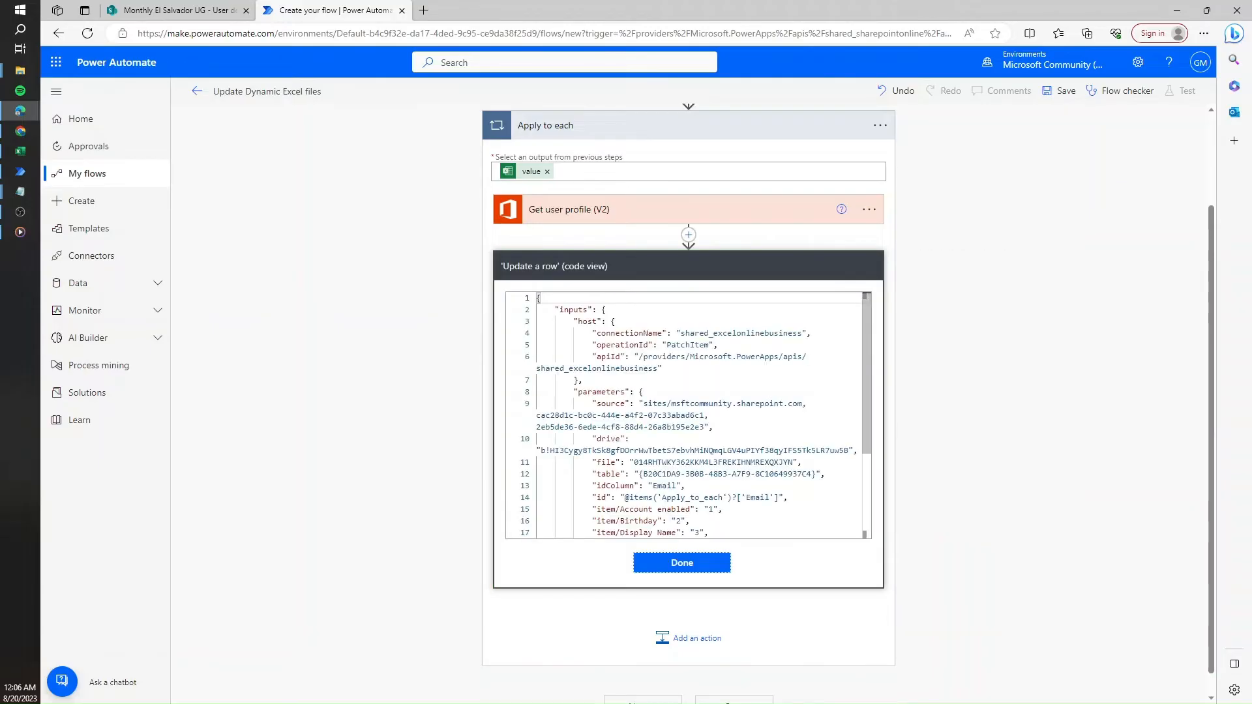
scroll("down", 3)
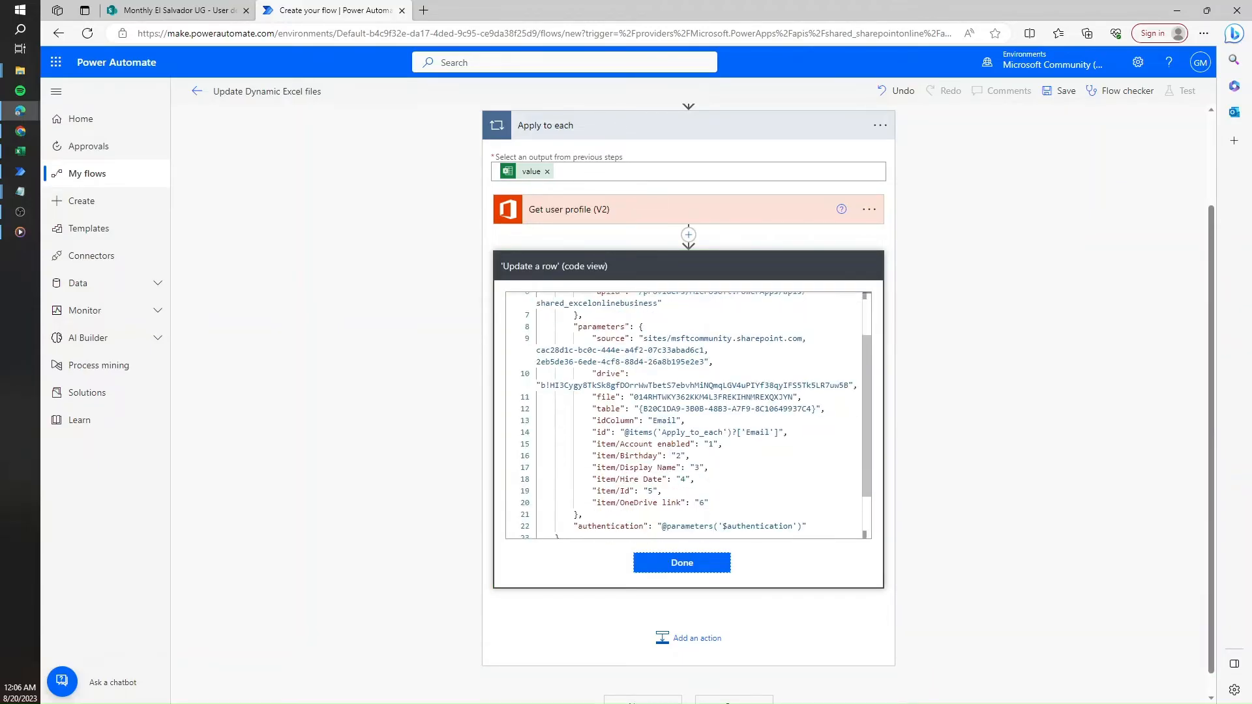
scroll("down", 3)
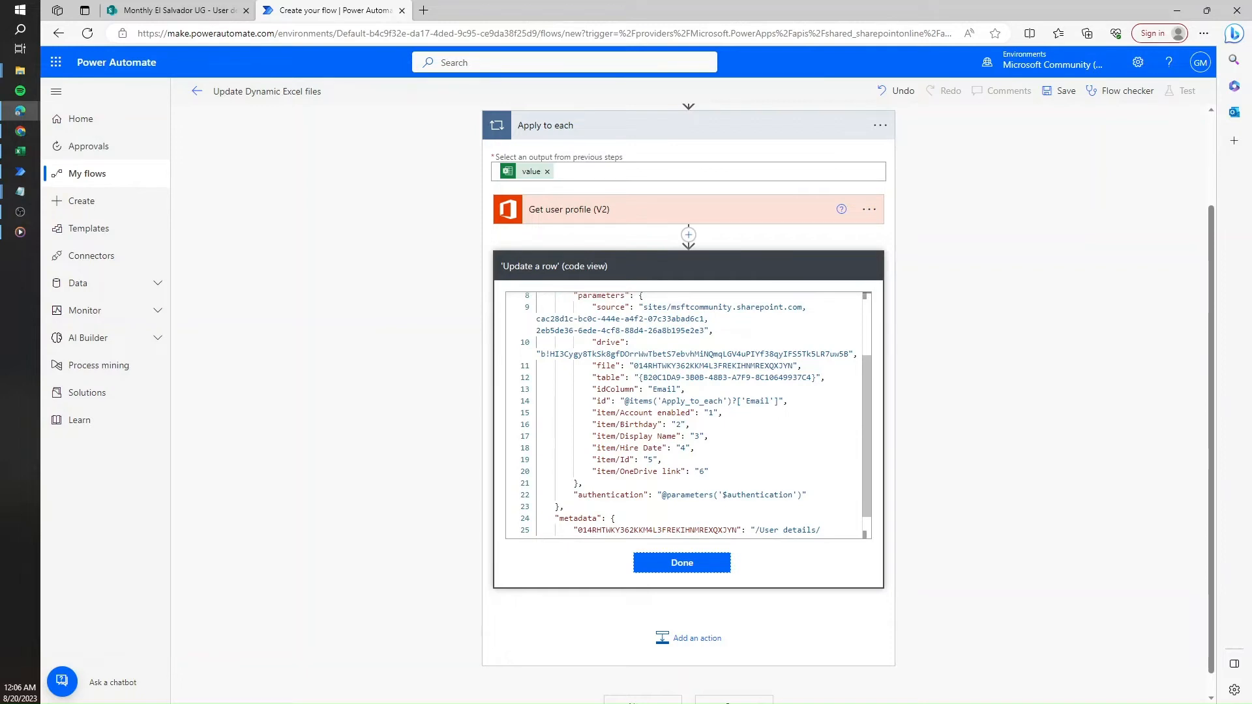
Inspect the table id, Email idColumn and column mappings against Excel, then close the code
double_click(609, 341)
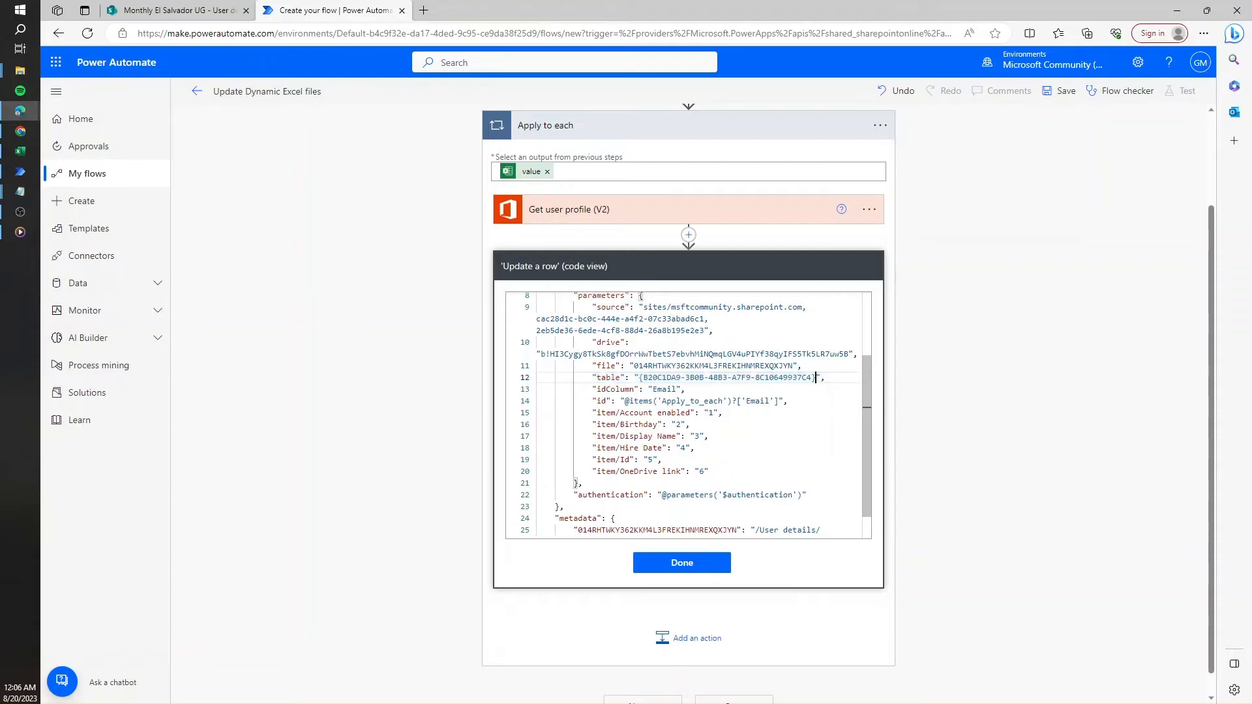
double_click(636, 389)
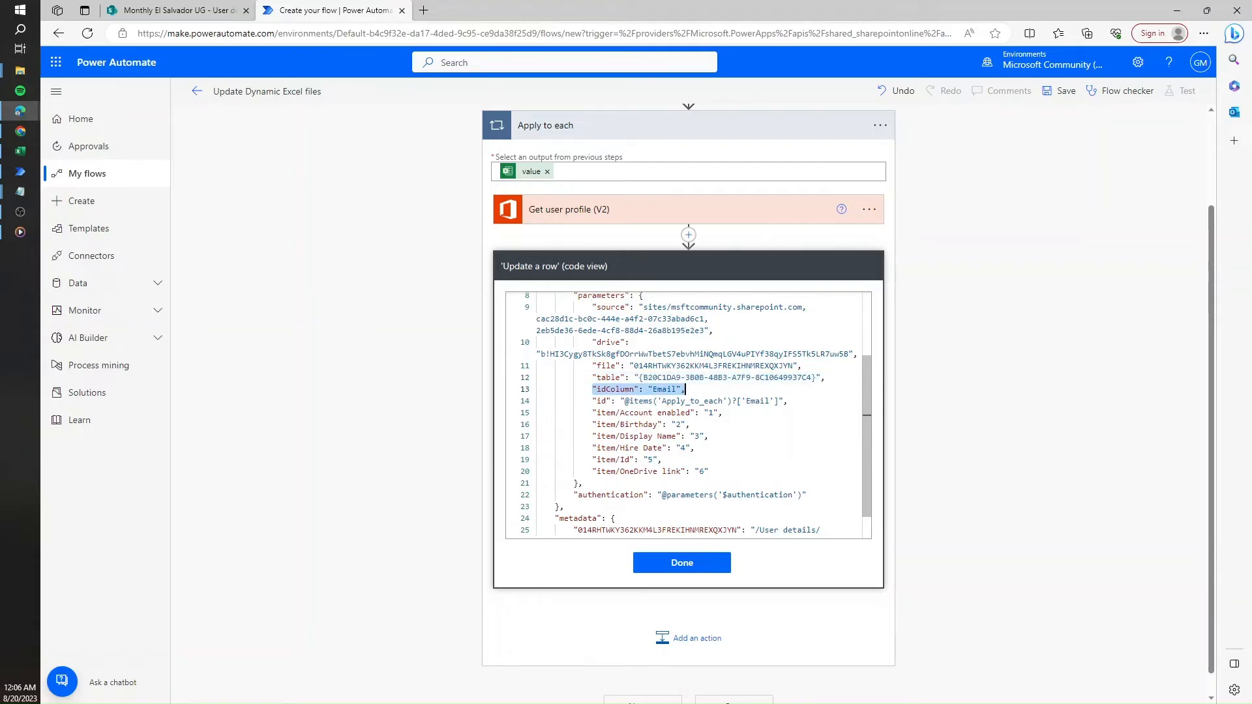
left_click_drag(590, 412, 709, 471)
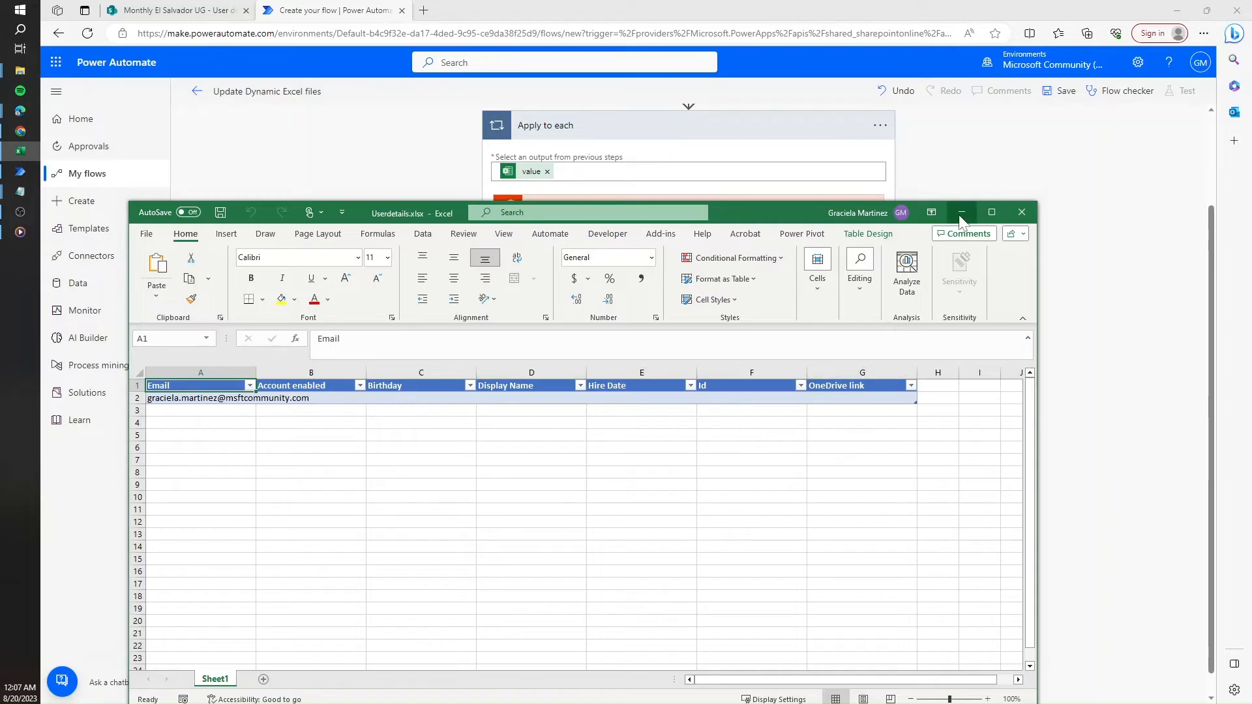
left_click(961, 211)
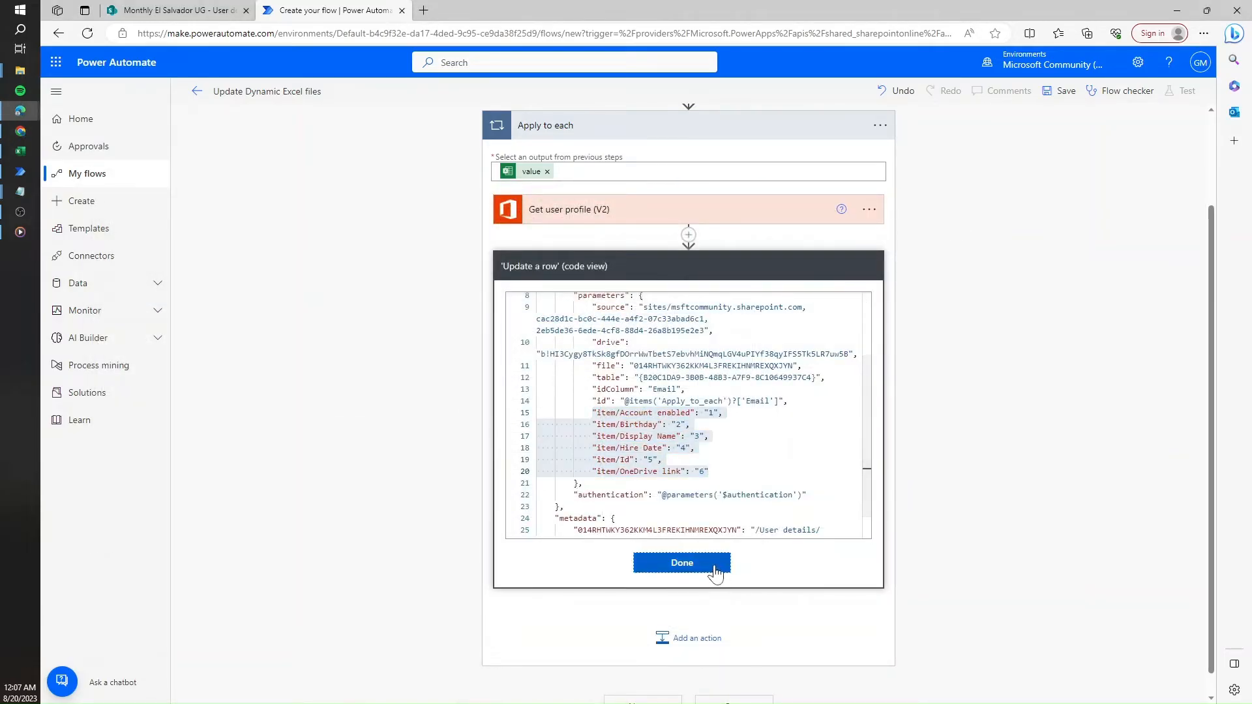
left_click(681, 562)
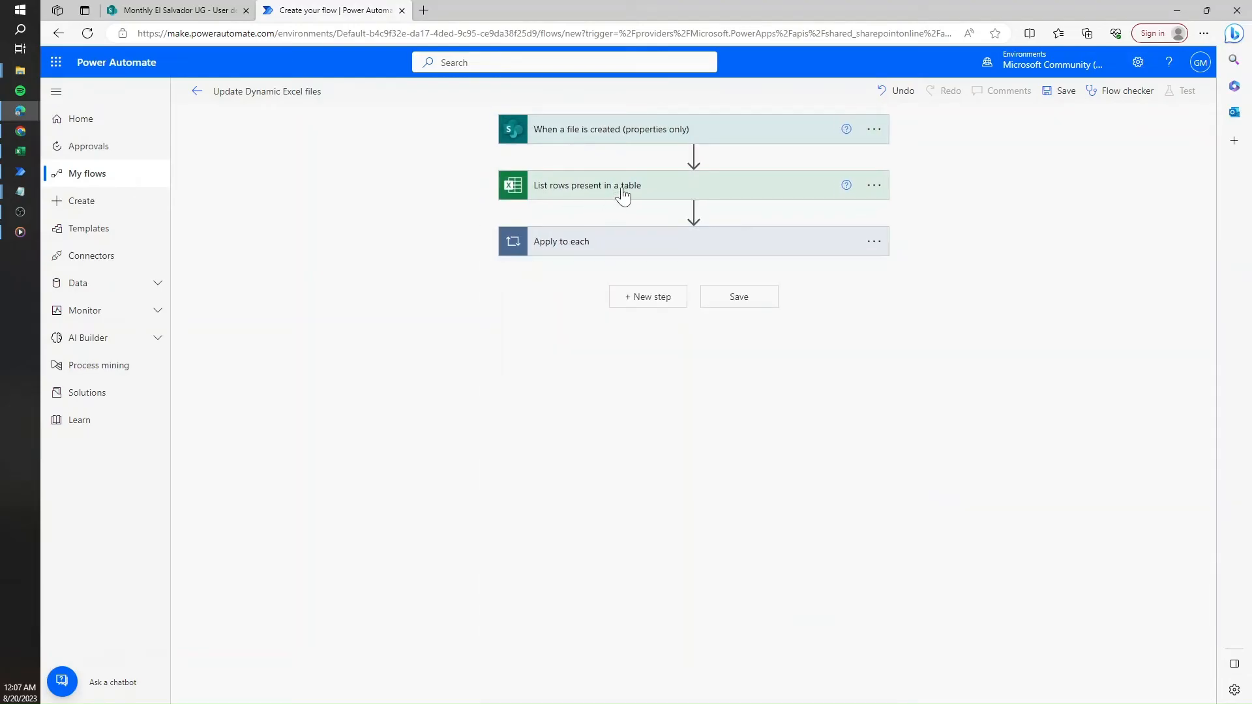
Set the List rows step's File to the trigger's dynamic Identifier
left_click(586, 185)
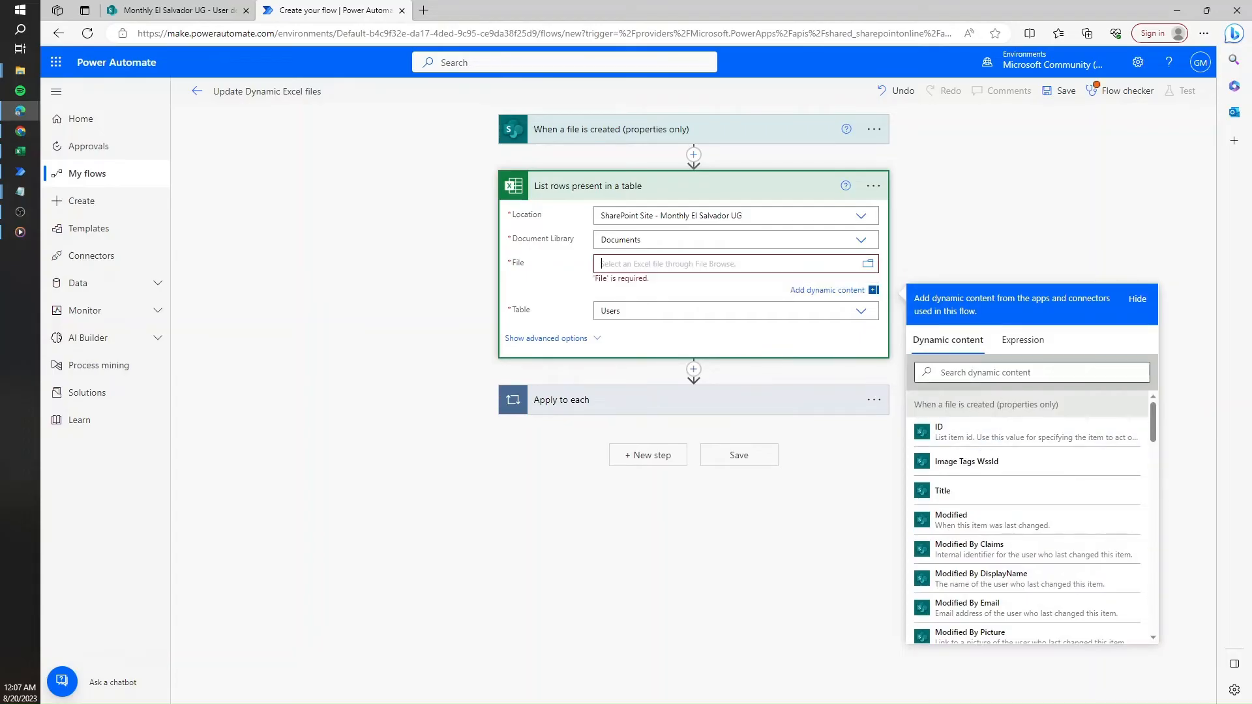
scroll("down", 3)
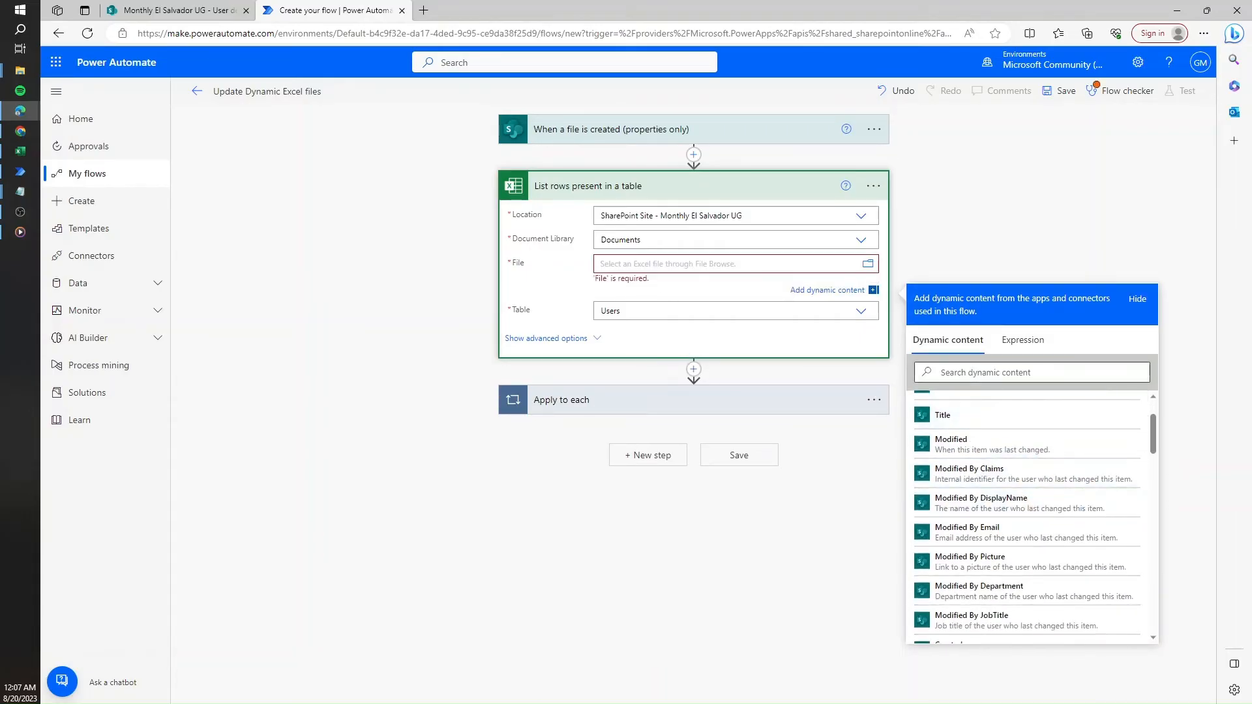
type("ide")
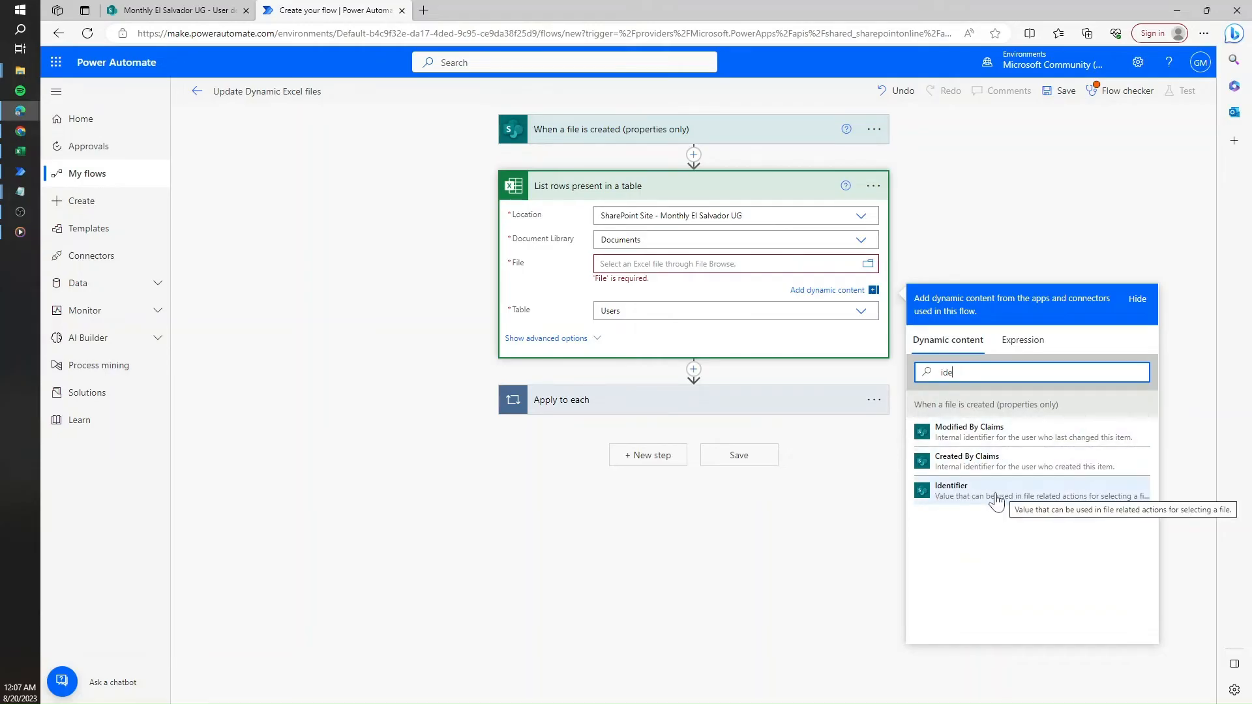
left_click(951, 491)
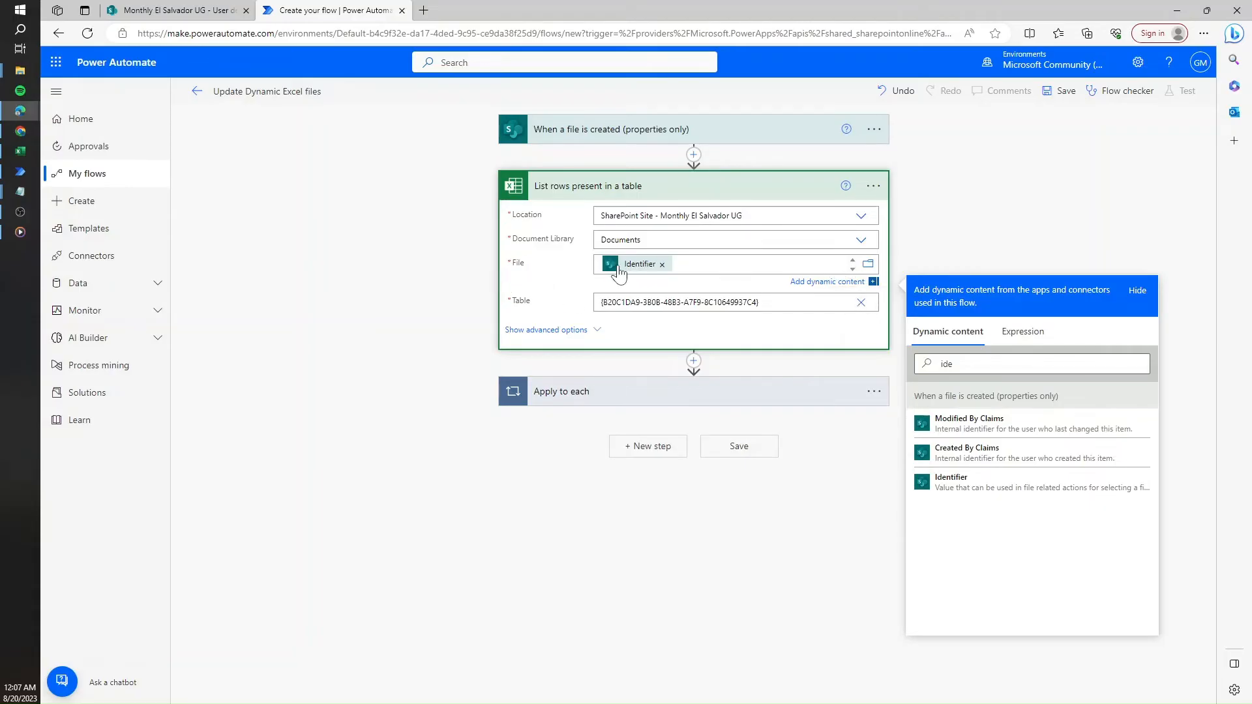
mouse_move(856, 275)
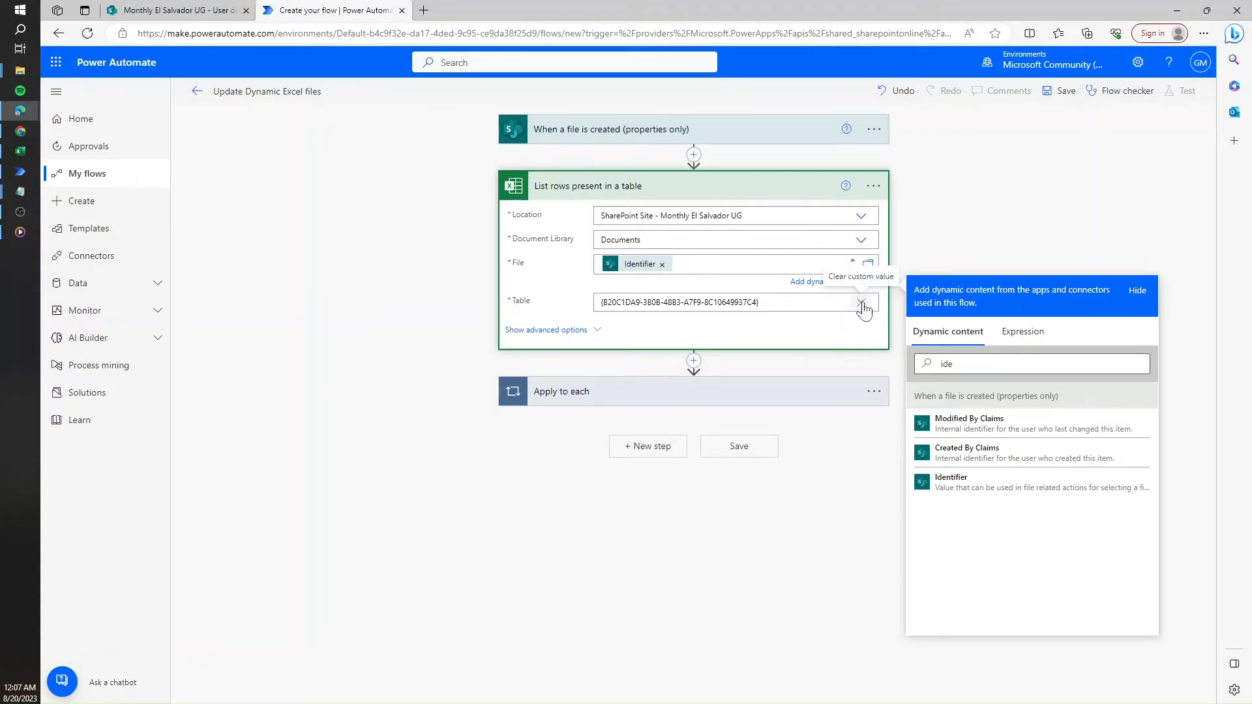
Replace the List rows Table's fixed id with the expression concat('Users')
left_click(861, 307)
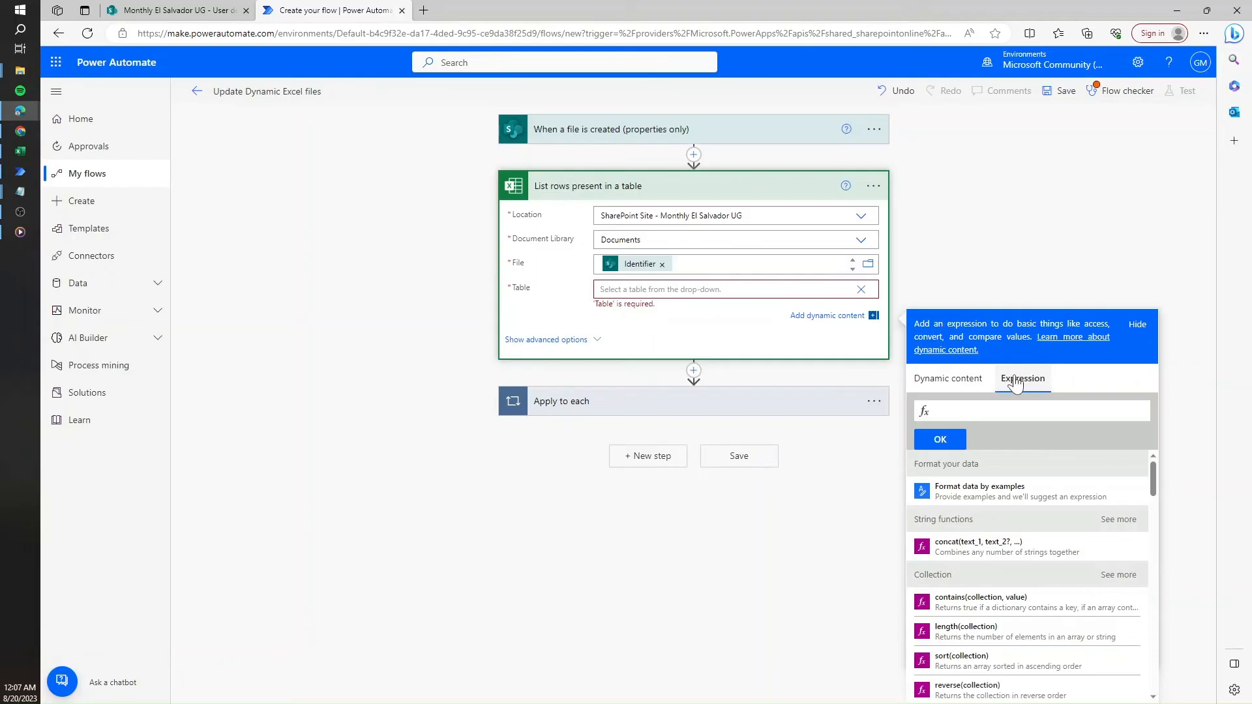
left_click(978, 541)
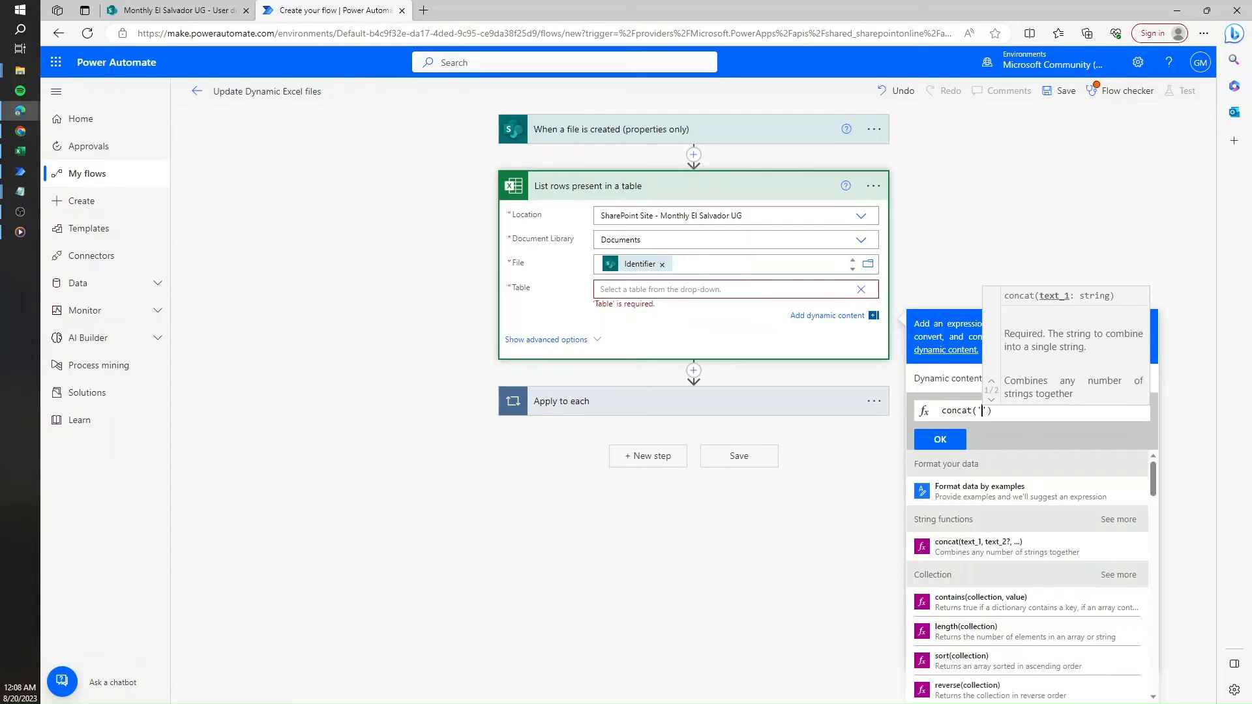
type("Users")
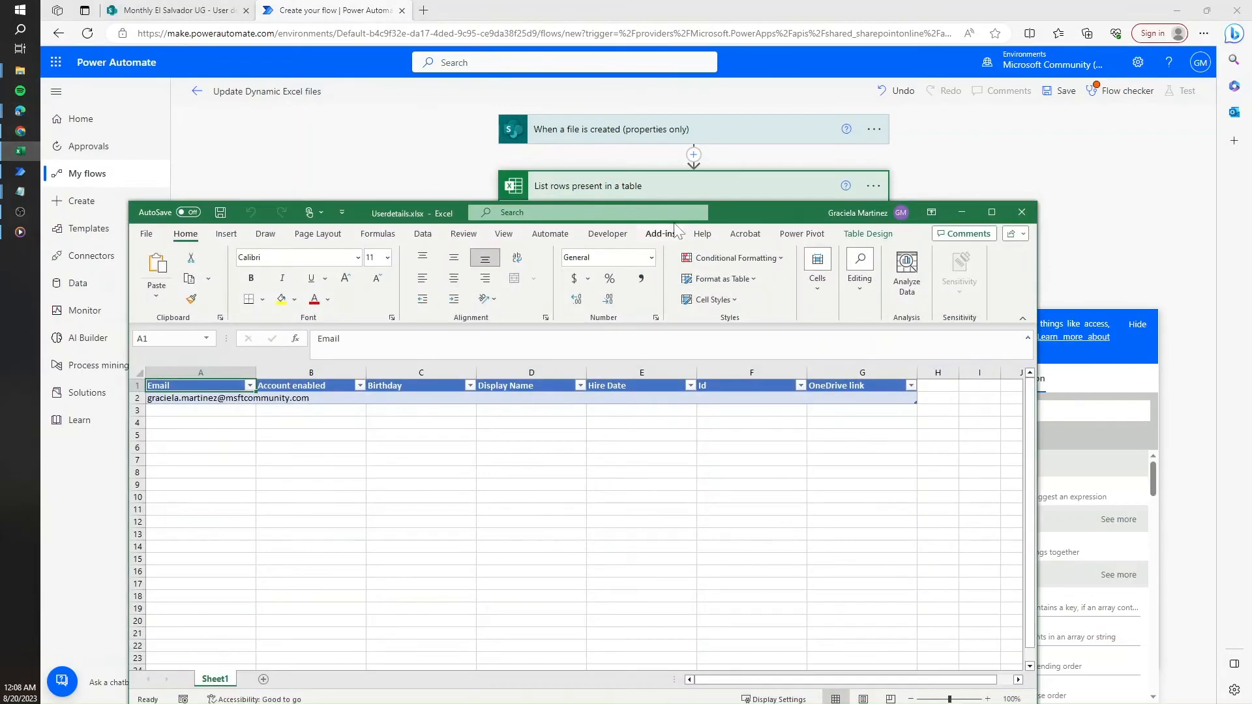
left_click(867, 233)
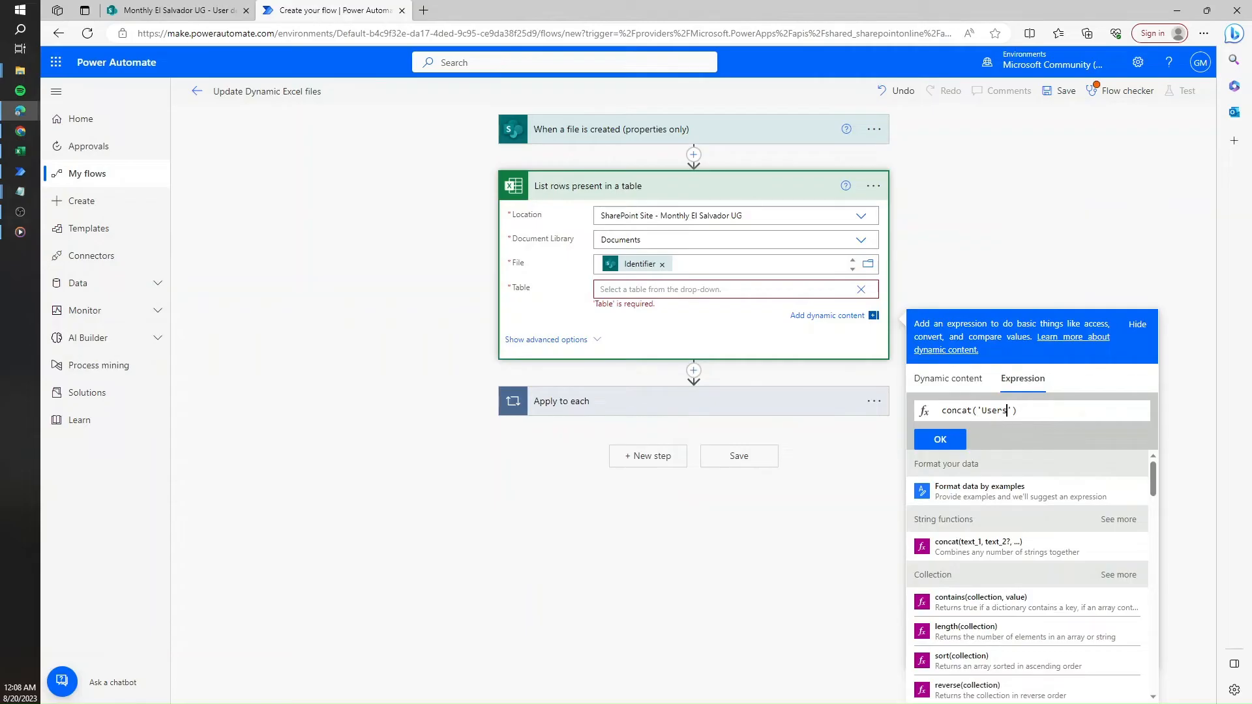
double_click(993, 410)
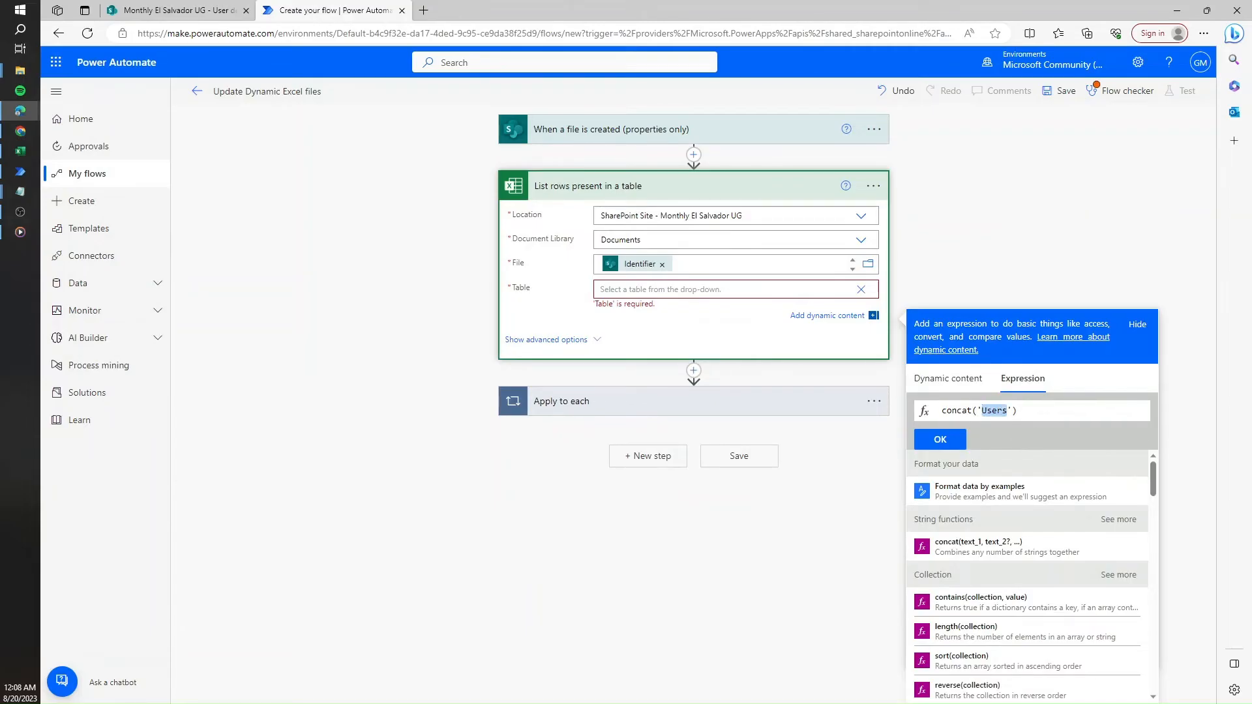
left_click(939, 439)
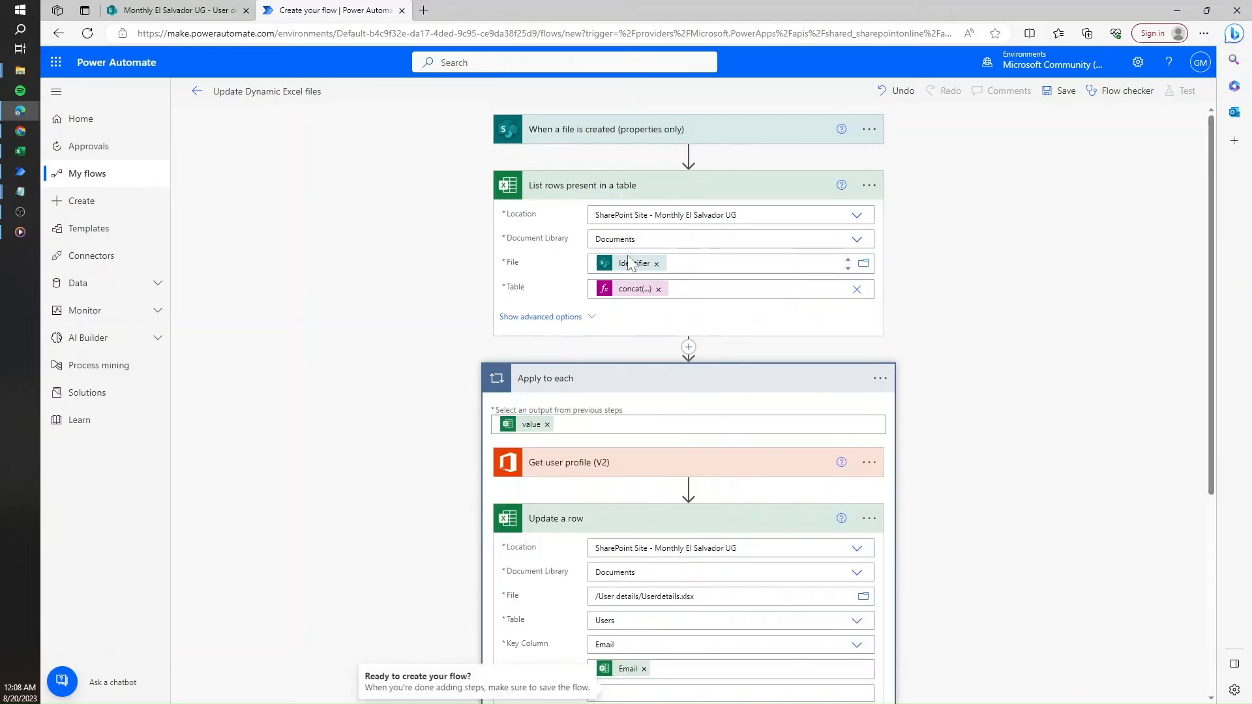
mouse_move(531, 424)
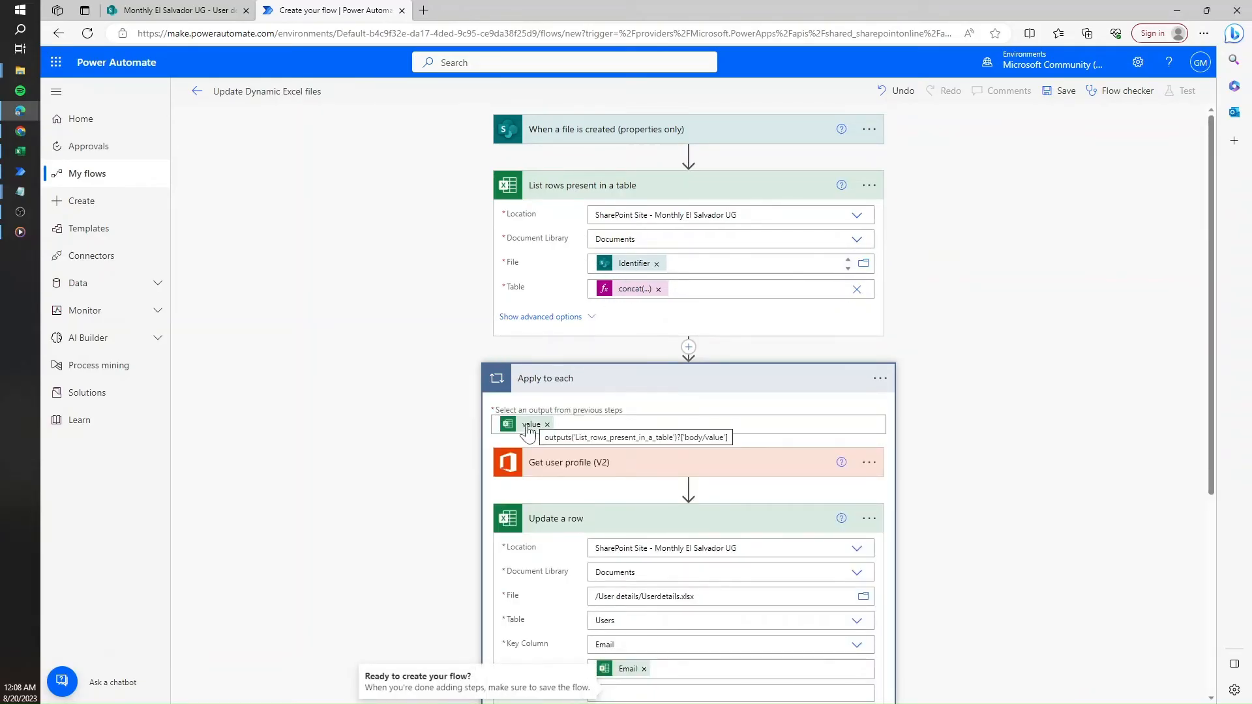
Set the Update a row step's File to the trigger's Identifier
scroll("down", 3)
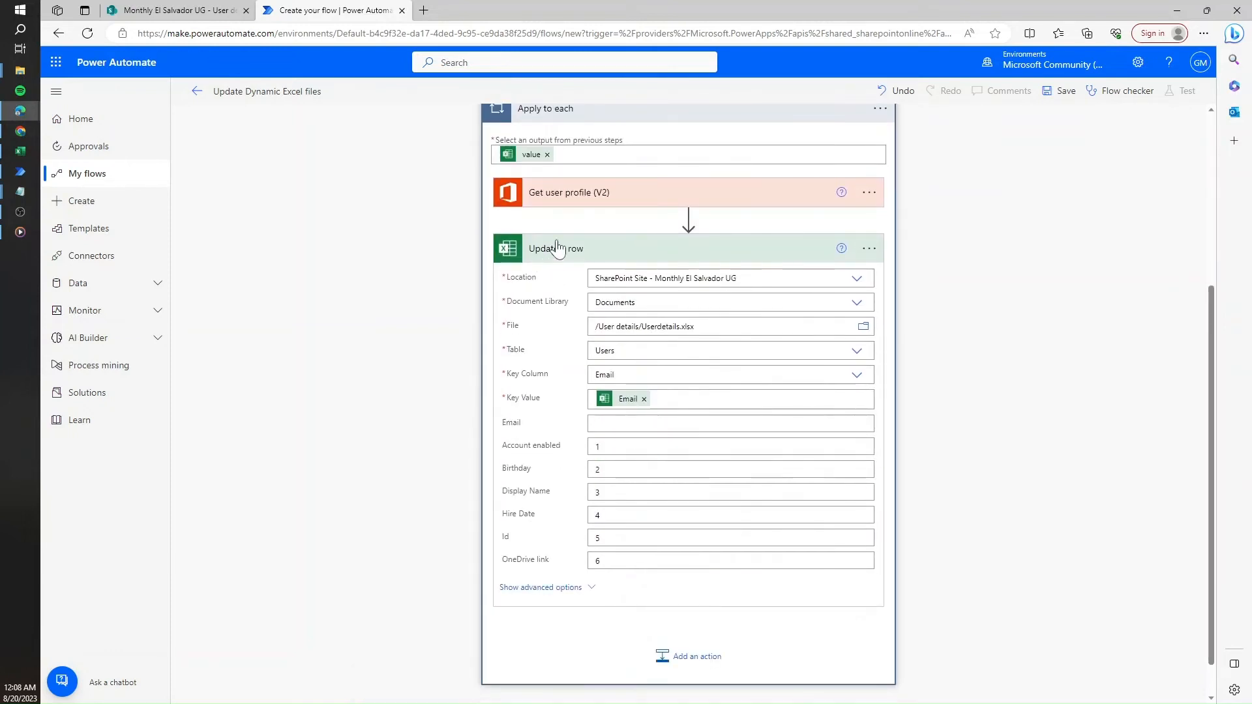
mouse_move(599, 235)
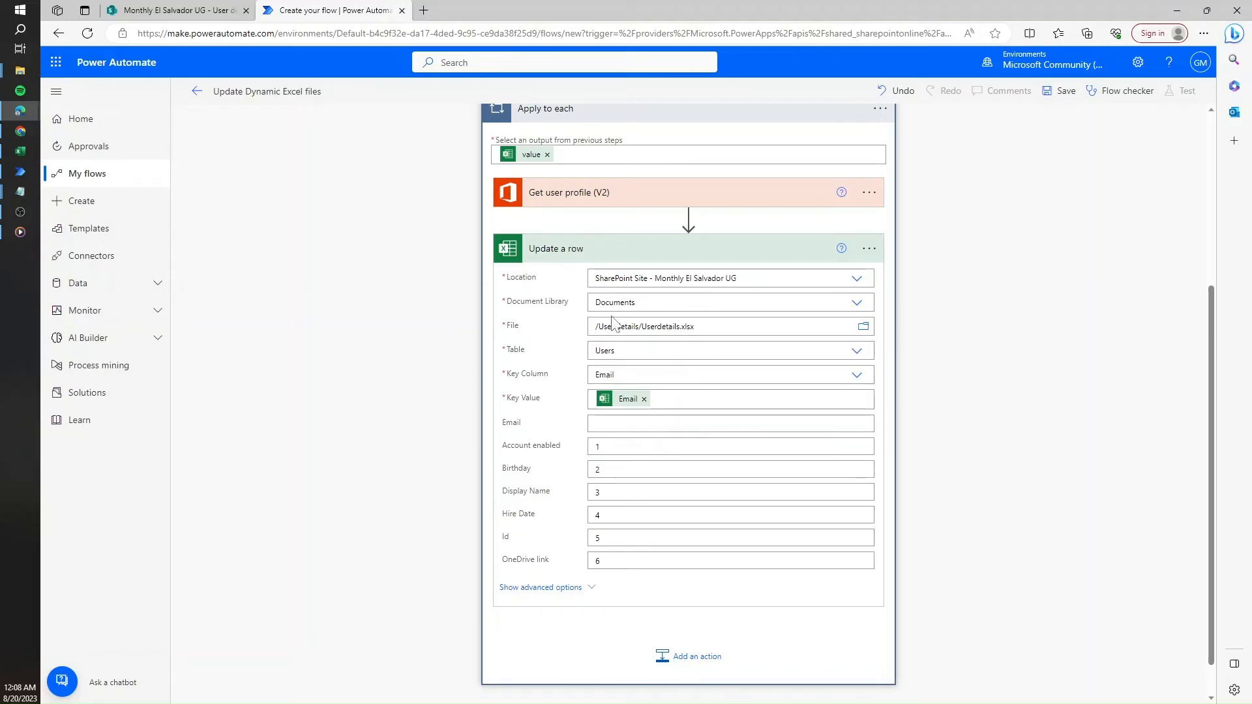
left_click(718, 327)
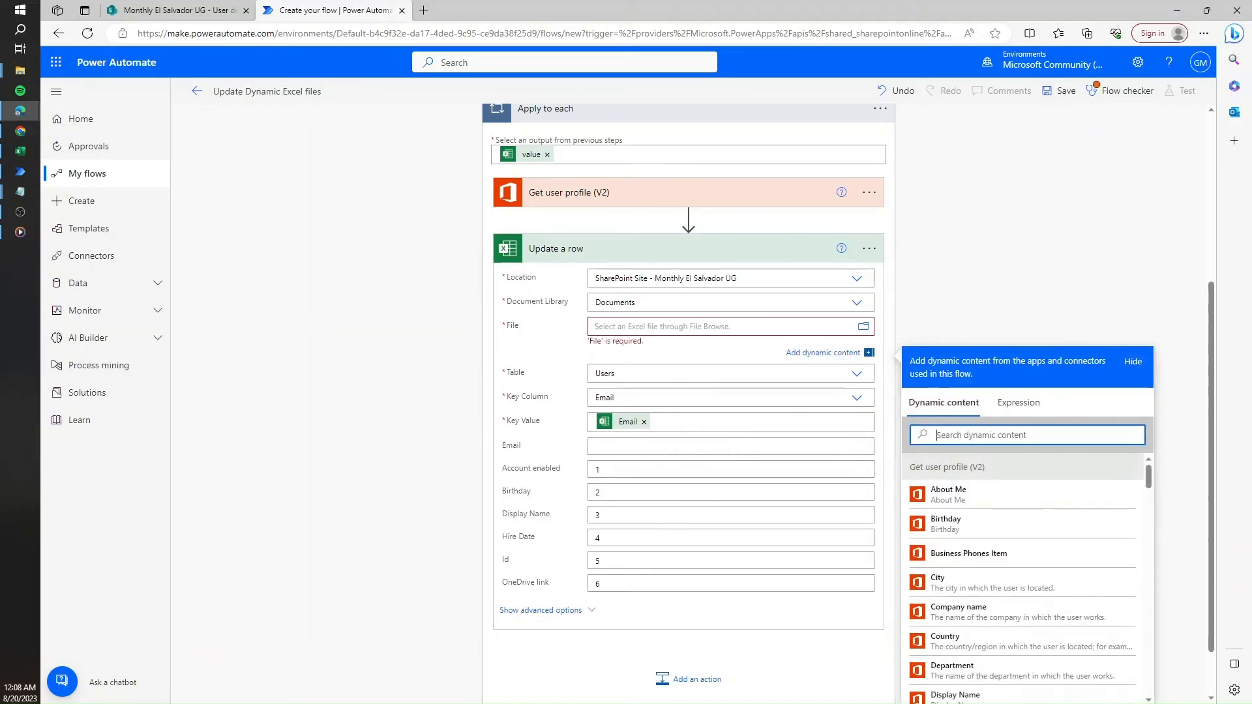
type("iden")
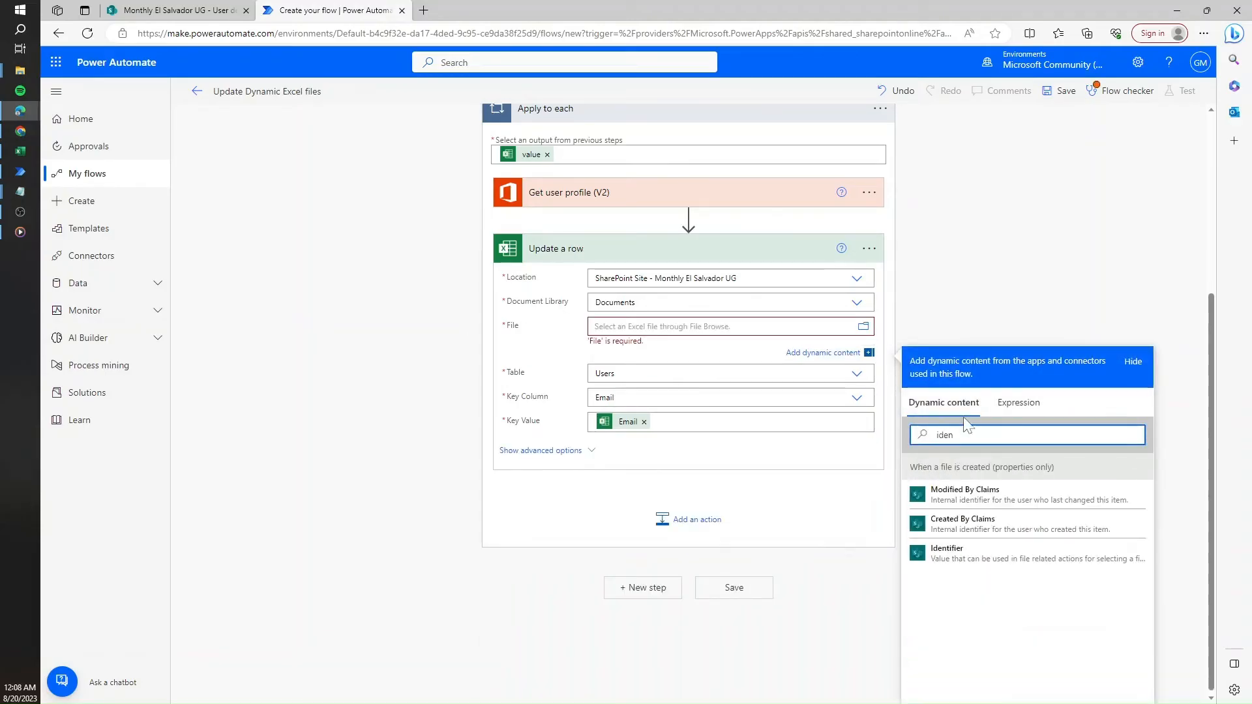
left_click(946, 551)
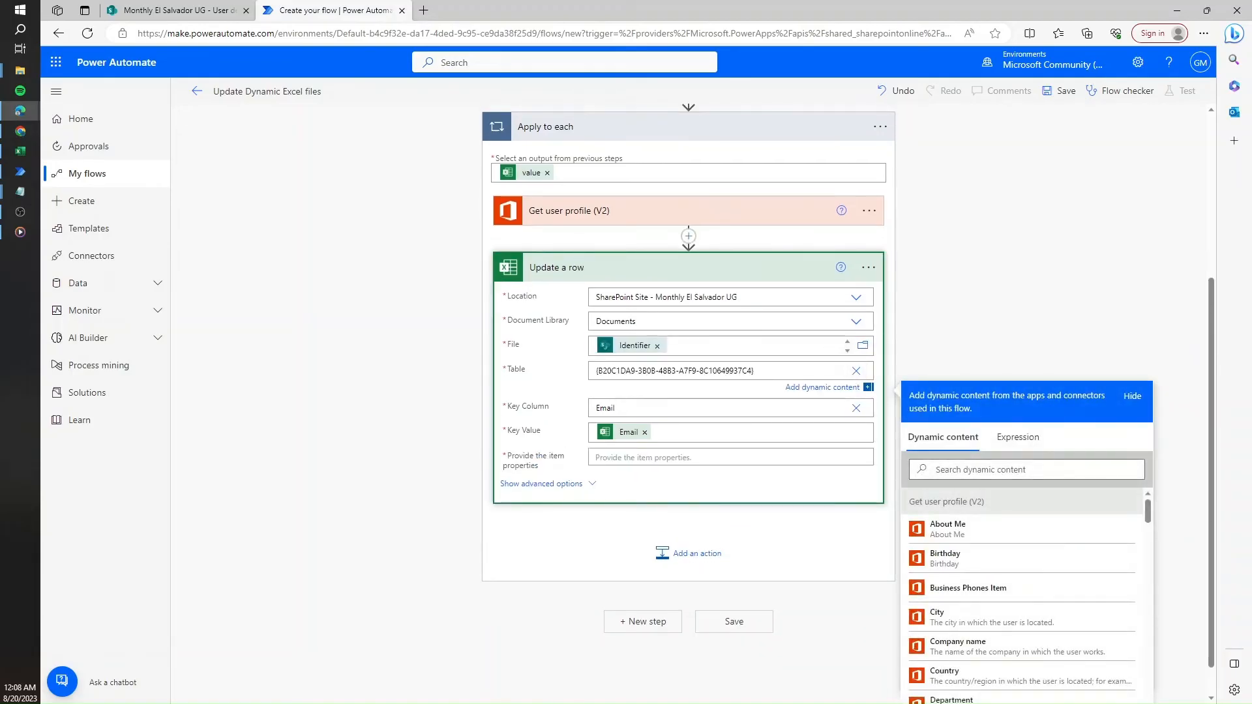
Replace the Update a row Table GUID with a concat('Users…') expression
left_click(726, 456)
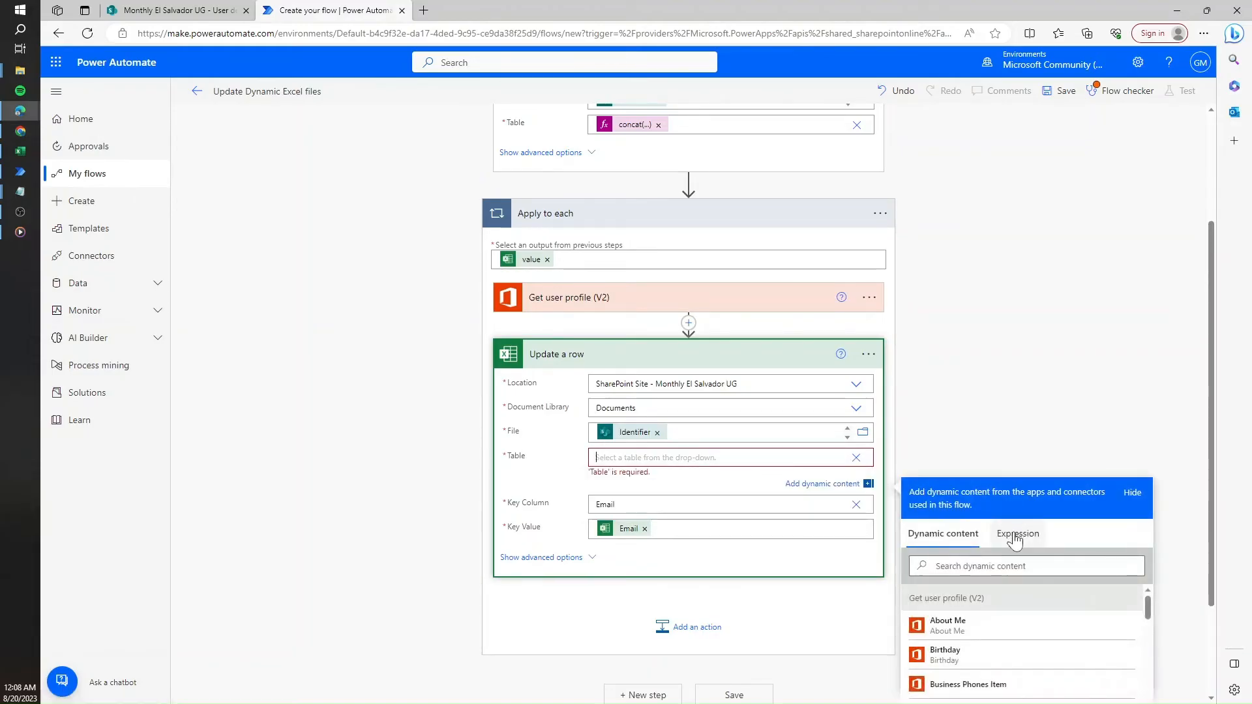
left_click(1017, 534)
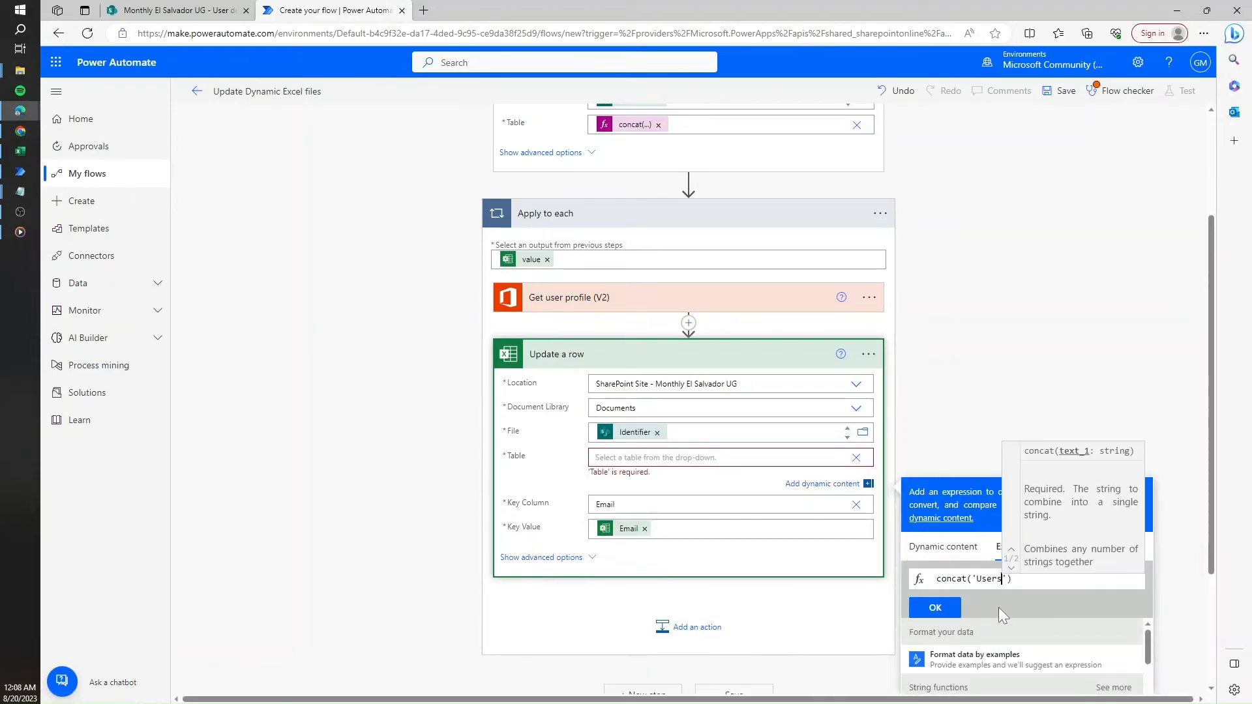
left_click(934, 608)
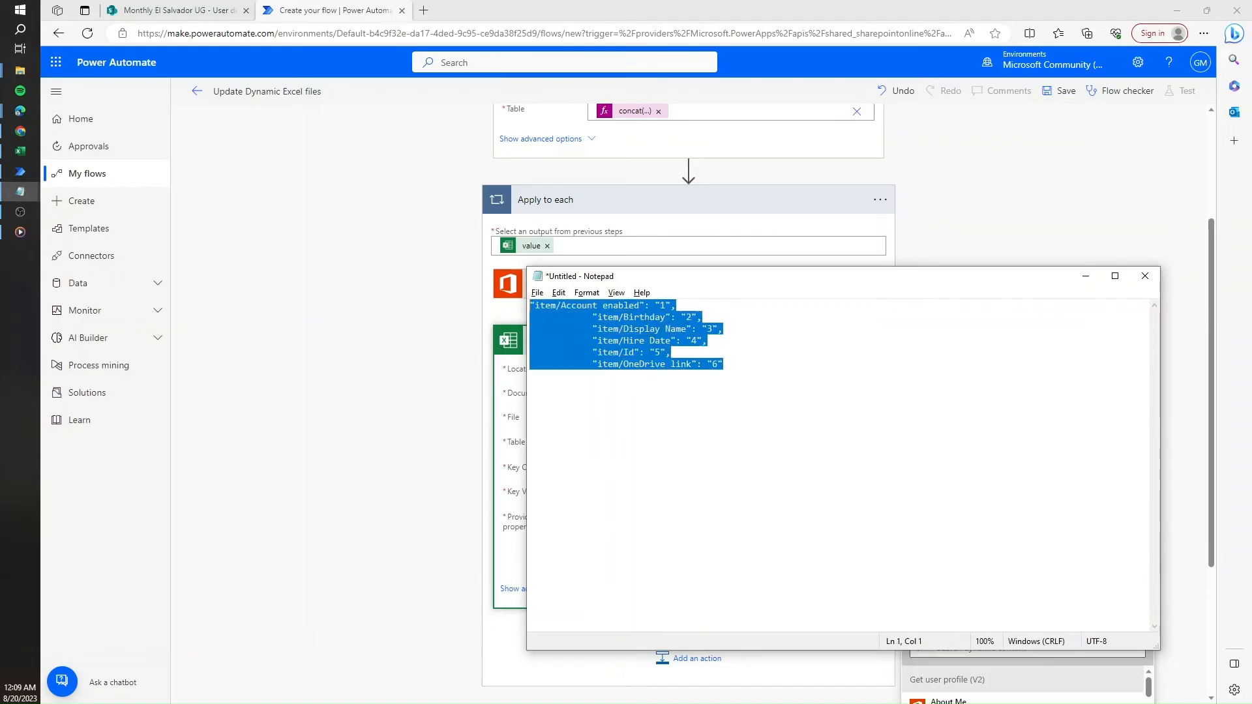
Paste the copied item-properties JSON and remove the 'item/' key prefixes
left_click(1144, 275)
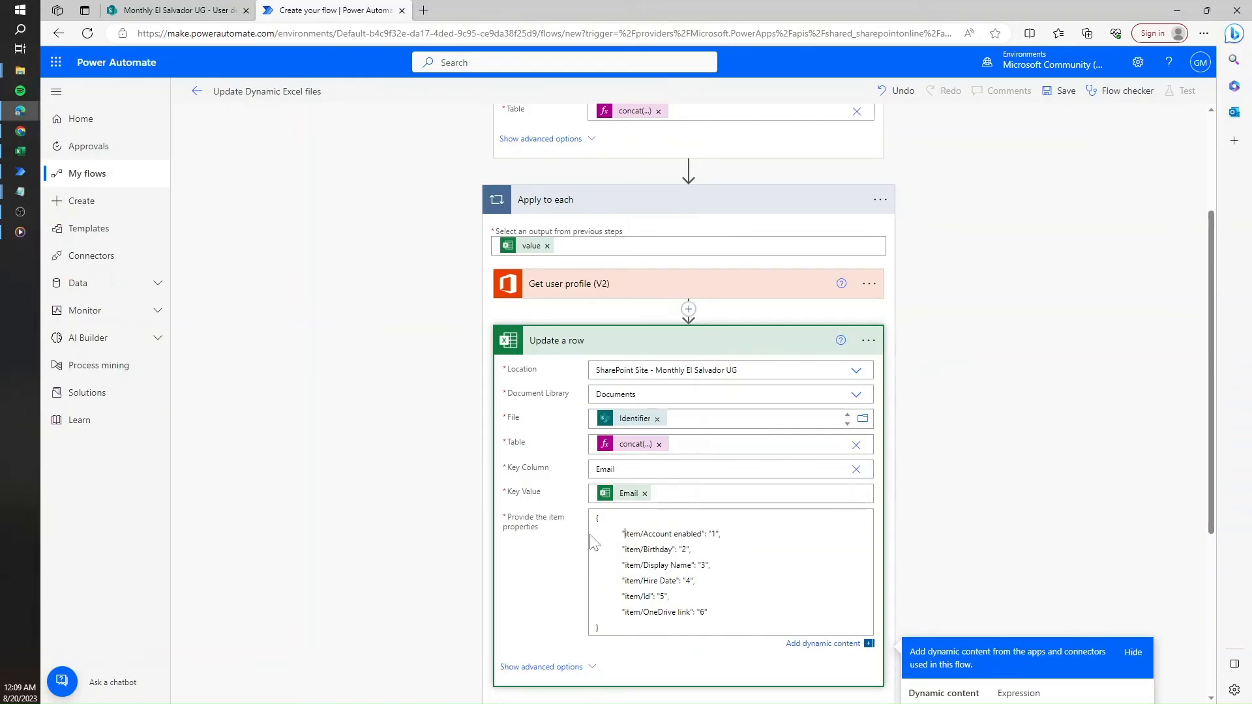
left_click(639, 534)
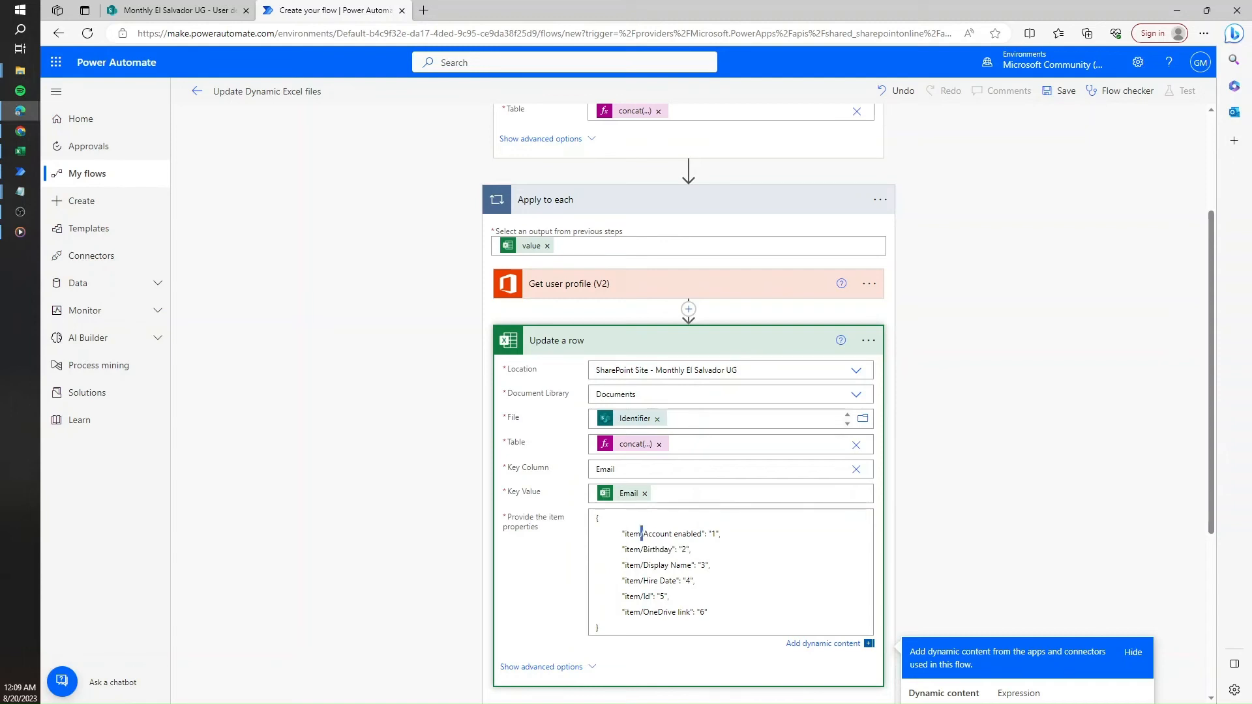
key("Backspace")
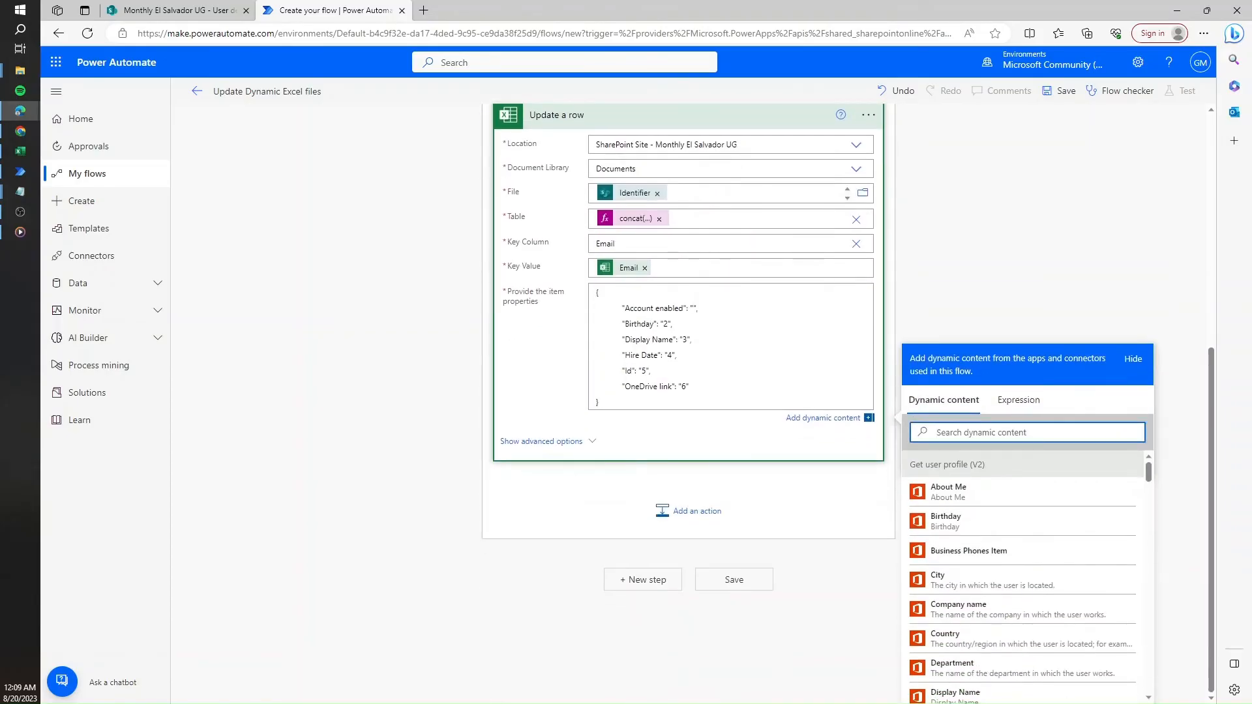
Insert the profile's 'Account enabled?' value, then search dynamic content for Birthday
type("acc")
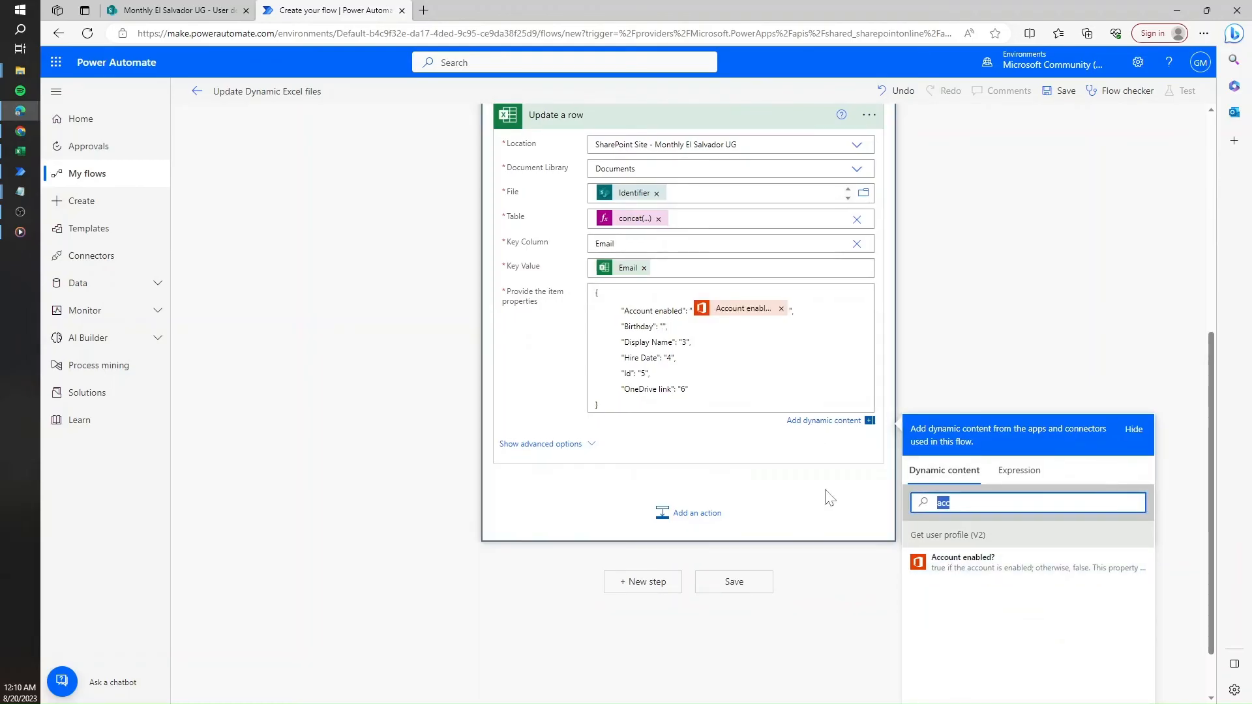
type("birth")
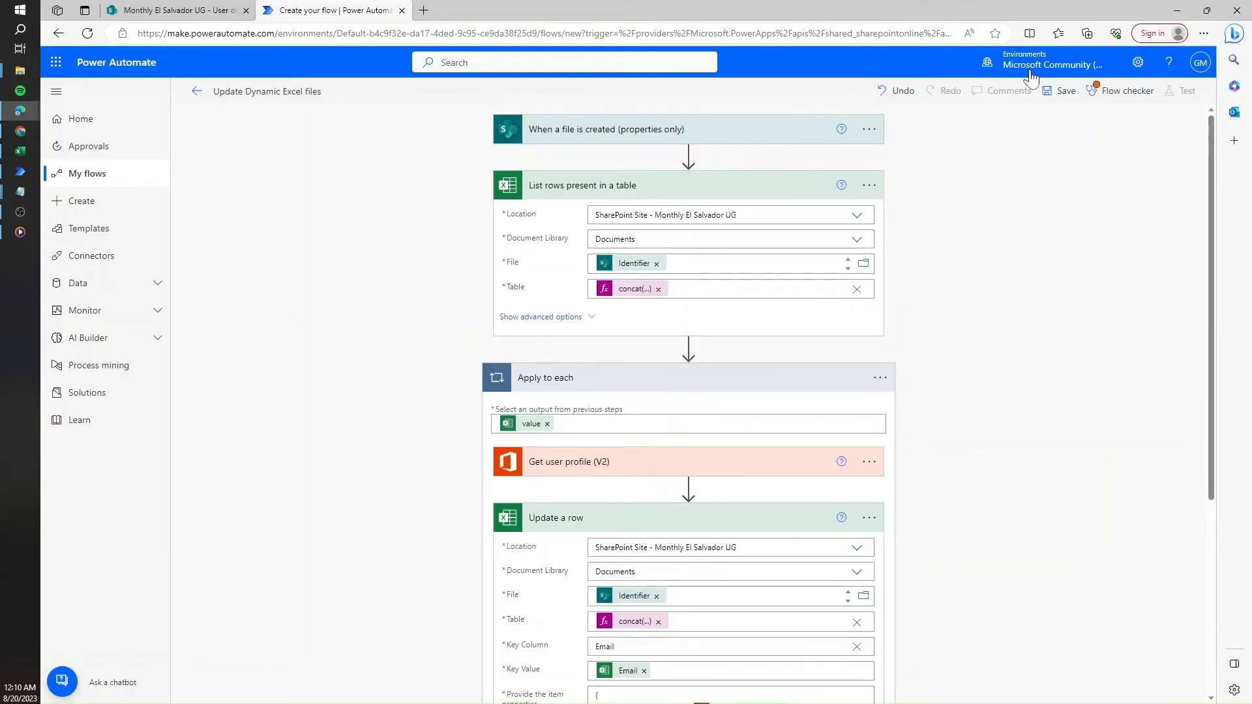
Save the flow, resolve the Flow checker errors, and save again
left_click(1126, 90)
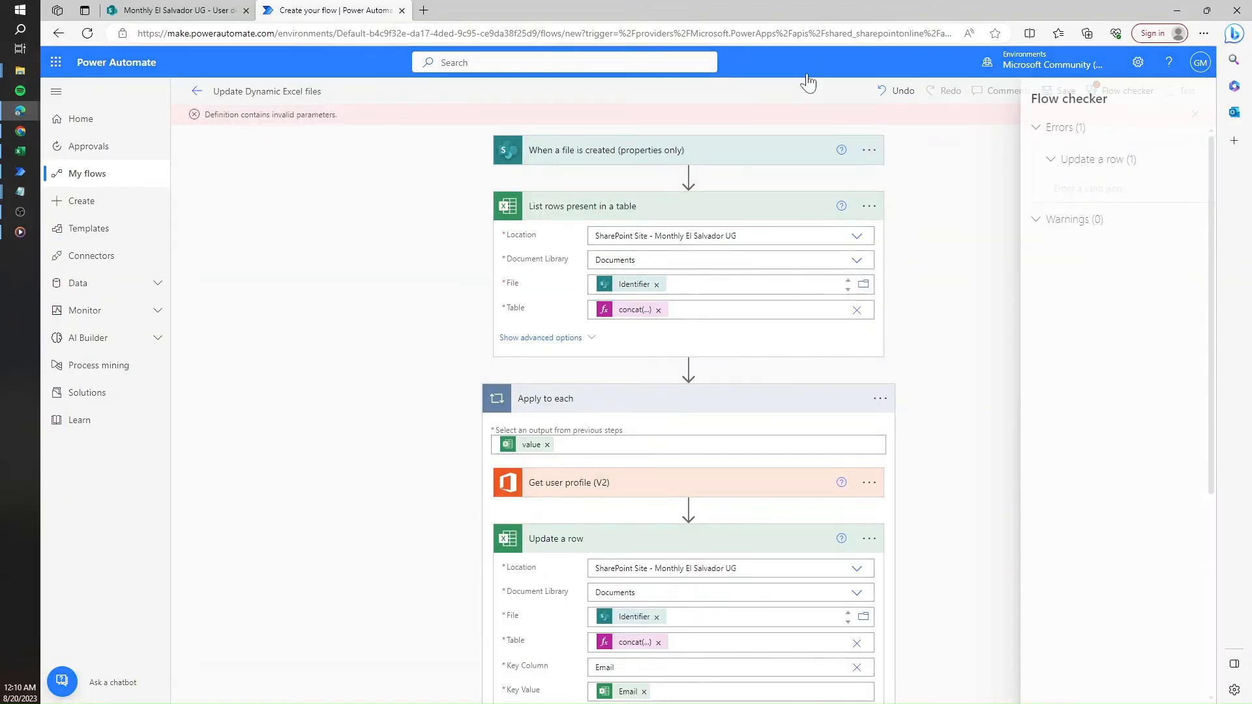
scroll("down", 3)
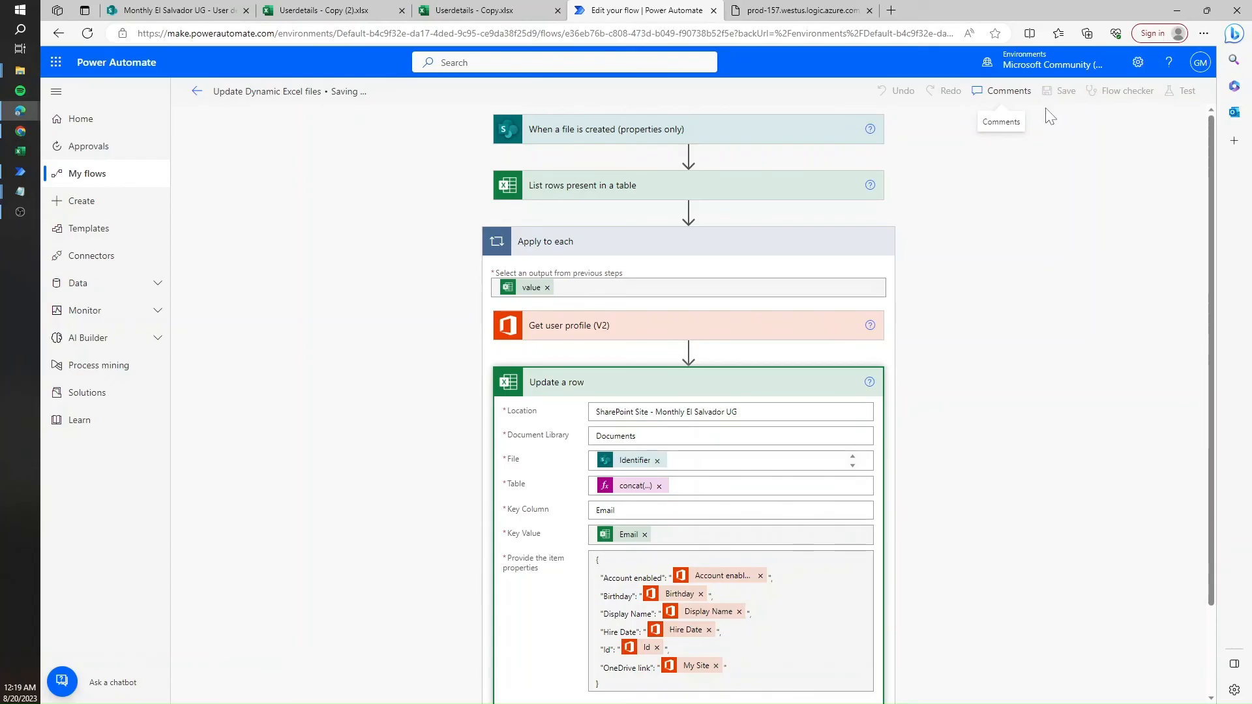
left_click(1065, 90)
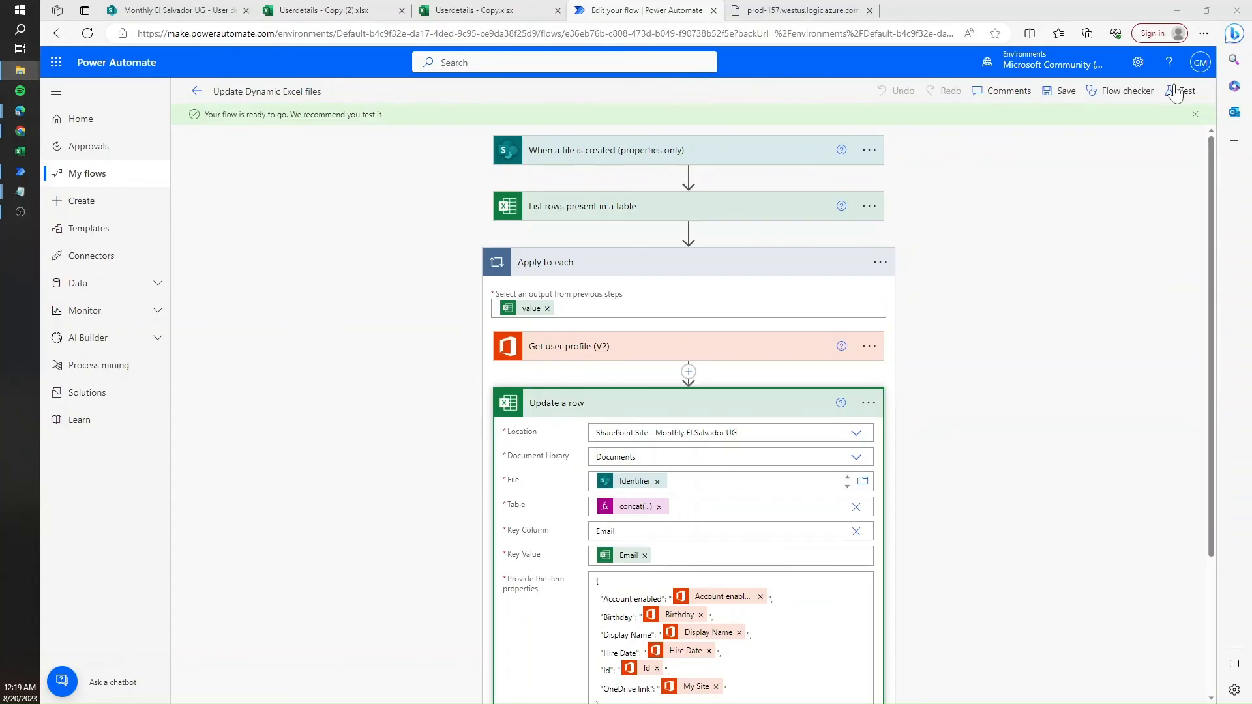
Start a manual test run of the flow and head to SharePoint
left_click(1185, 90)
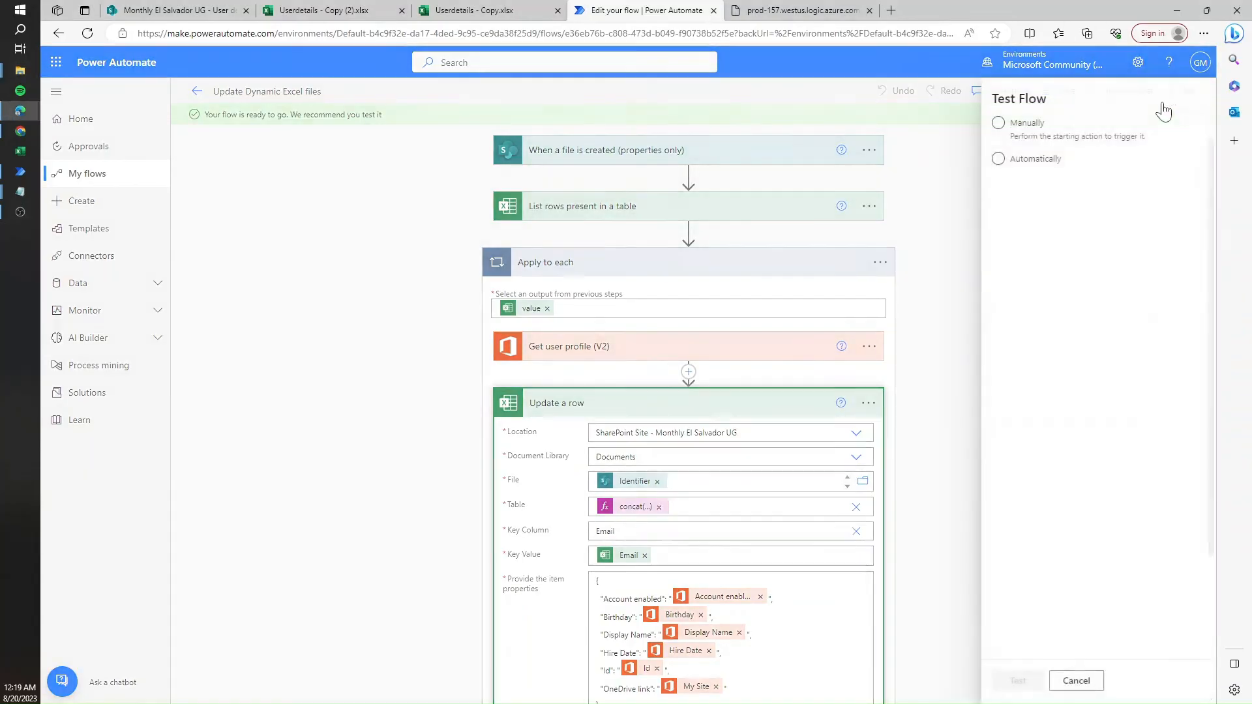
left_click(997, 122)
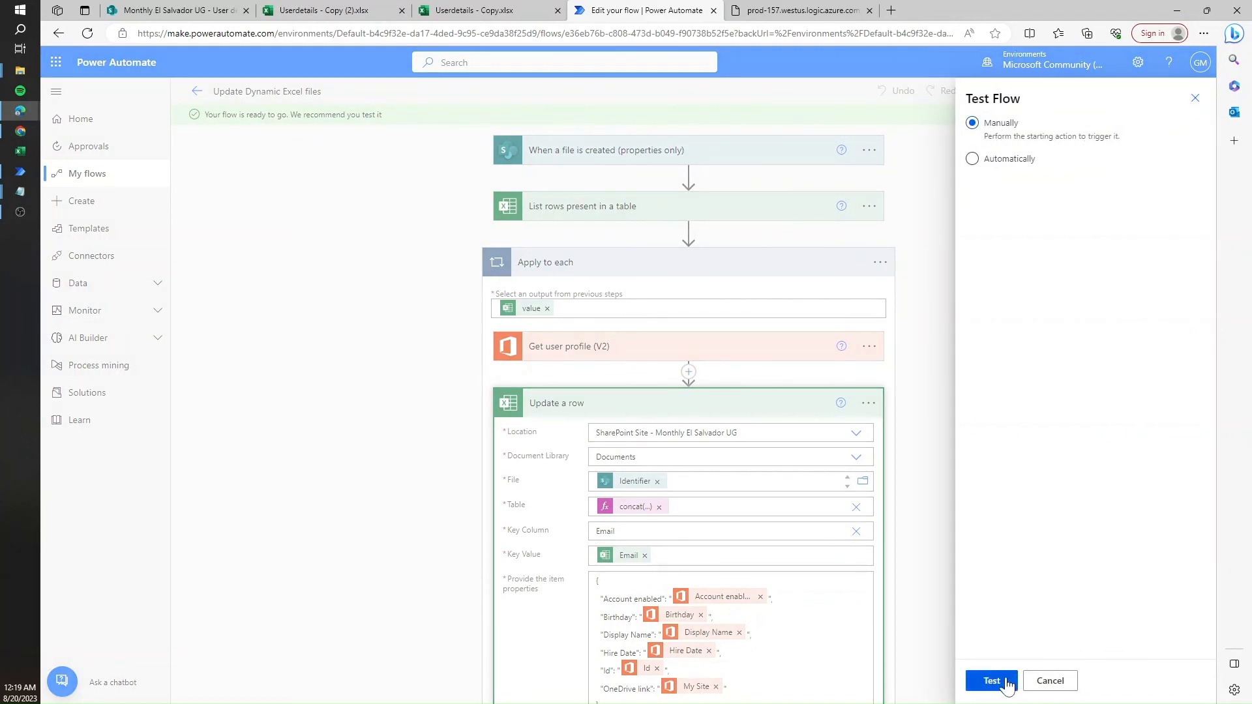
left_click(991, 680)
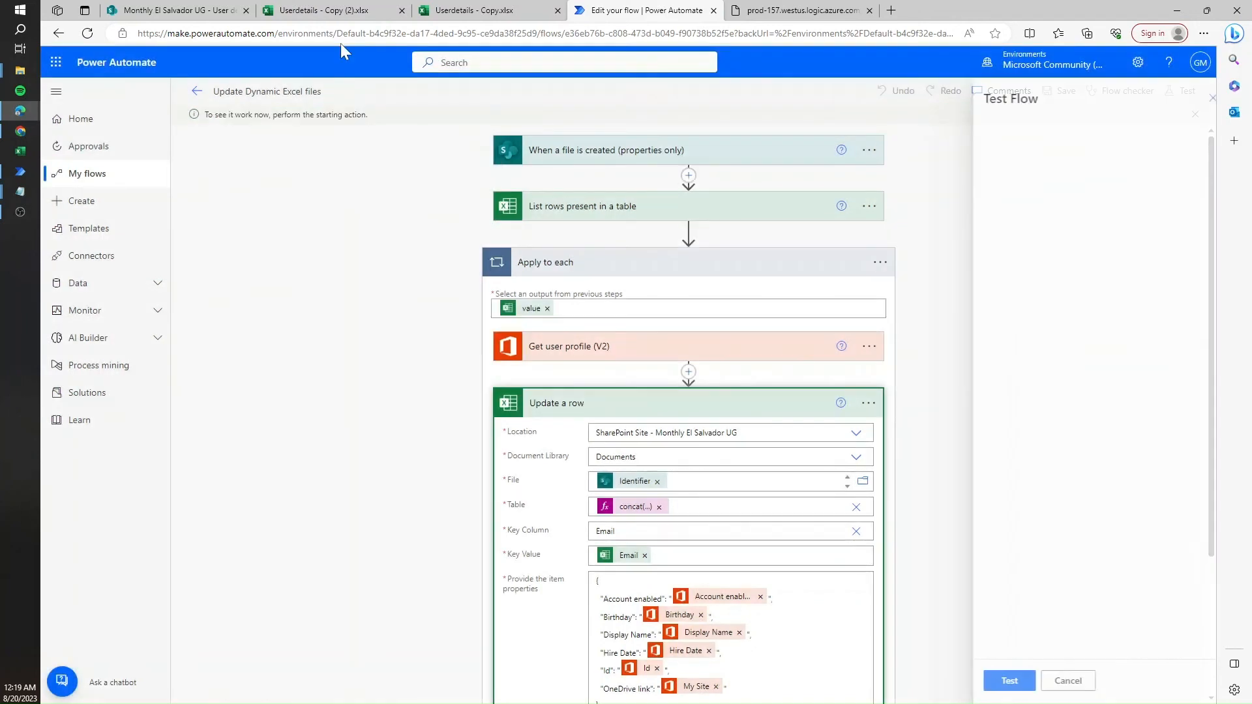
left_click(175, 11)
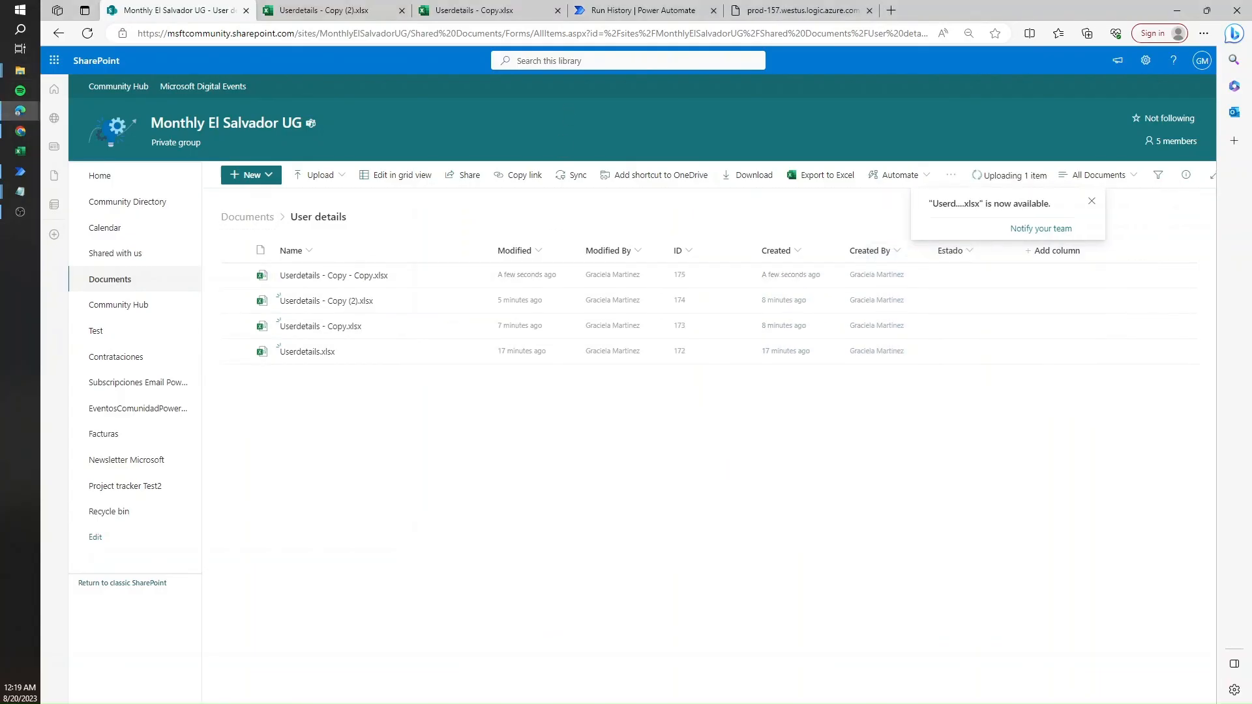
Switch between the Power Automate and SharePoint tabs to check the test run
left_click(643, 11)
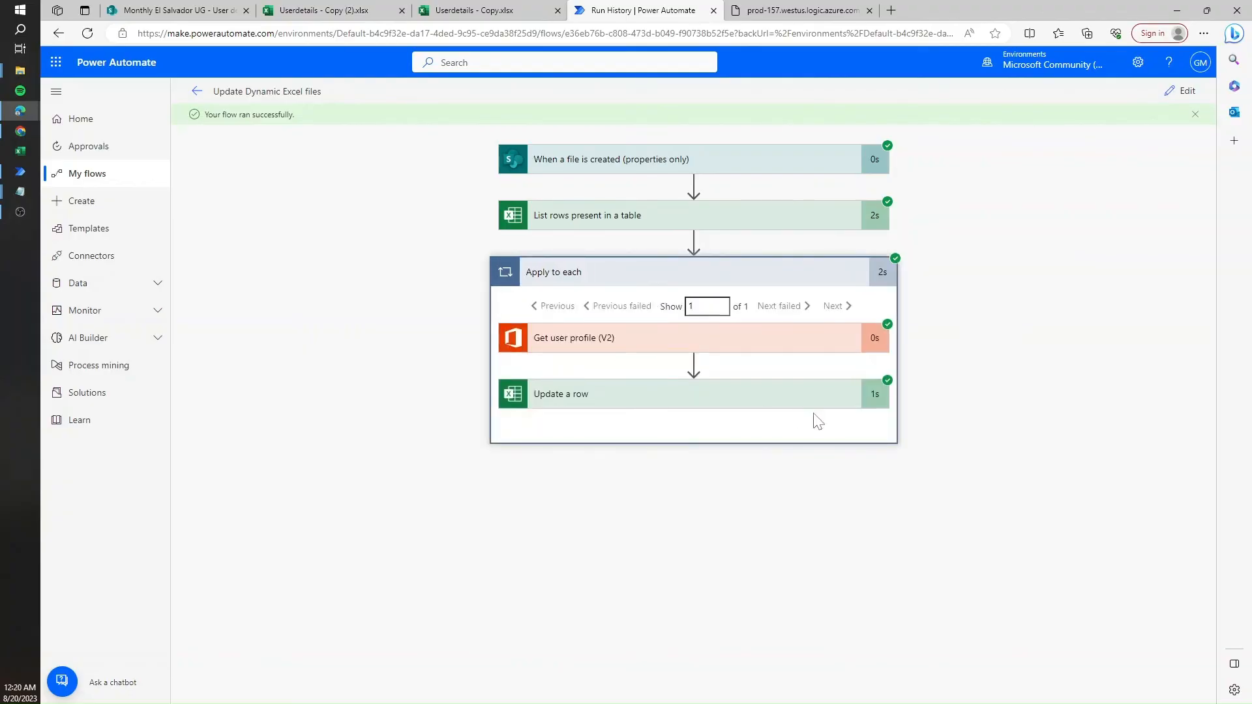
left_click(175, 10)
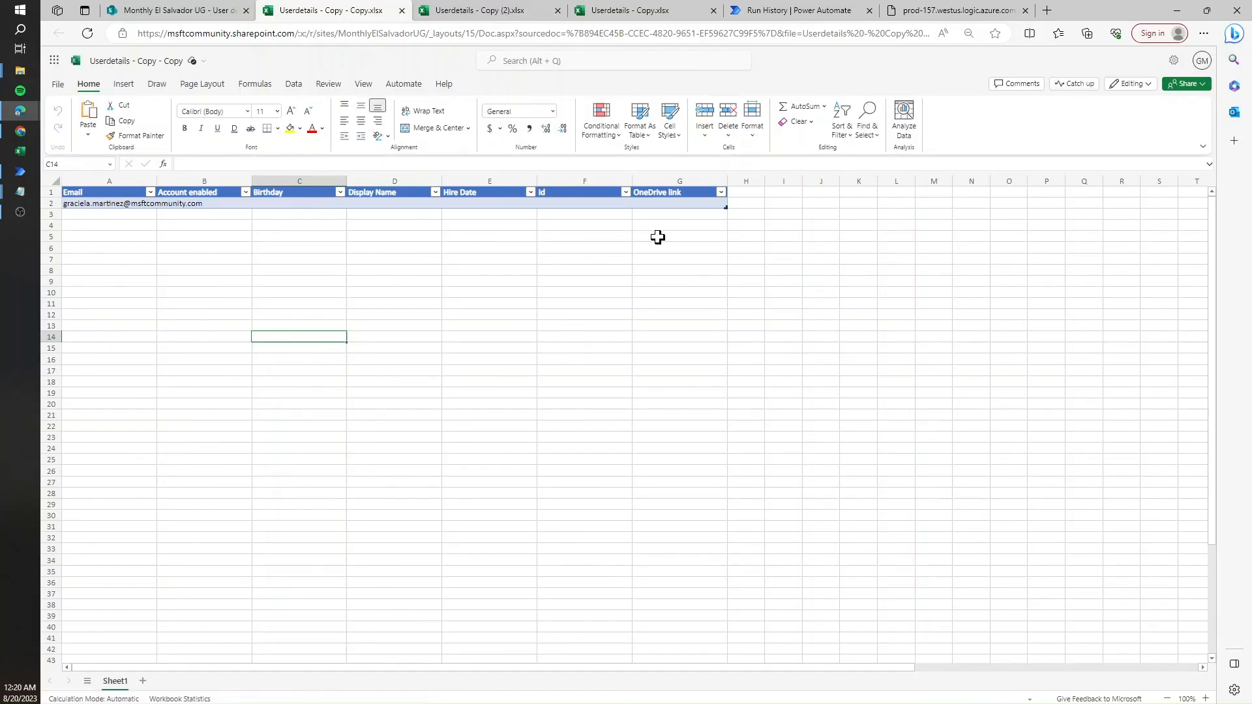
mouse_move(156, 228)
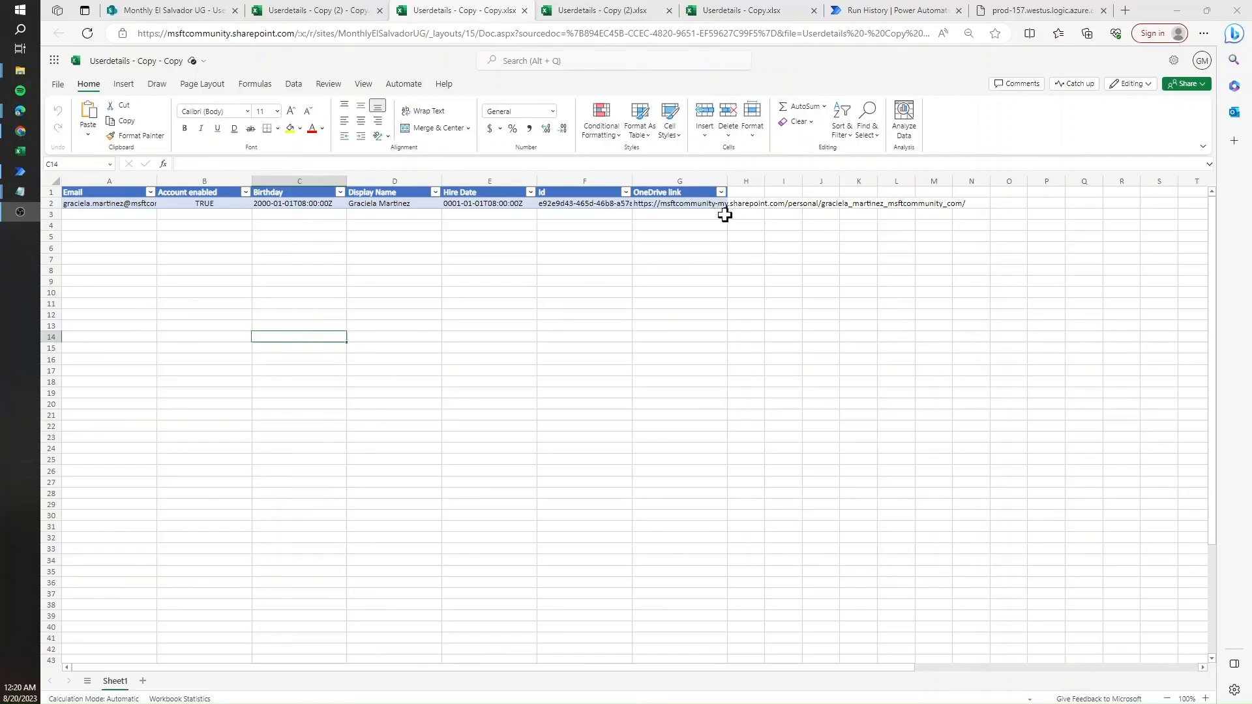
Switch to the other uploaded workbook to inspect its filled rows
left_click(488, 326)
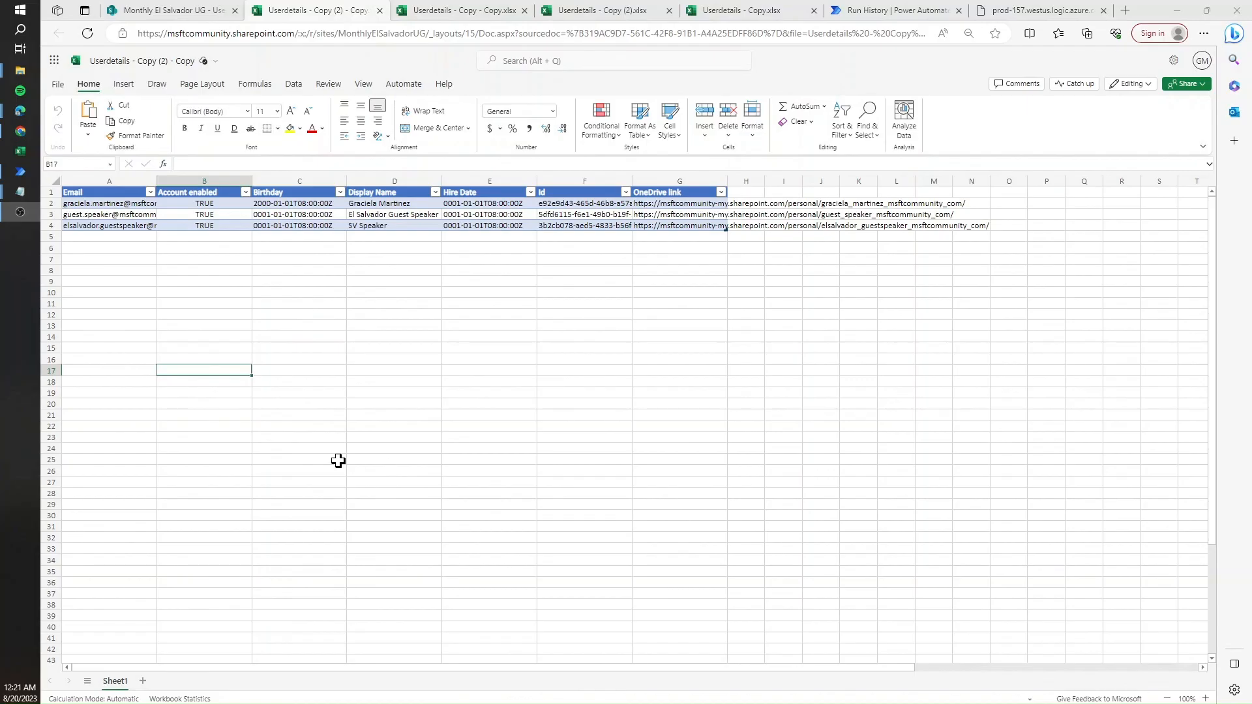
mouse_move(133, 280)
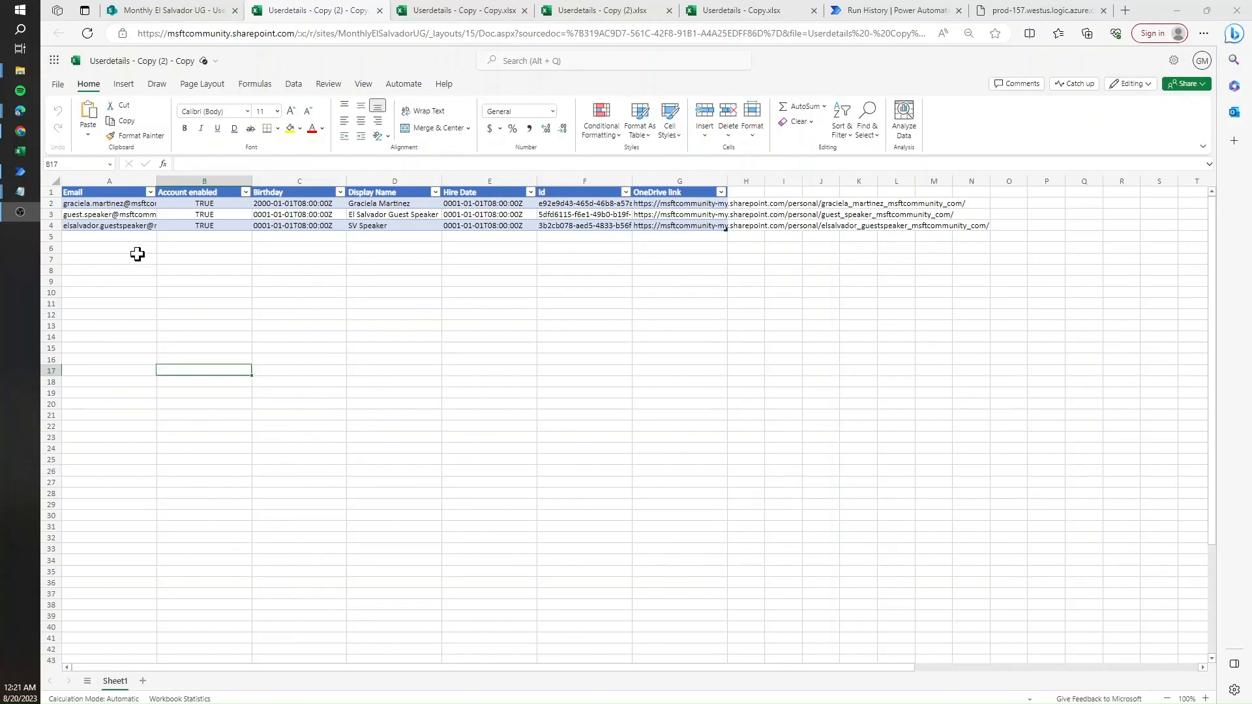
mouse_move(128, 250)
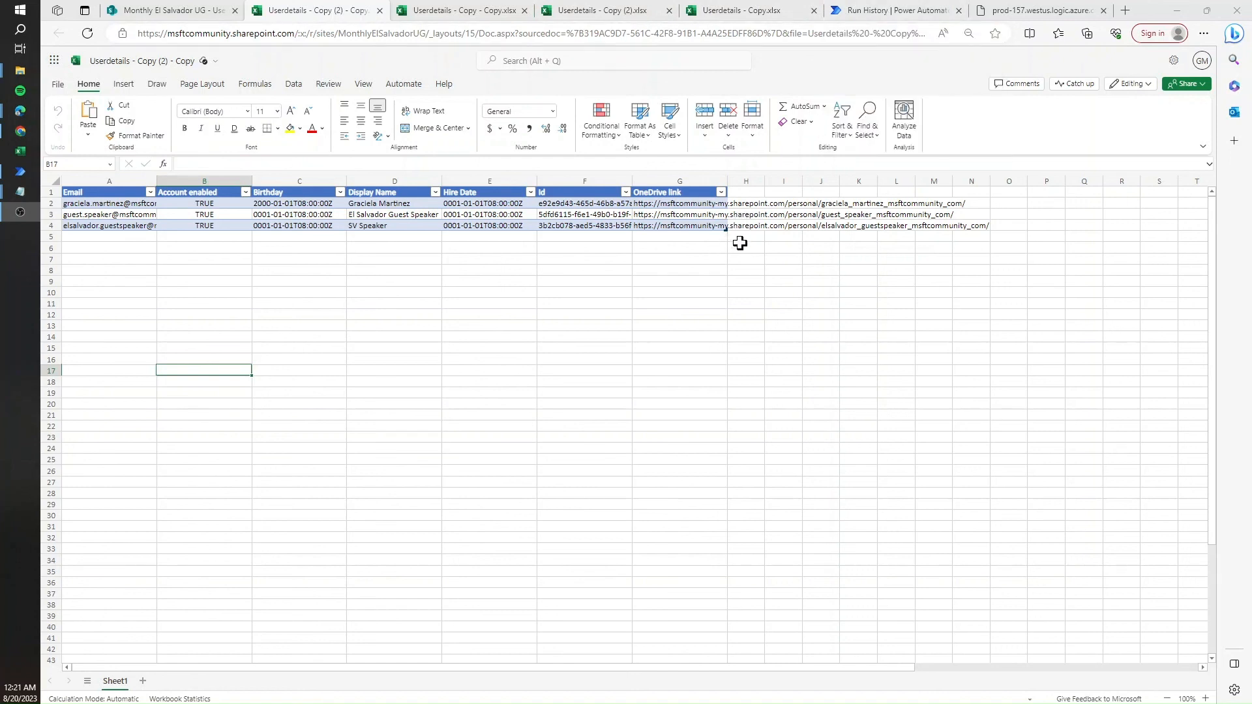
mouse_move(740, 288)
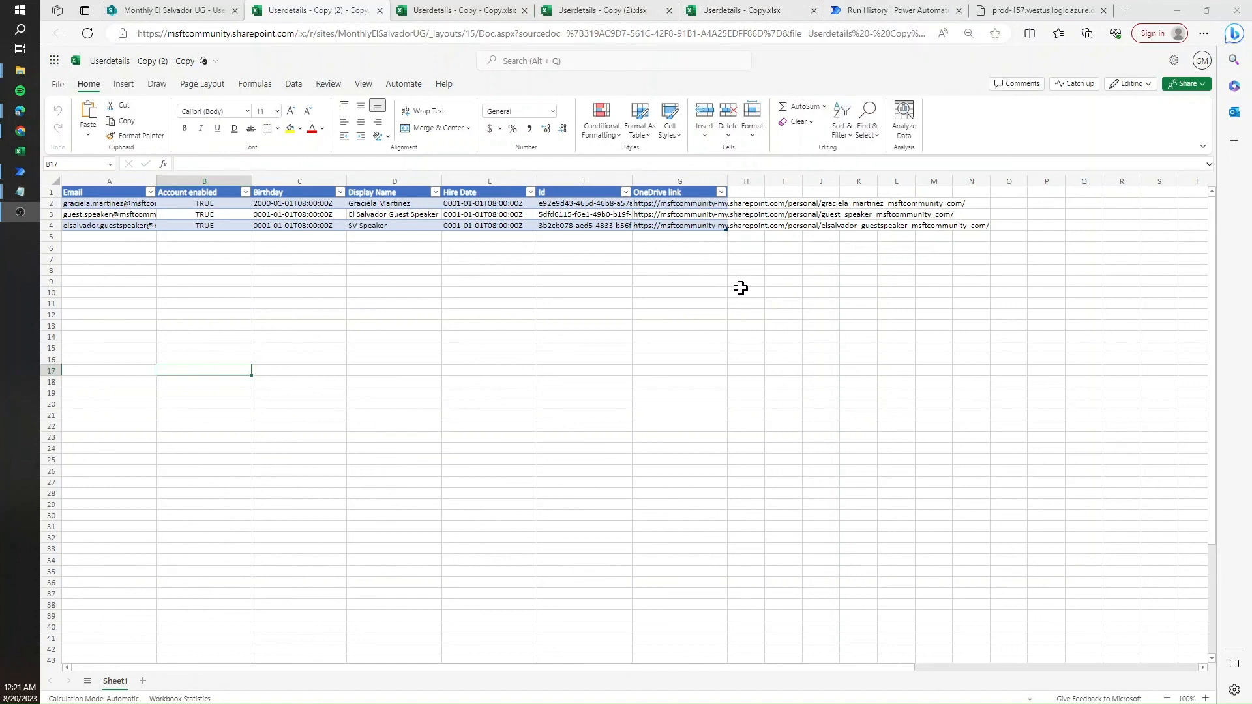